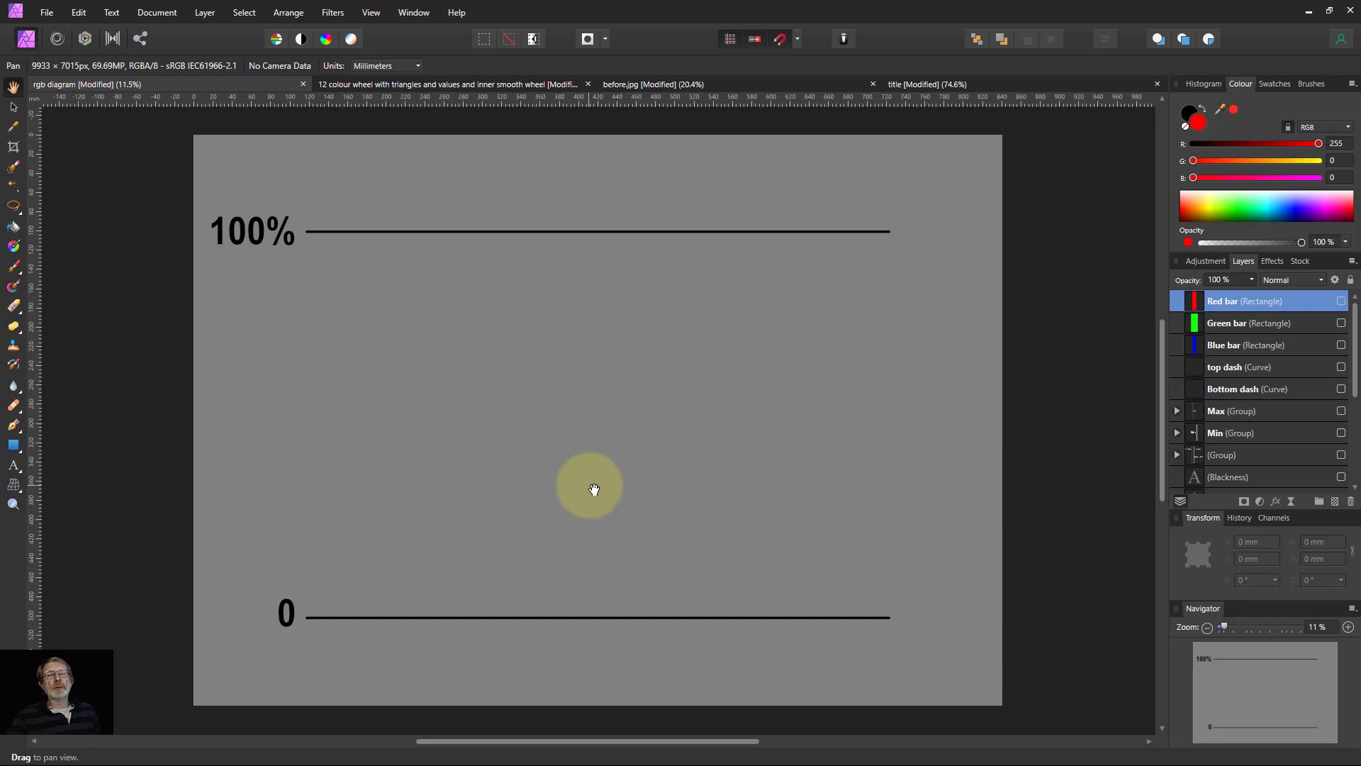
{"action": "mouse_move", "coordinate": [590, 485]}
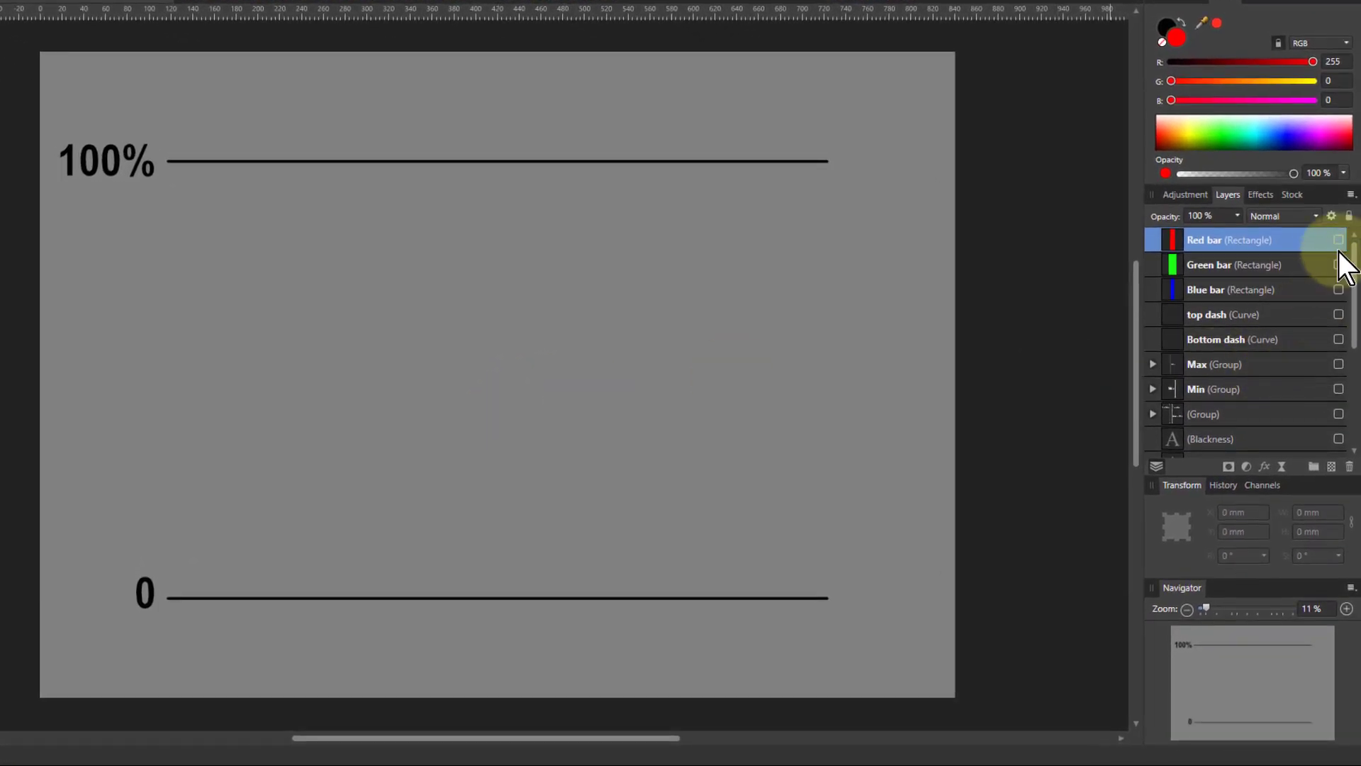
Show the red, green and blue bars, top and bottom dashed lines, and Max and Min arrows.
{"action": "left_click", "coordinate": [1338, 240]}
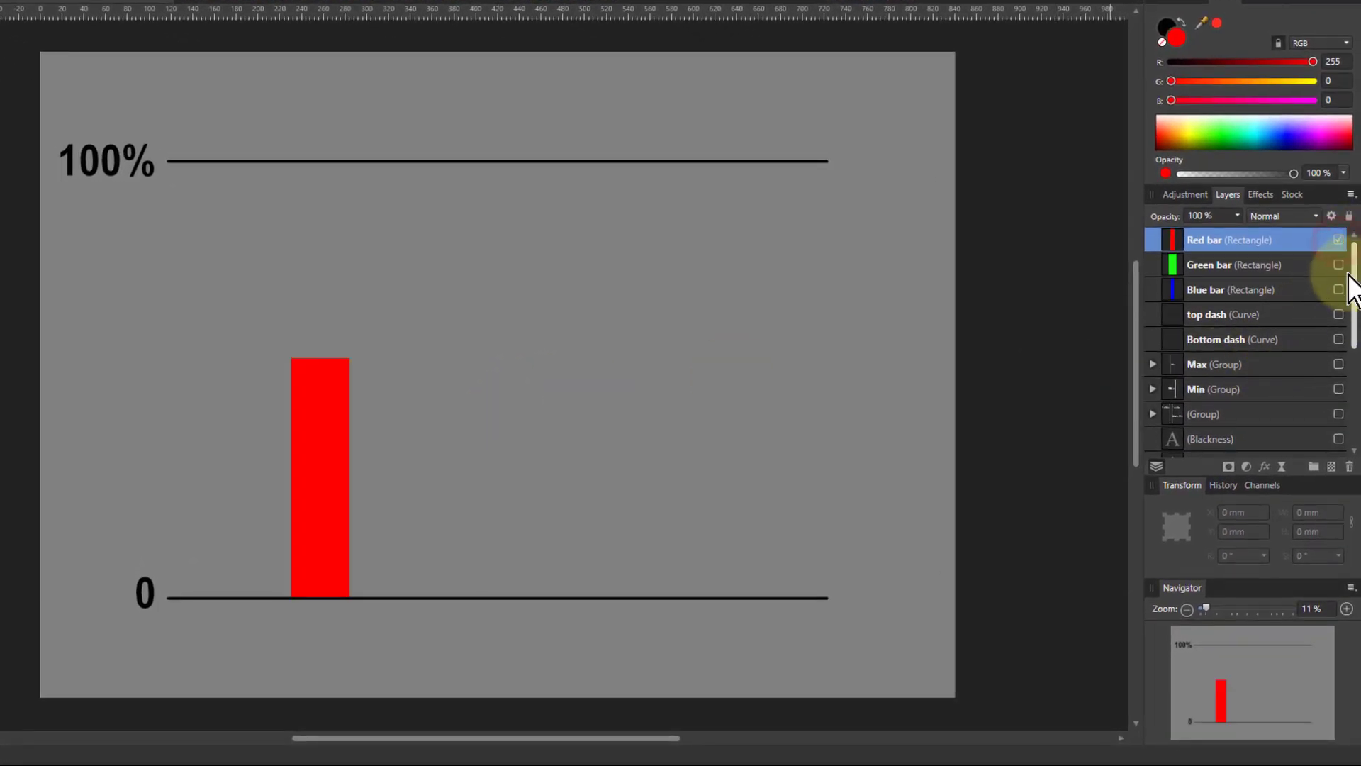
{"action": "left_click", "coordinate": [1339, 265]}
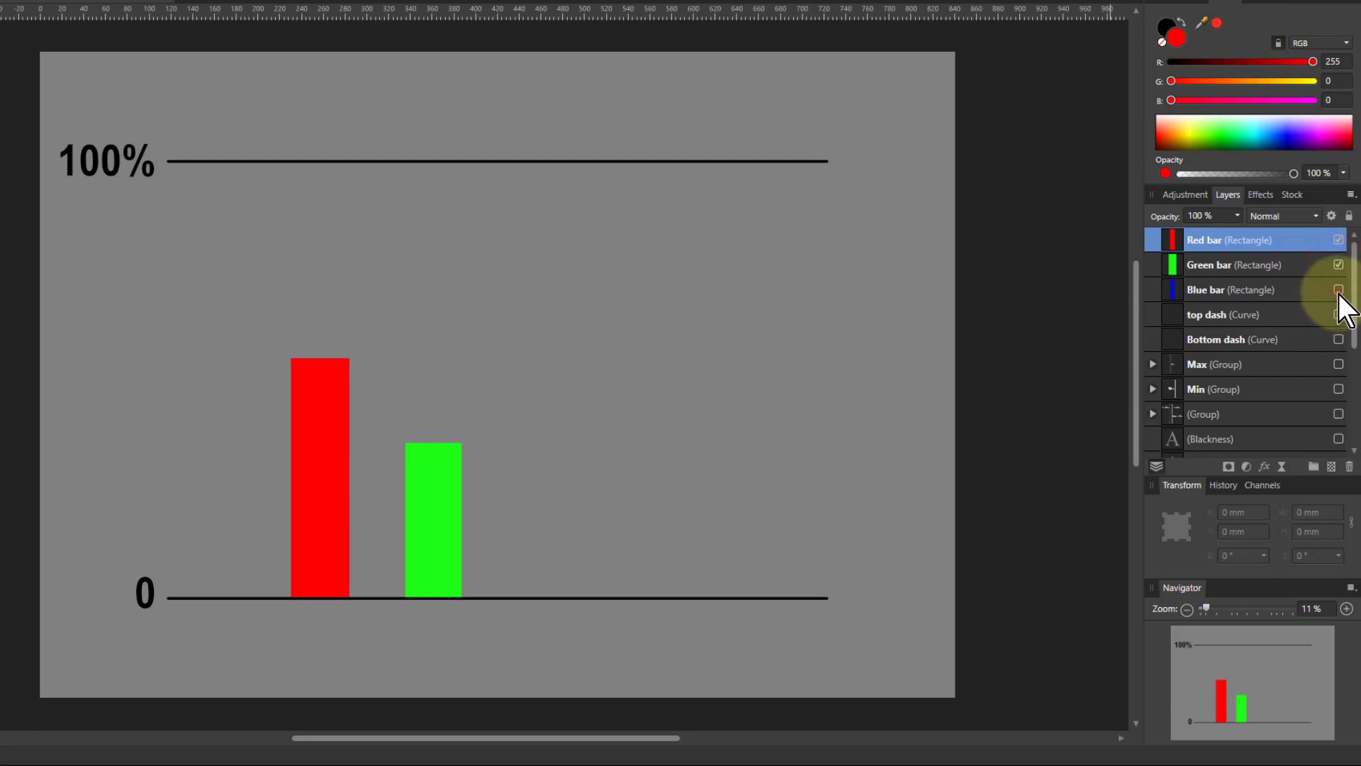
{"action": "left_click", "coordinate": [1337, 290]}
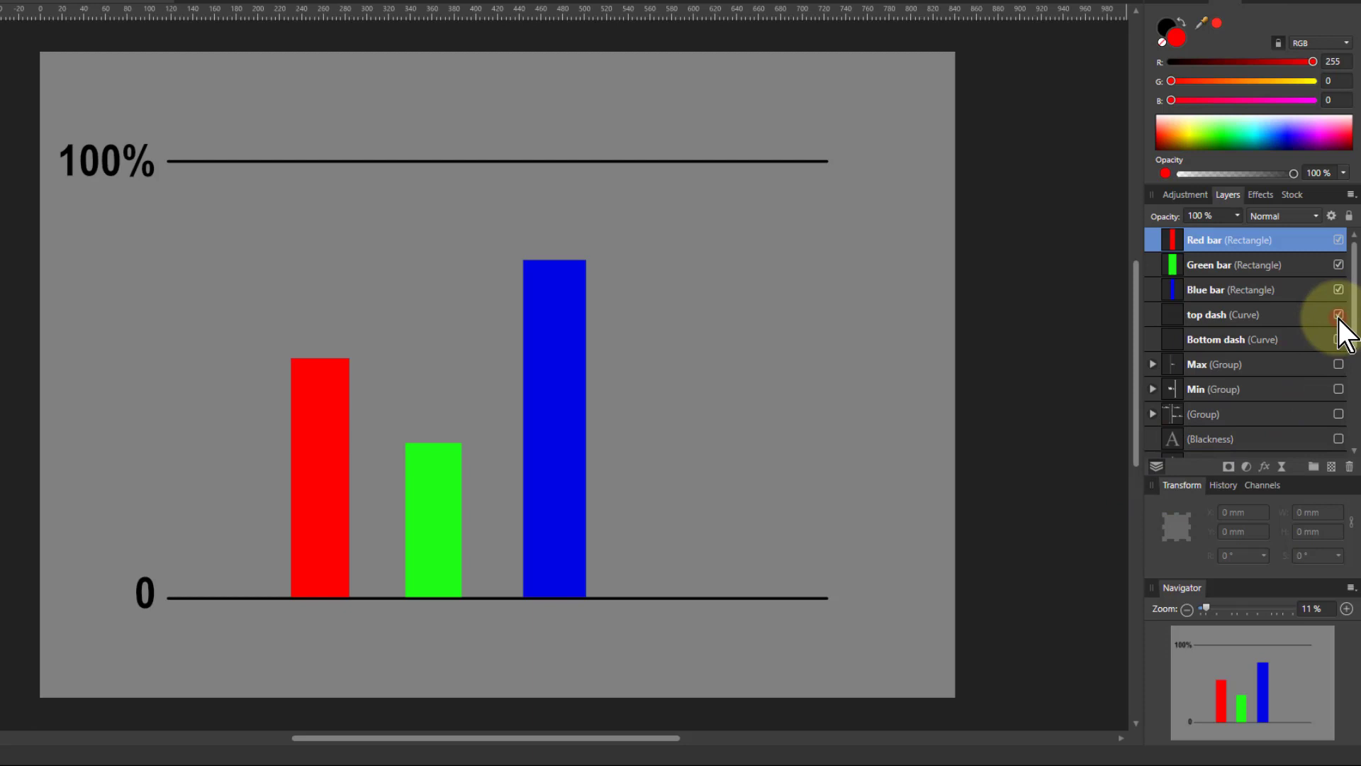
{"action": "left_click", "coordinate": [1341, 314]}
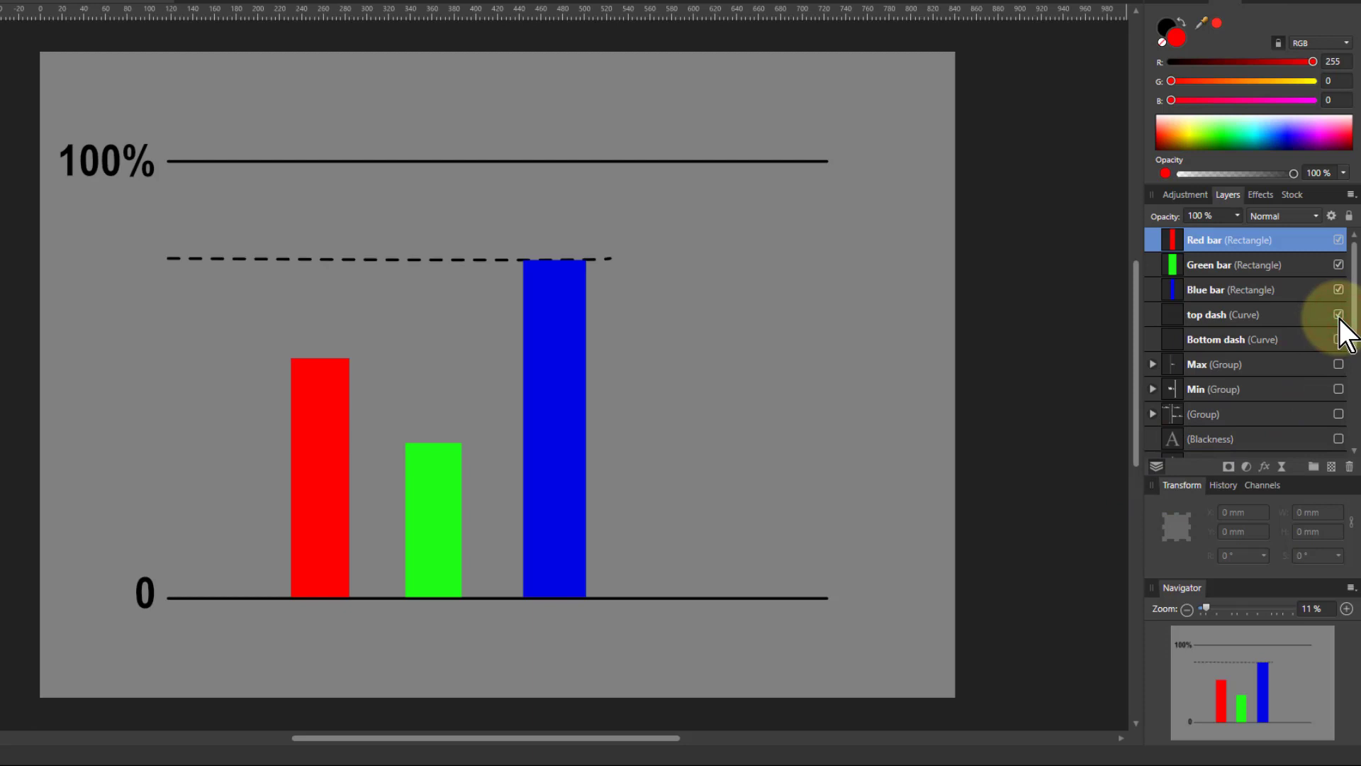
{"action": "left_click", "coordinate": [1337, 339]}
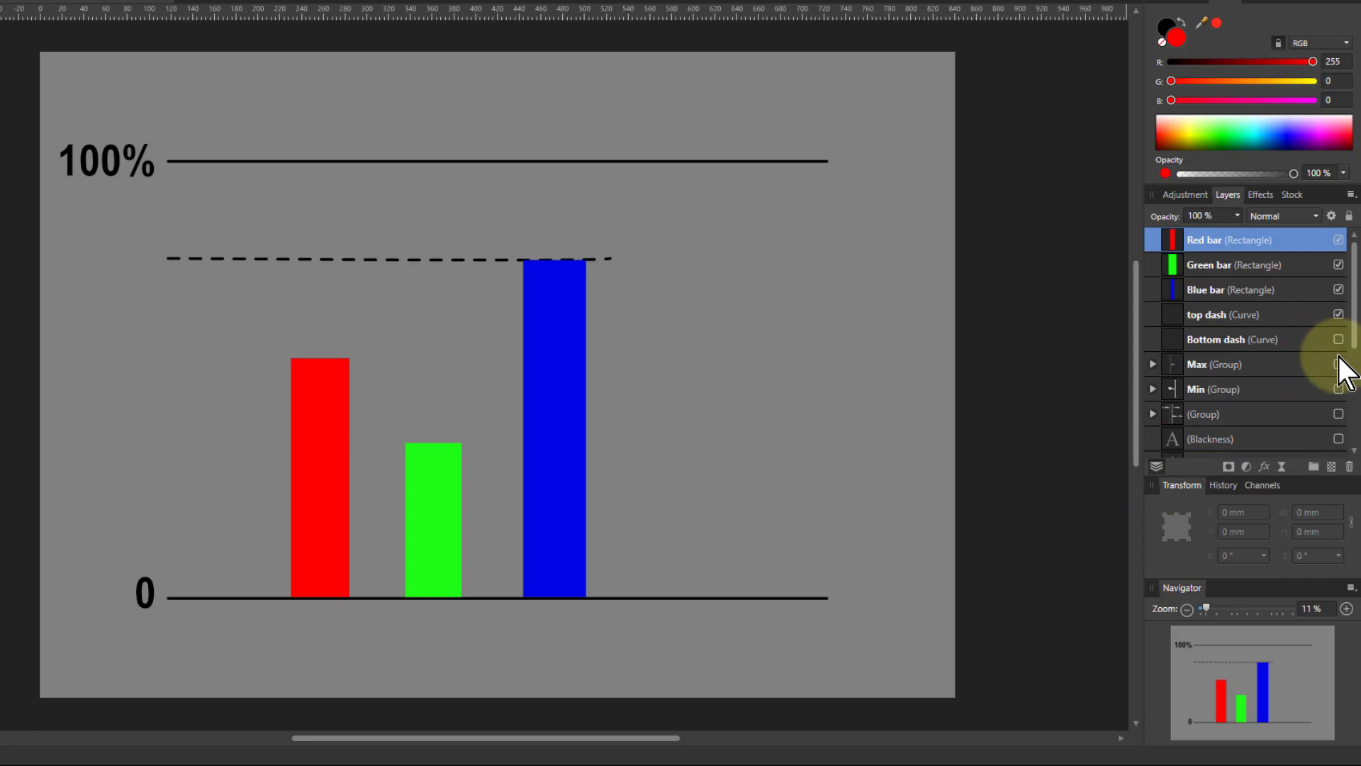
{"action": "left_click", "coordinate": [1337, 364]}
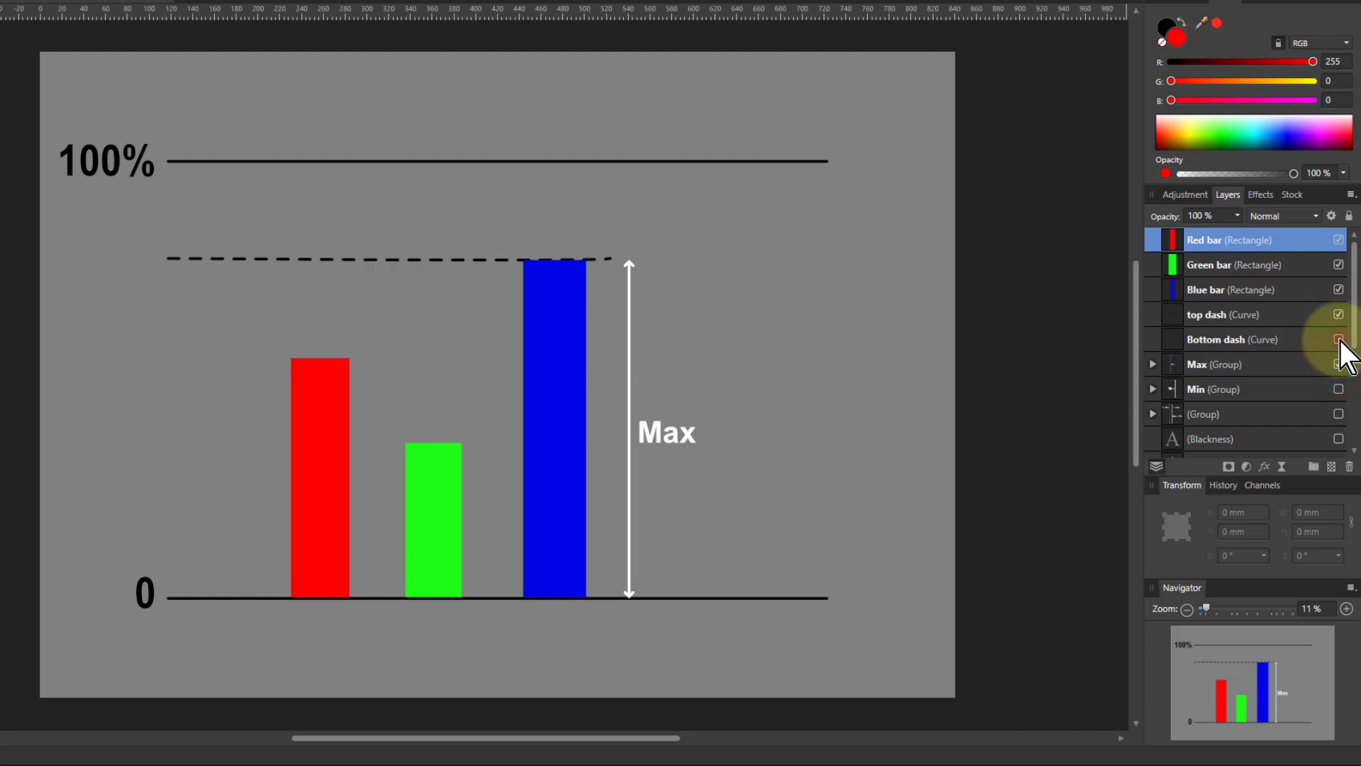
{"action": "left_click", "coordinate": [1338, 388]}
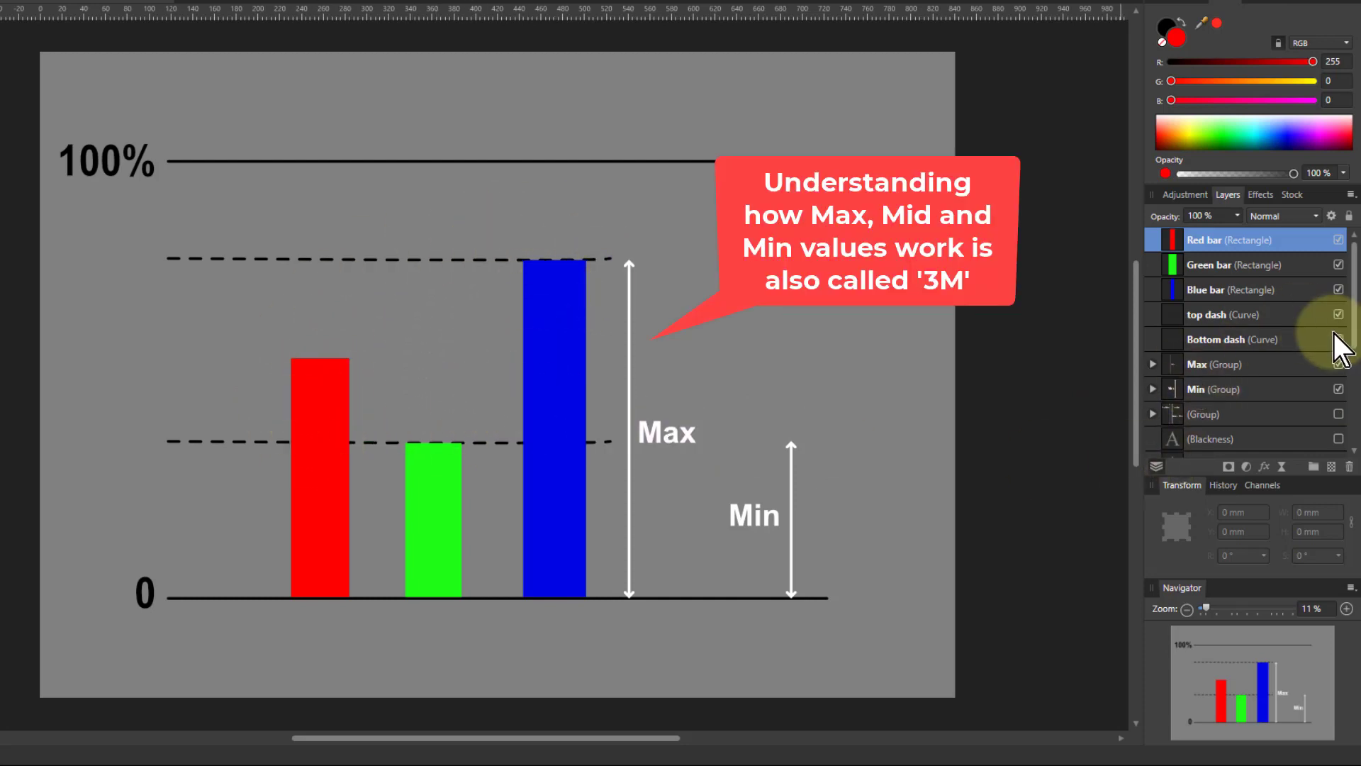
Show the Blackness, Whiteness and Hue (and Saturation) text labels.
{"action": "scroll", "scroll_direction": "down", "scroll_amount": 3}
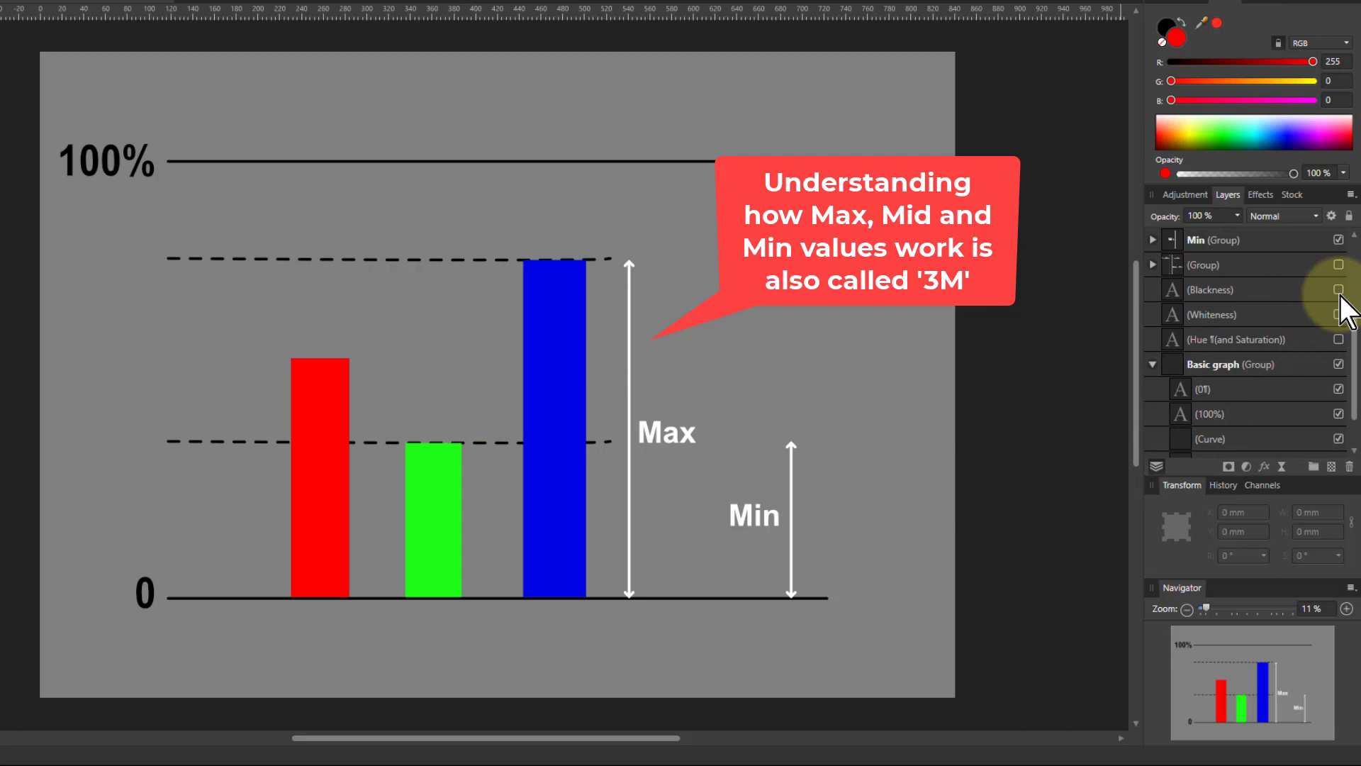
{"action": "left_click", "coordinate": [1341, 289]}
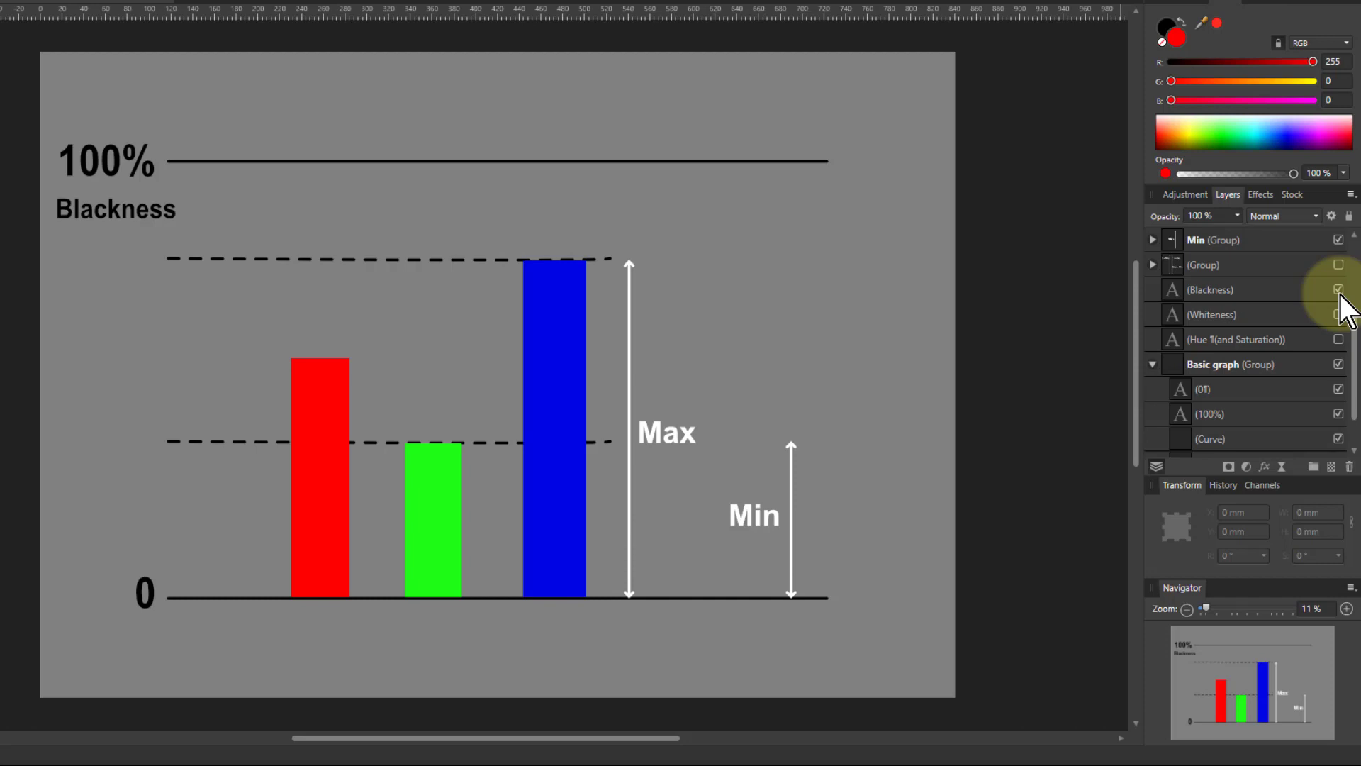
{"action": "mouse_move", "coordinate": [1347, 328]}
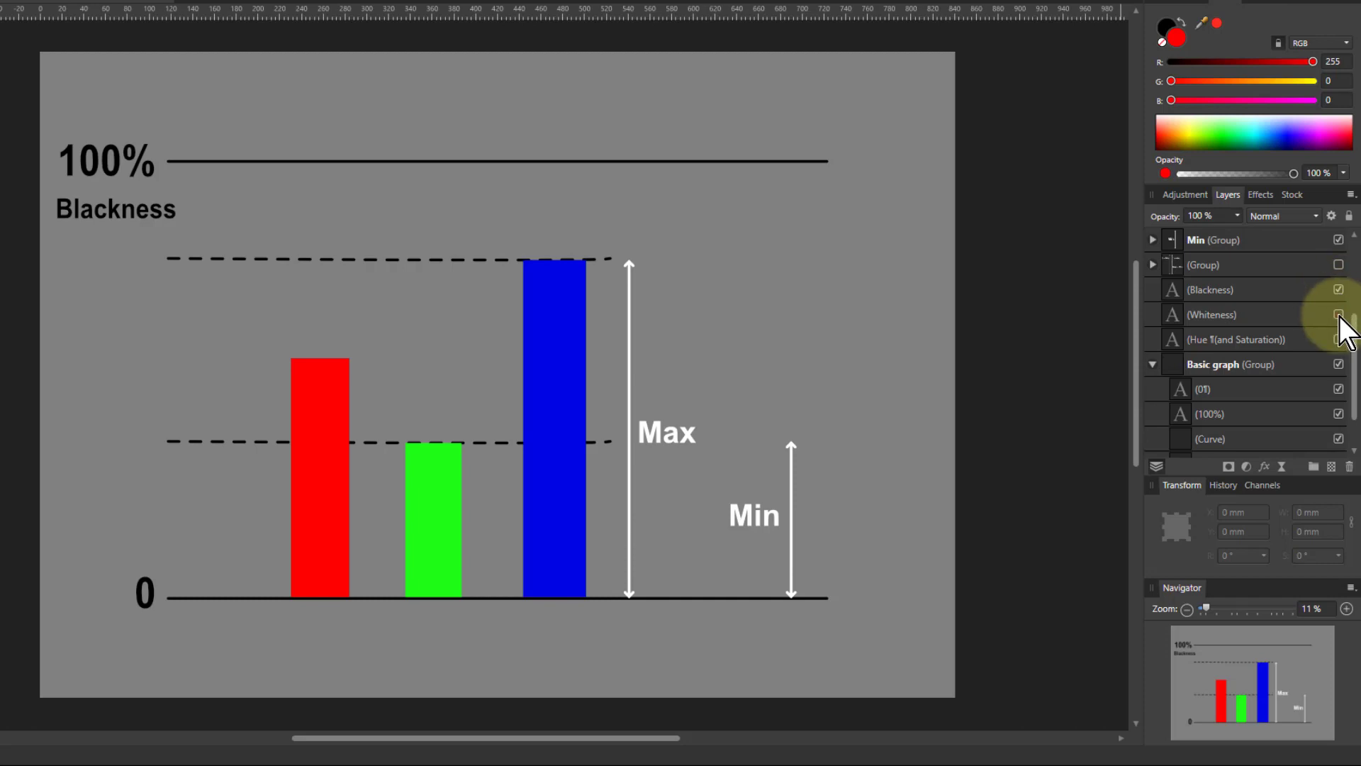
{"action": "left_click", "coordinate": [1337, 315]}
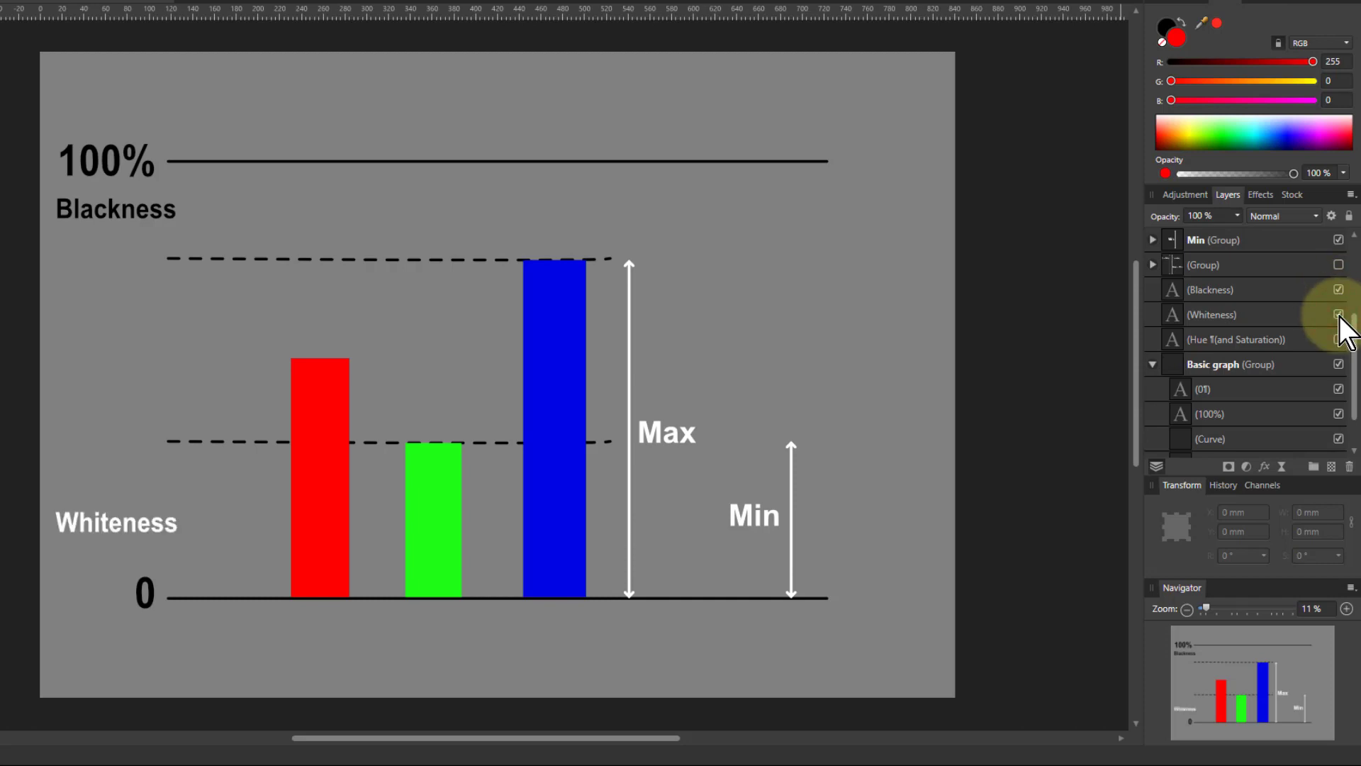
{"action": "left_click", "coordinate": [1336, 339]}
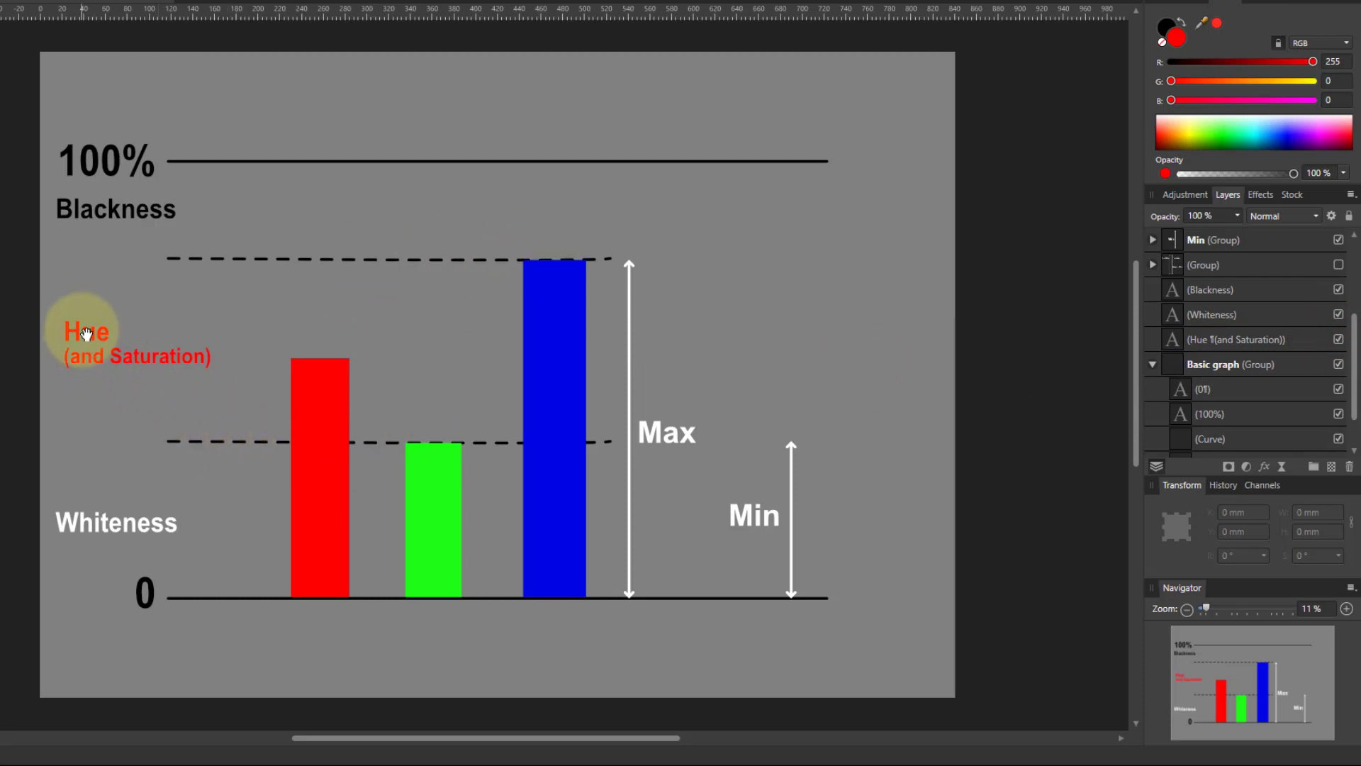
{"action": "mouse_move", "coordinate": [365, 417]}
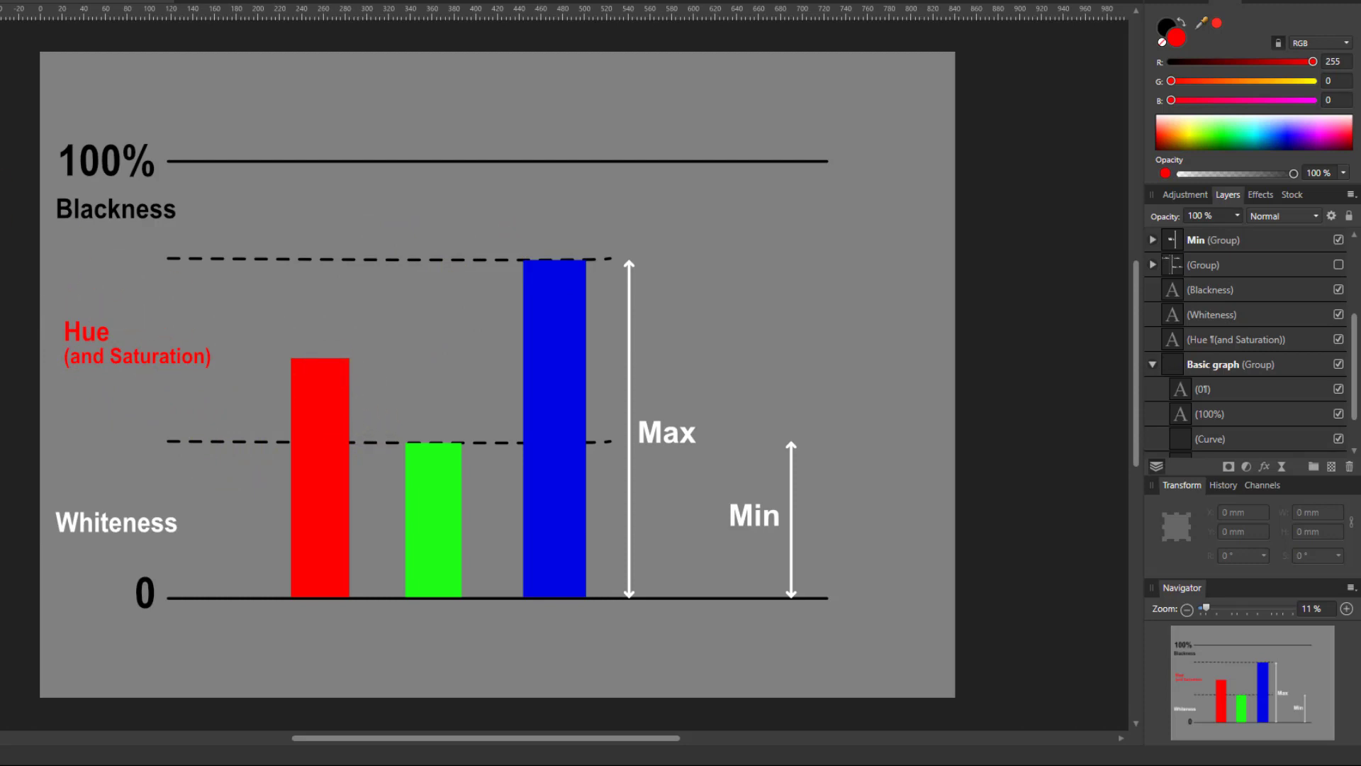
{"action": "mouse_move", "coordinate": [1105, 273]}
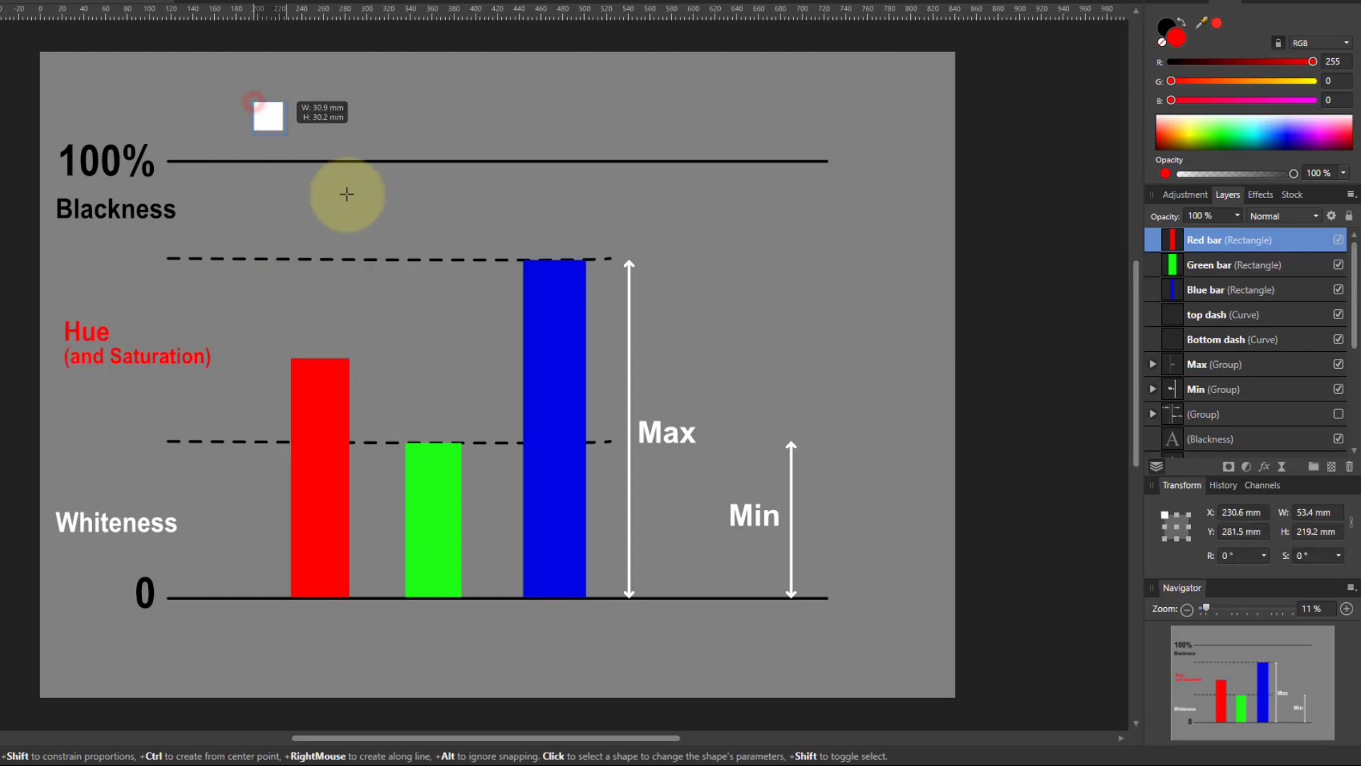
Draw a square at the top and raise its R, G, B sliders to a pale blue-white.
{"action": "left_click_drag", "start_coordinate": [254, 102], "coordinate": [474, 305]}
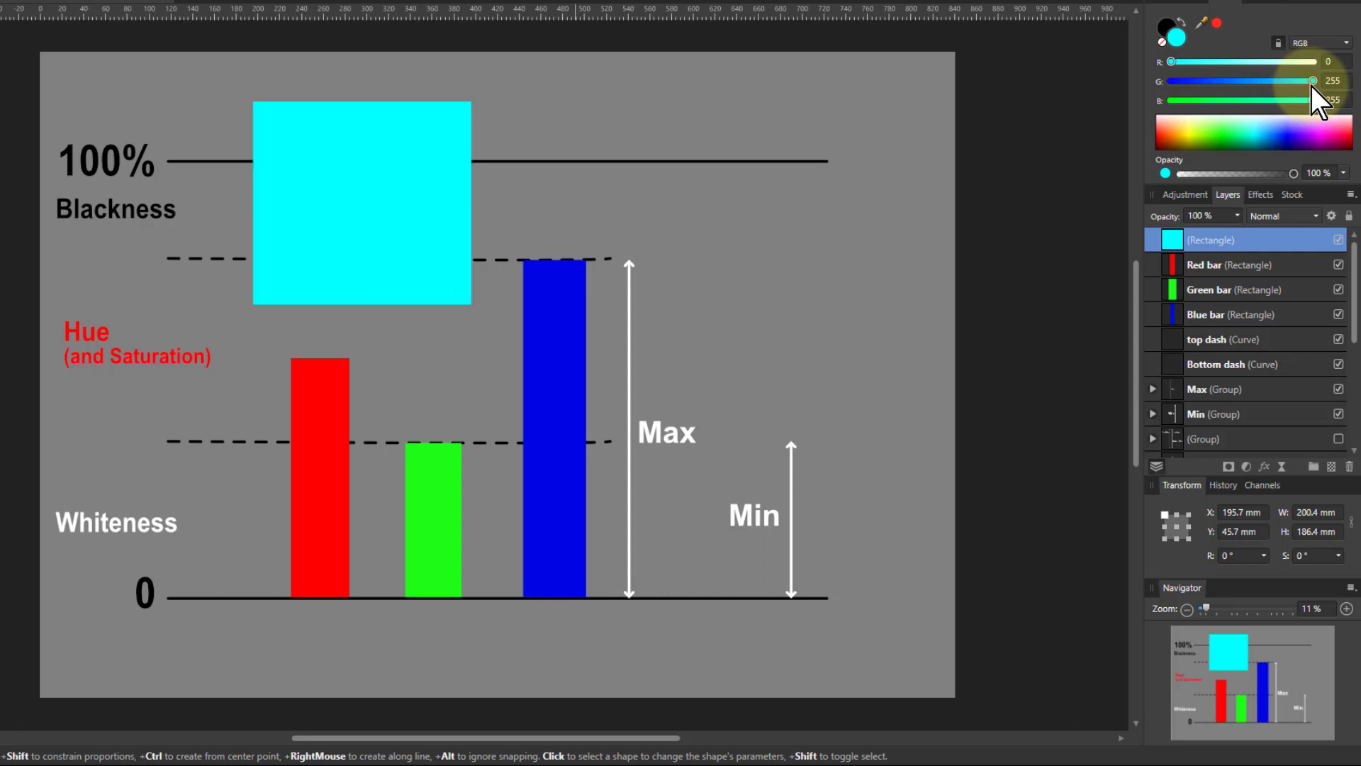
{"action": "left_click_drag", "start_coordinate": [1311, 79], "coordinate": [1222, 80]}
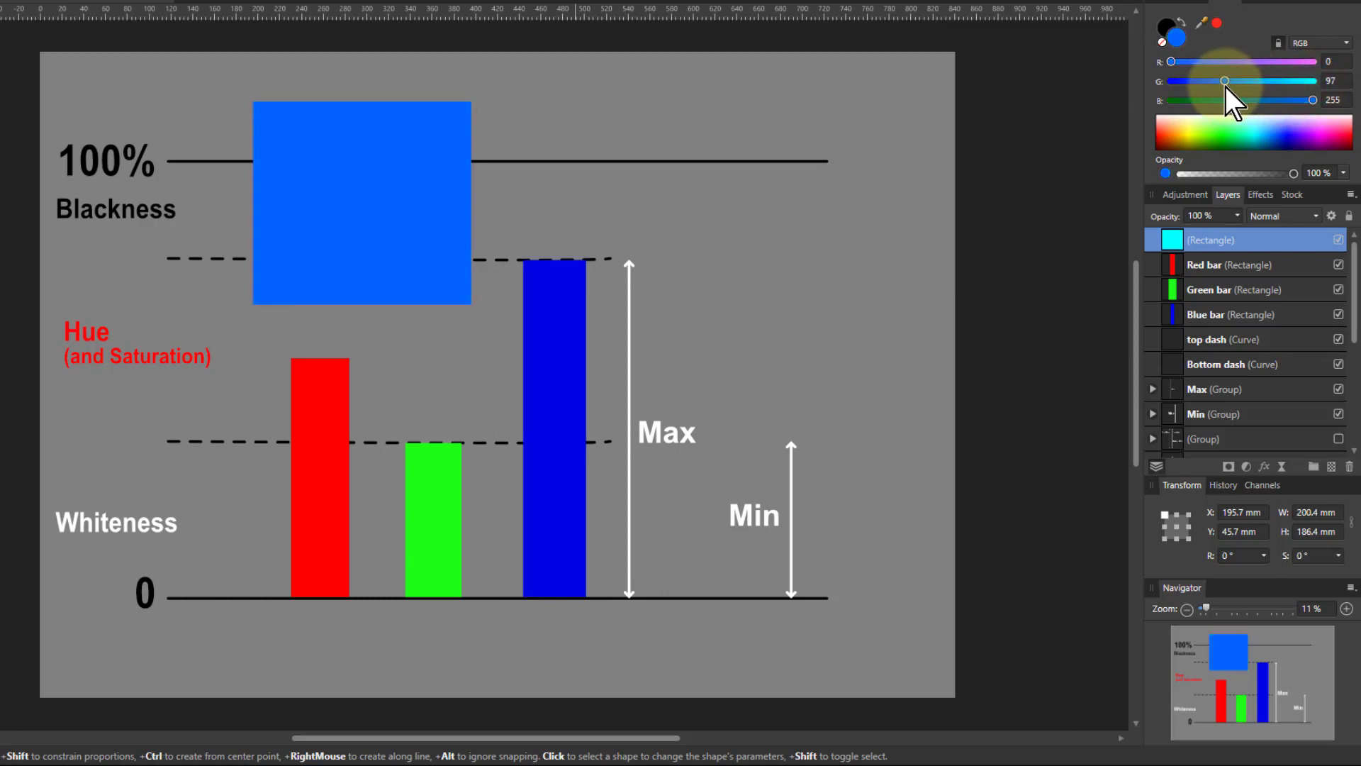
{"action": "left_click", "coordinate": [362, 200]}
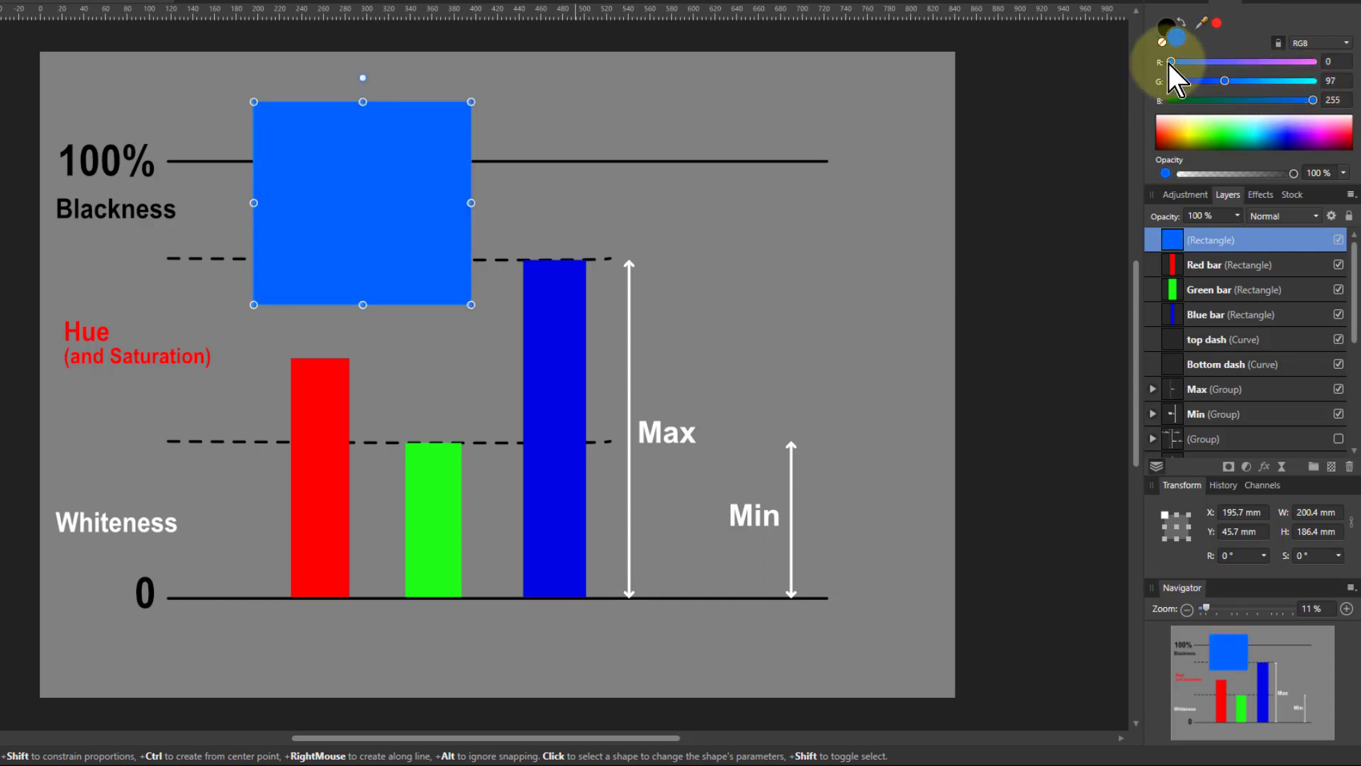
{"action": "left_click_drag", "start_coordinate": [1224, 81], "coordinate": [1267, 81]}
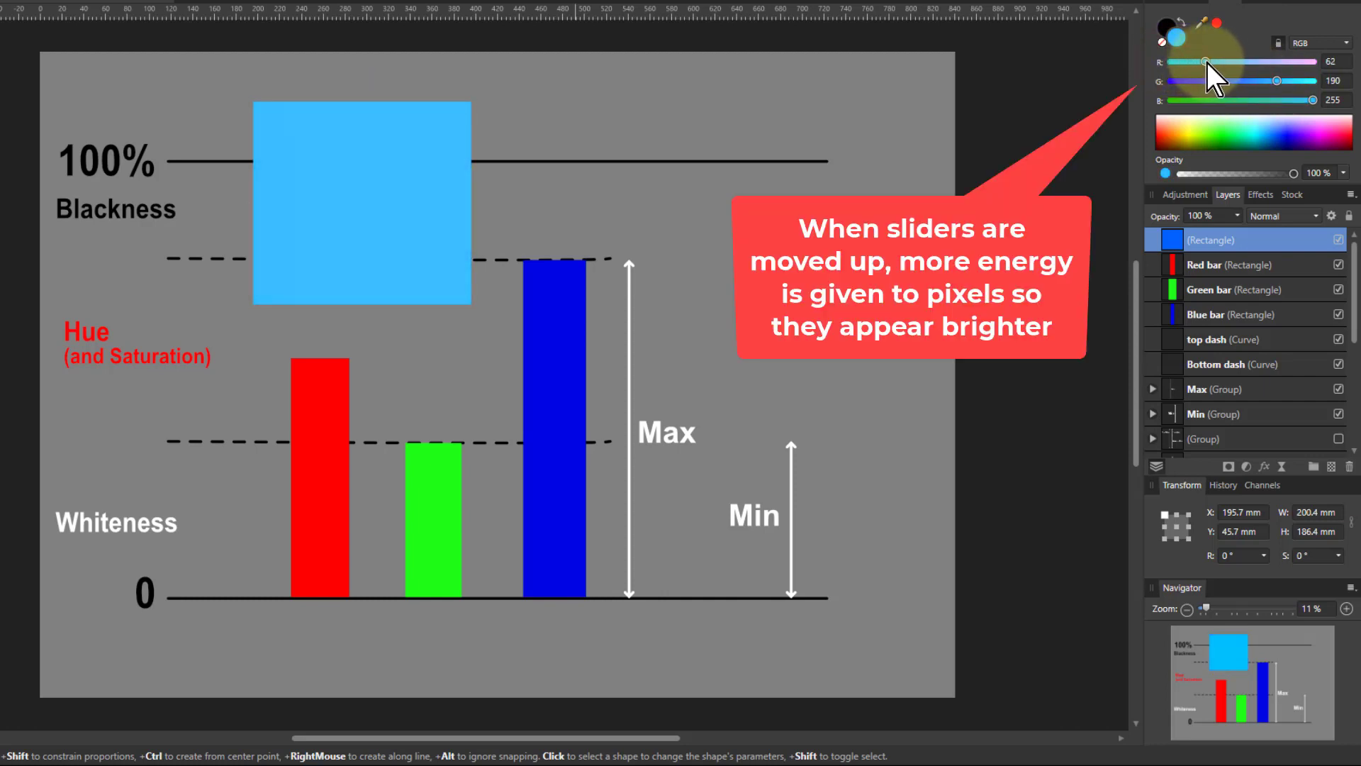
{"action": "left_click_drag", "start_coordinate": [1226, 61], "coordinate": [1240, 61]}
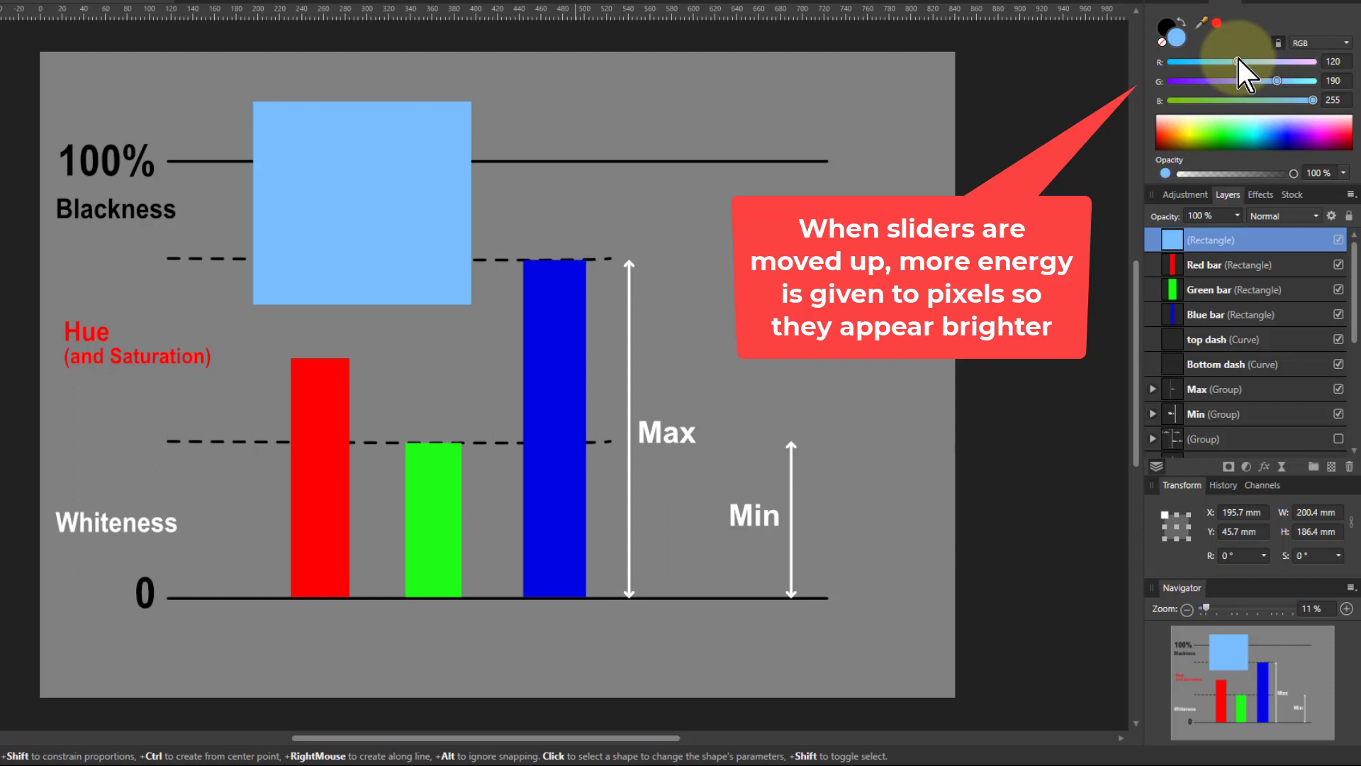
{"action": "left_click", "coordinate": [362, 202]}
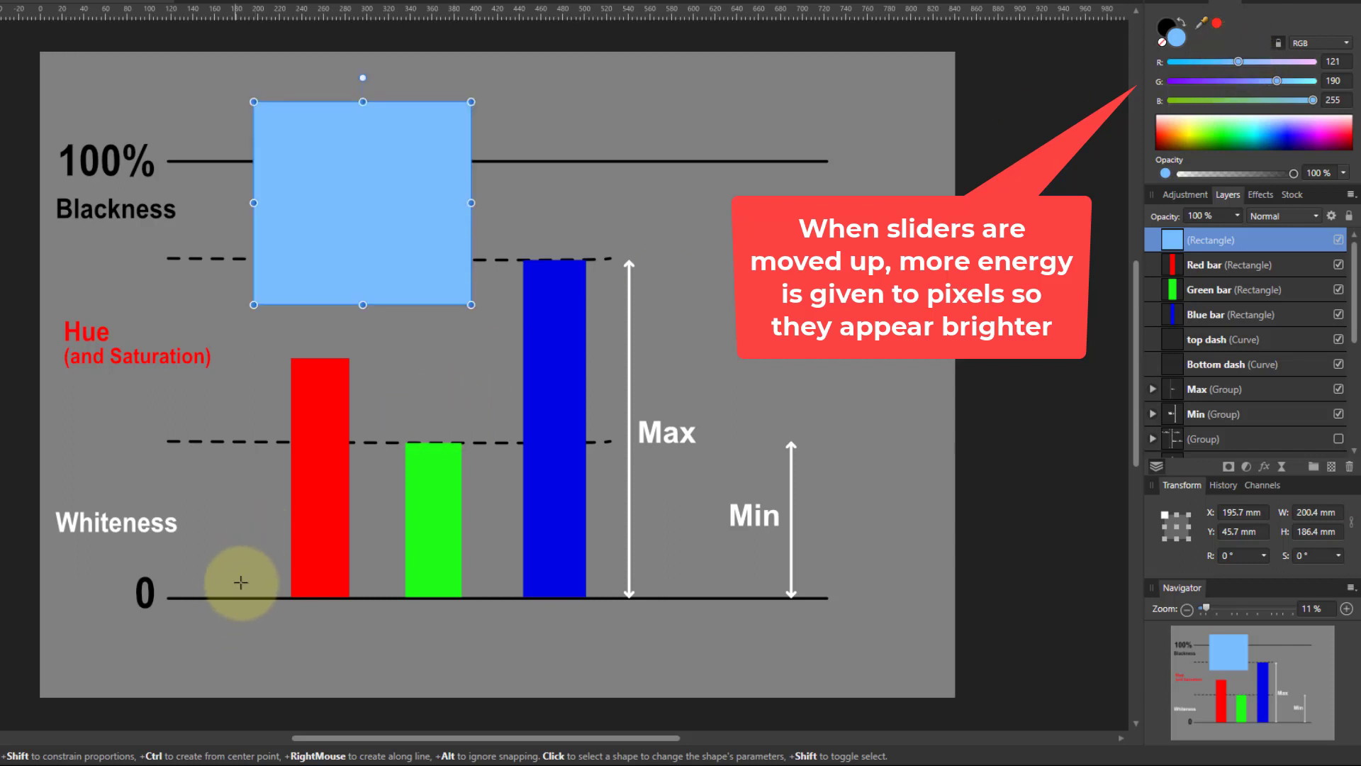
{"action": "mouse_move", "coordinate": [1277, 74]}
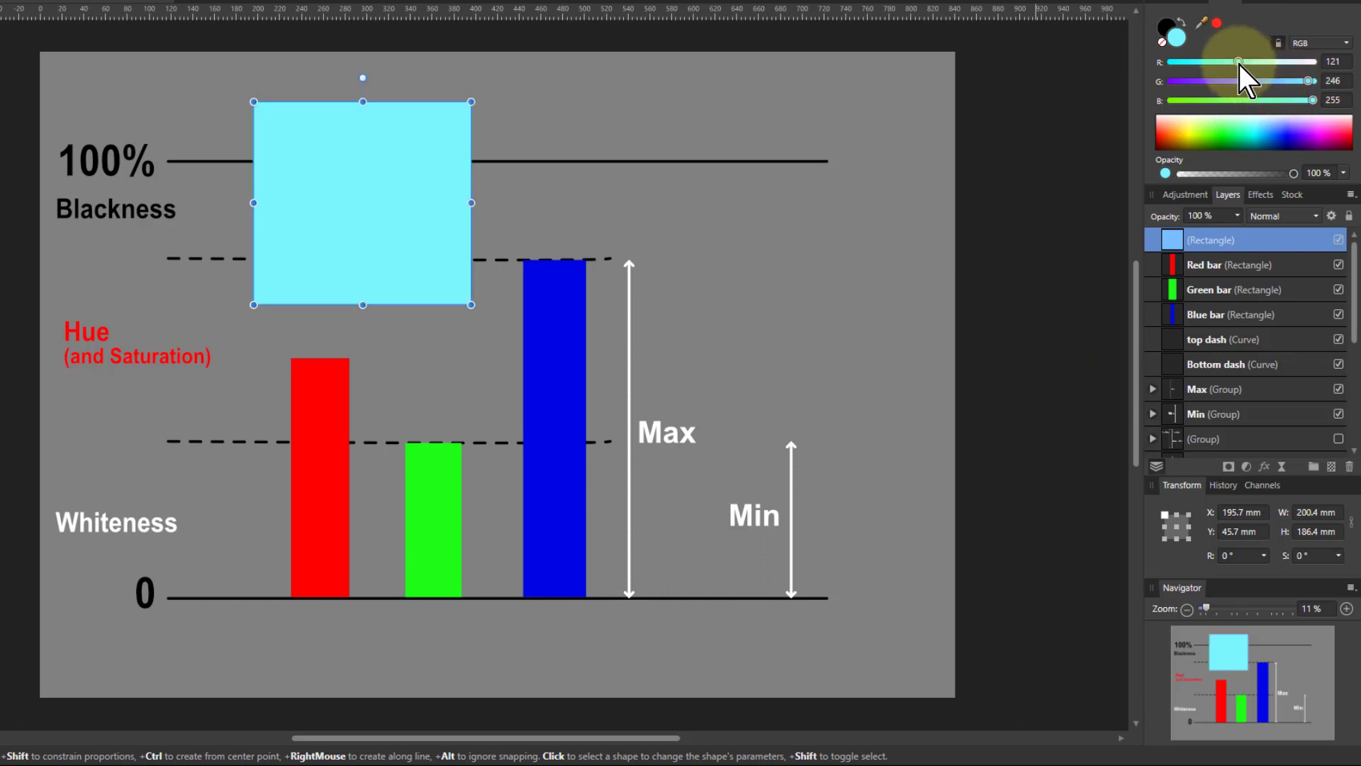
{"action": "left_click_drag", "start_coordinate": [1232, 61], "coordinate": [1310, 61]}
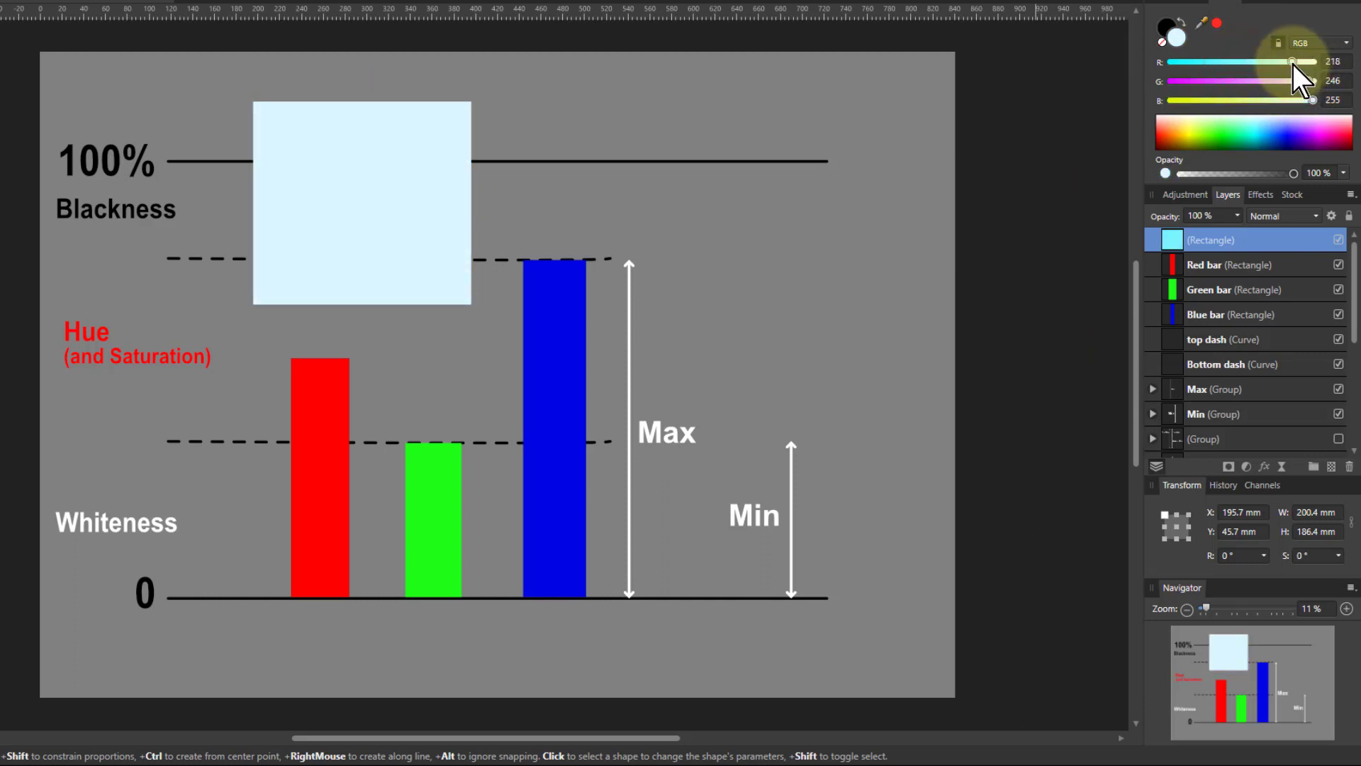
Retune the square's fill to a muted steel blue around 69,114,171.
{"action": "left_click_drag", "start_coordinate": [1294, 61], "coordinate": [1247, 61]}
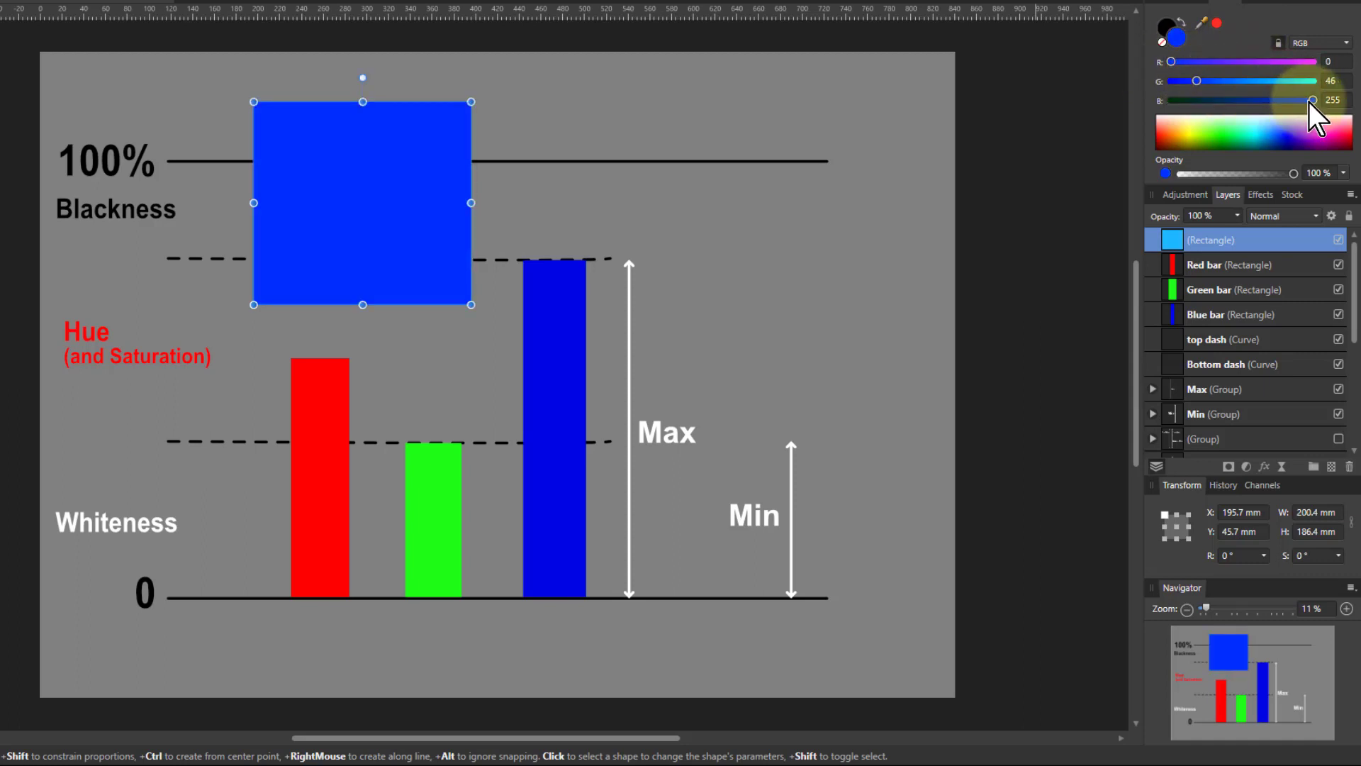
{"action": "left_click_drag", "start_coordinate": [1310, 99], "coordinate": [1272, 99]}
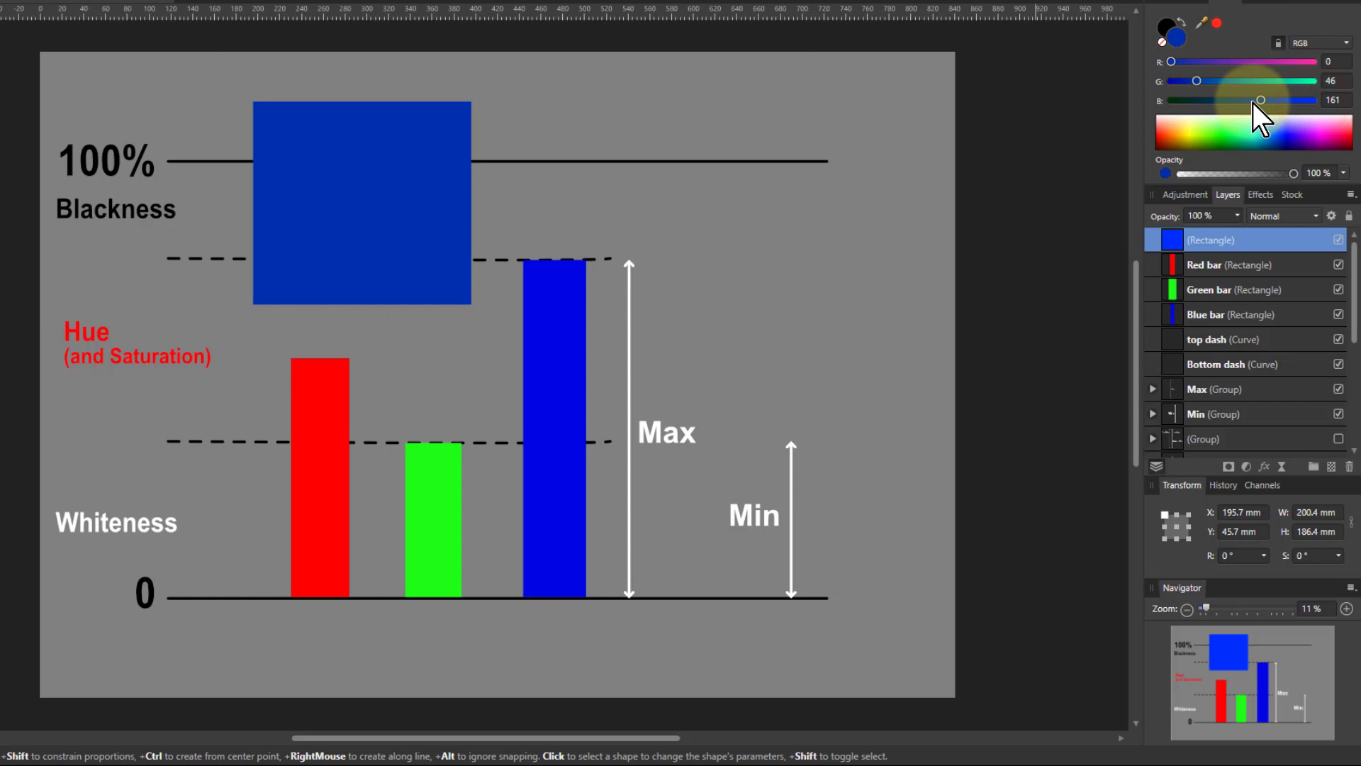
{"action": "left_click_drag", "start_coordinate": [1283, 100], "coordinate": [1211, 99]}
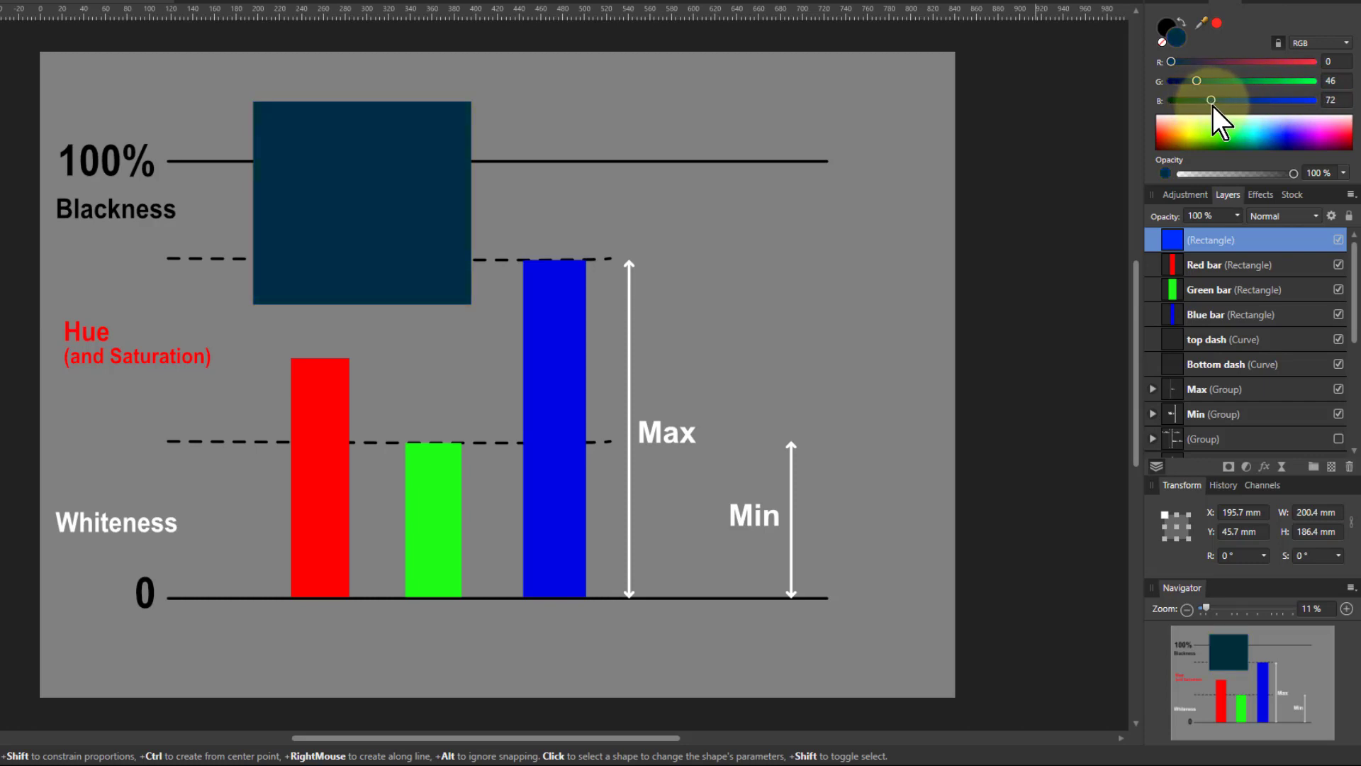
{"action": "left_click_drag", "start_coordinate": [1207, 99], "coordinate": [1231, 99]}
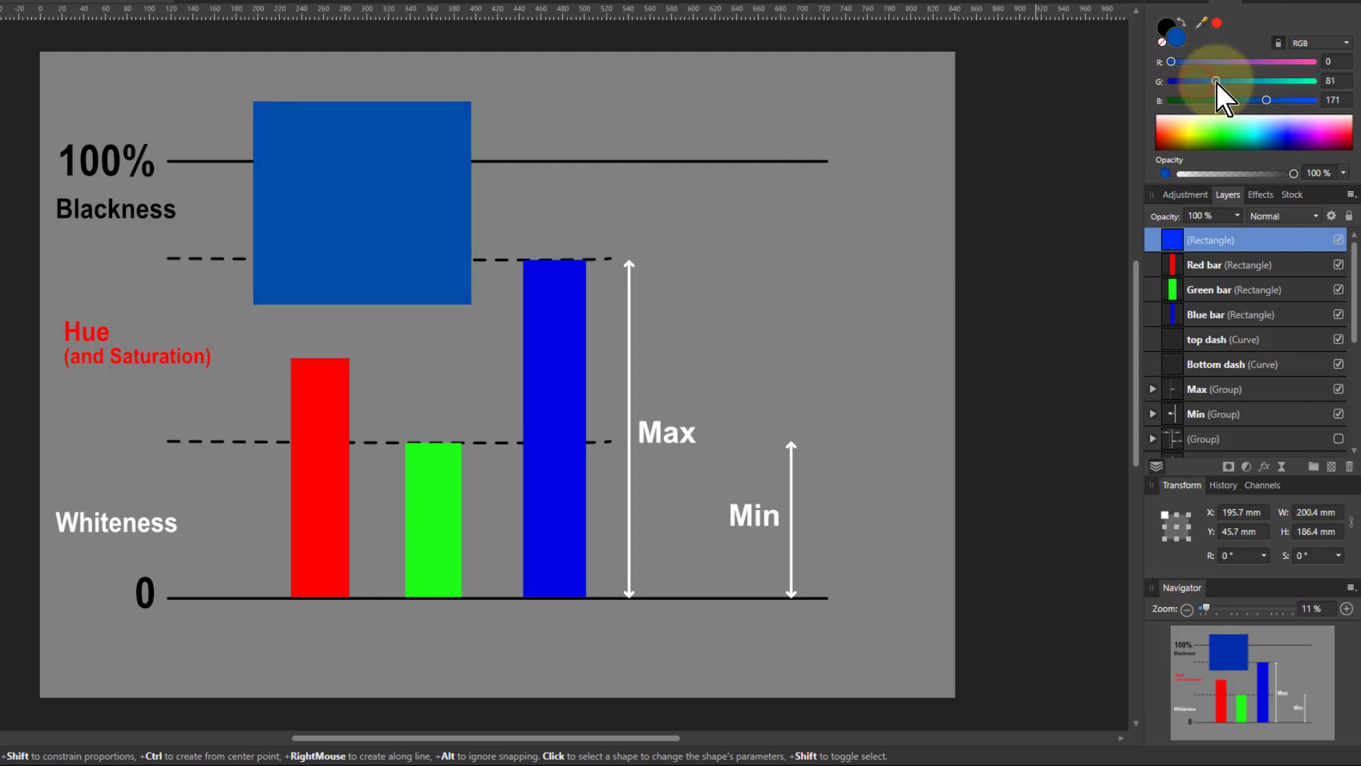
{"action": "left_click_drag", "start_coordinate": [1191, 61], "coordinate": [1206, 61]}
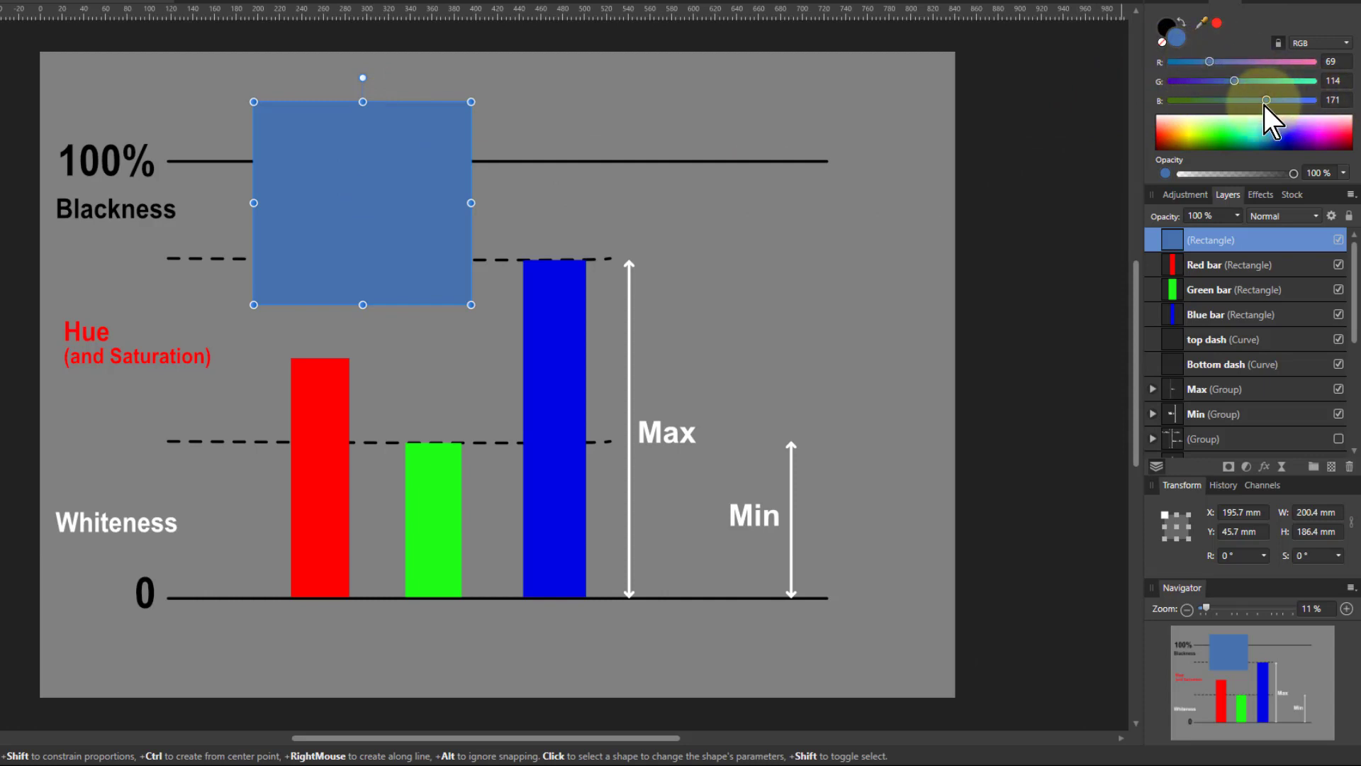
{"action": "left_click_drag", "start_coordinate": [1268, 99], "coordinate": [1264, 99]}
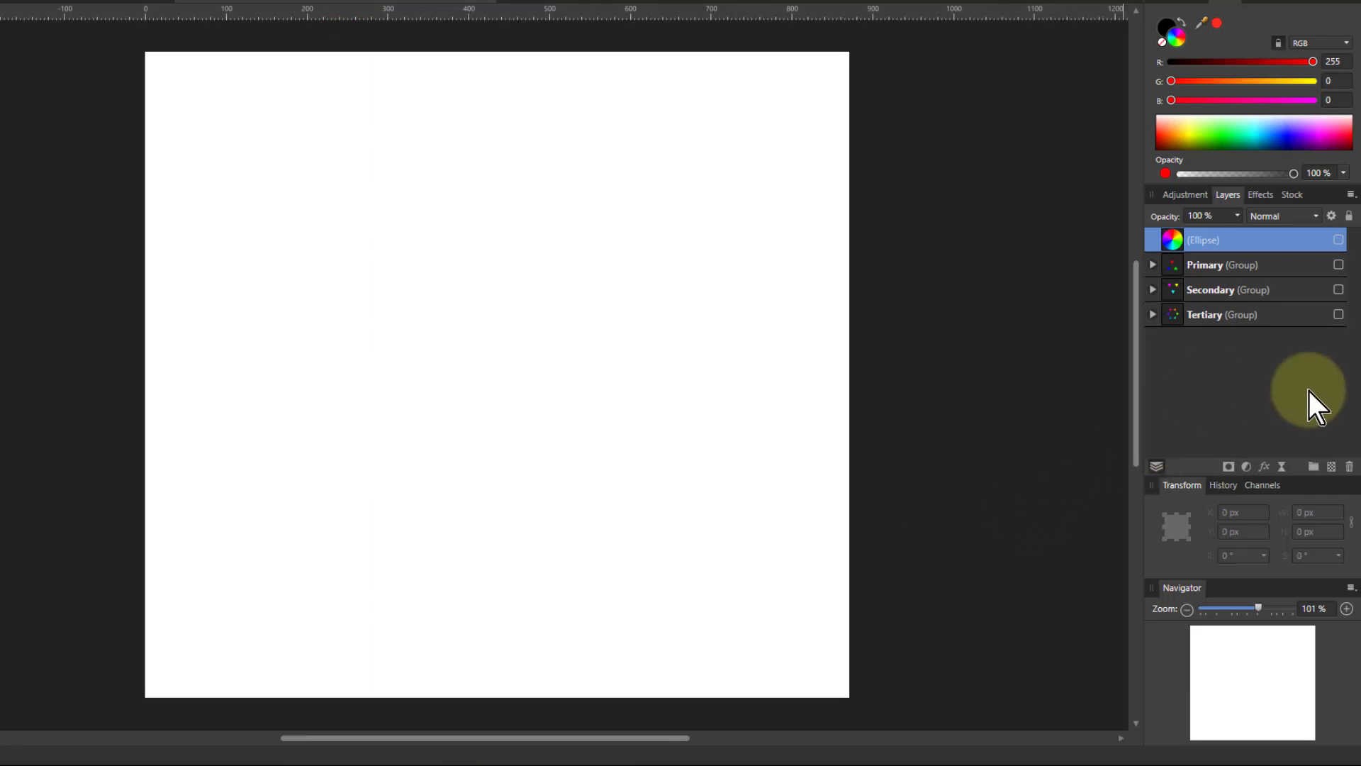
Show the Primary and Secondary colour triangle groups on the hue star.
{"action": "left_click", "coordinate": [1339, 266]}
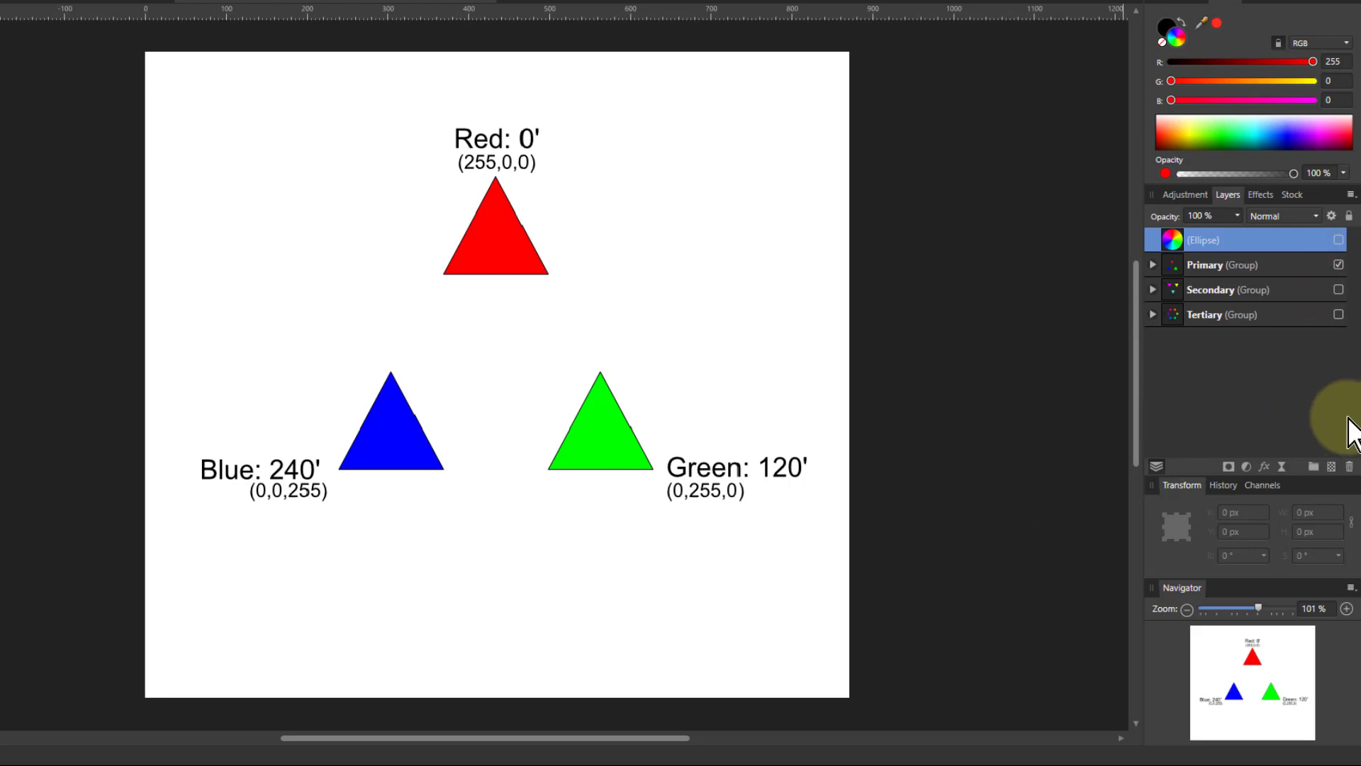
{"action": "left_click", "coordinate": [1337, 289]}
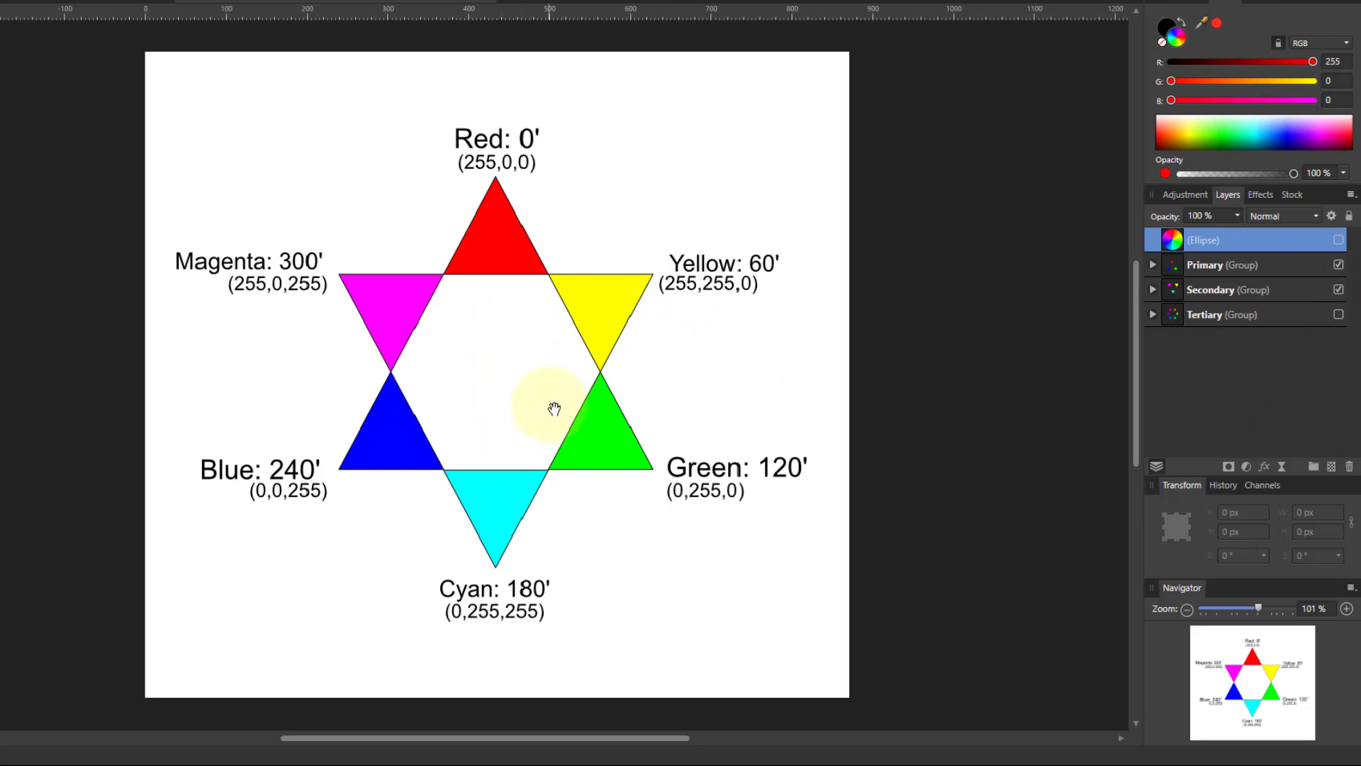
{"action": "mouse_move", "coordinate": [675, 302]}
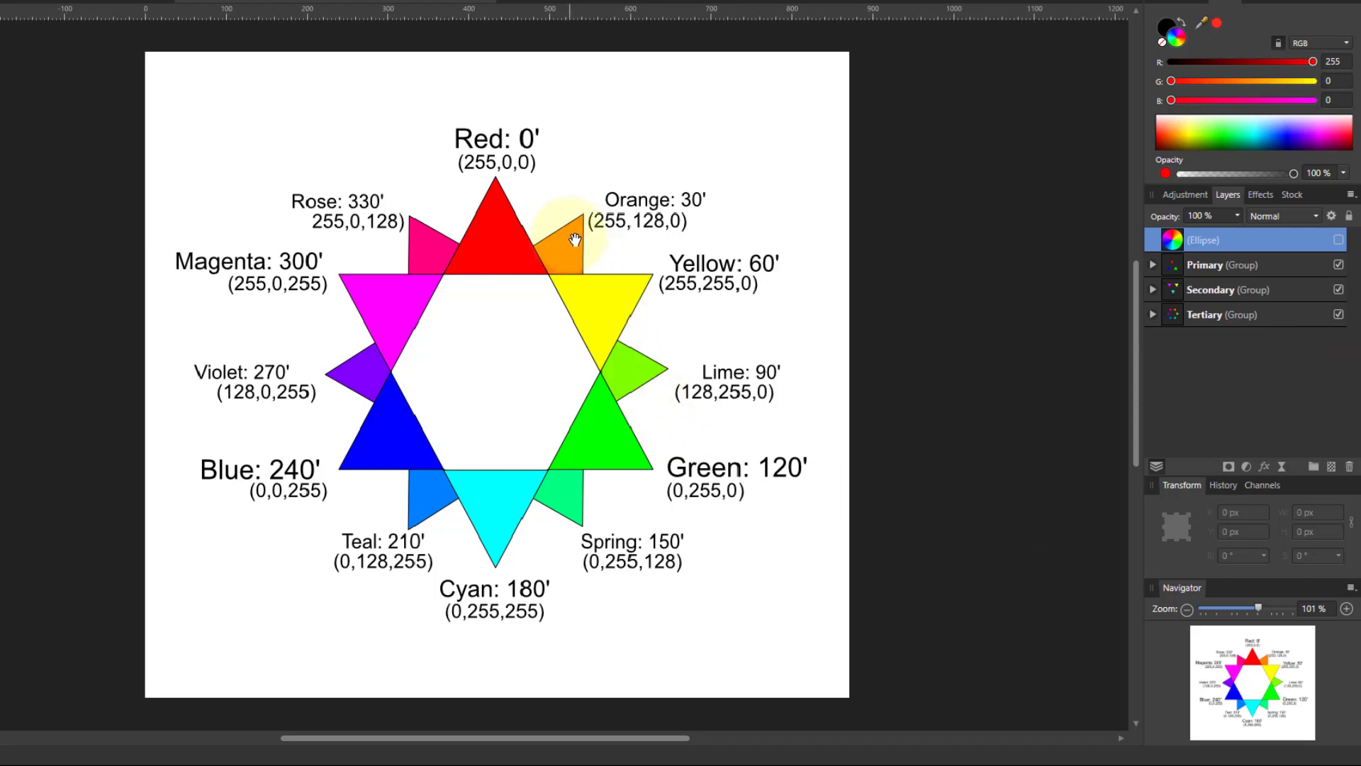
{"action": "mouse_move", "coordinate": [654, 234]}
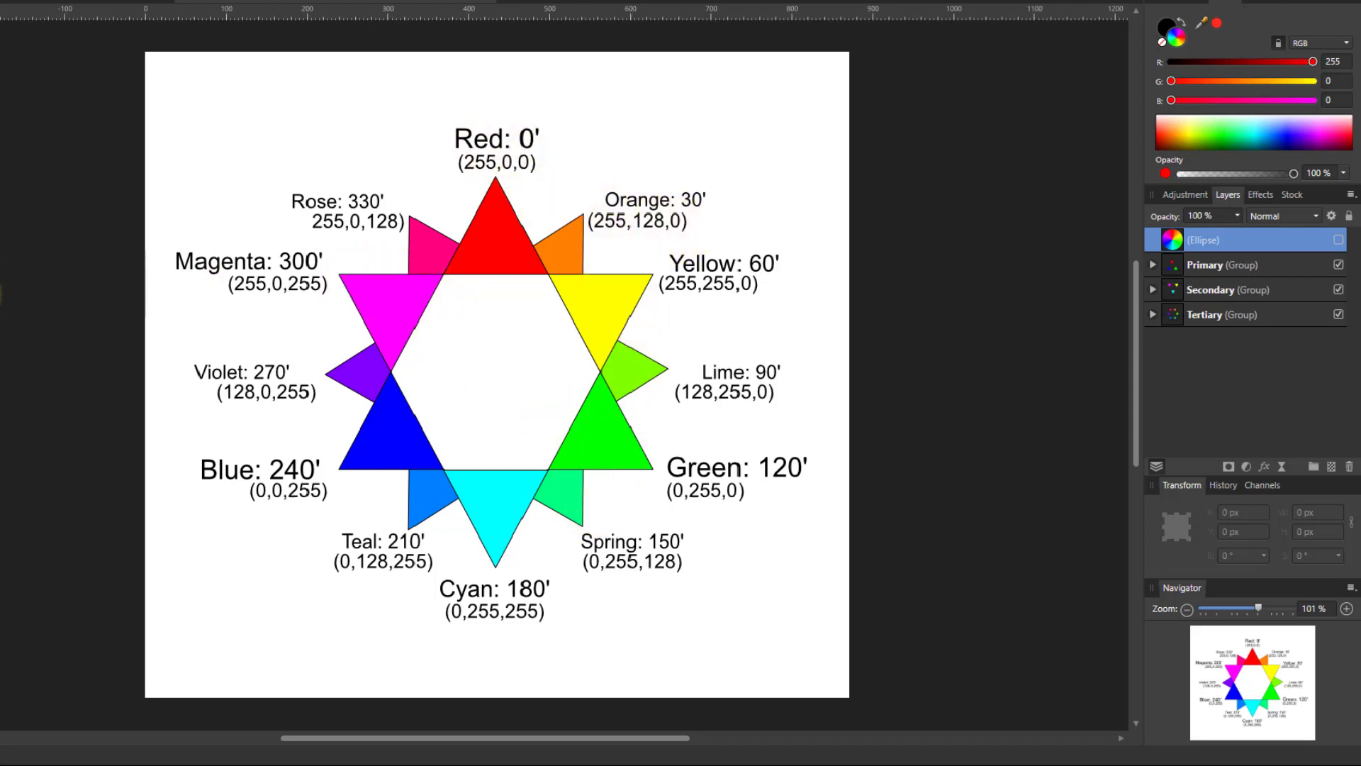
Draw a top-left rectangle and set its fill to azure blue 0,124,255.
{"action": "left_click", "coordinate": [495, 364]}
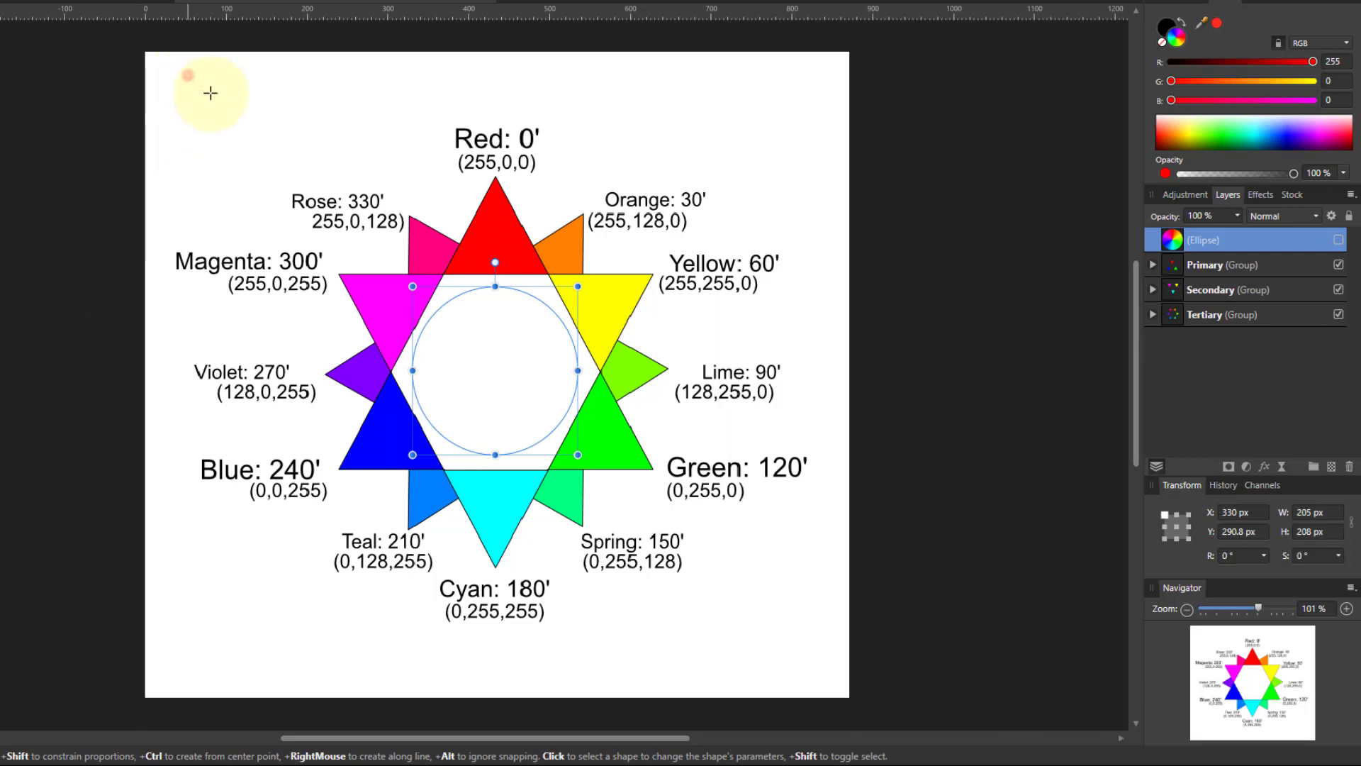
{"action": "left_click_drag", "start_coordinate": [185, 74], "coordinate": [407, 180]}
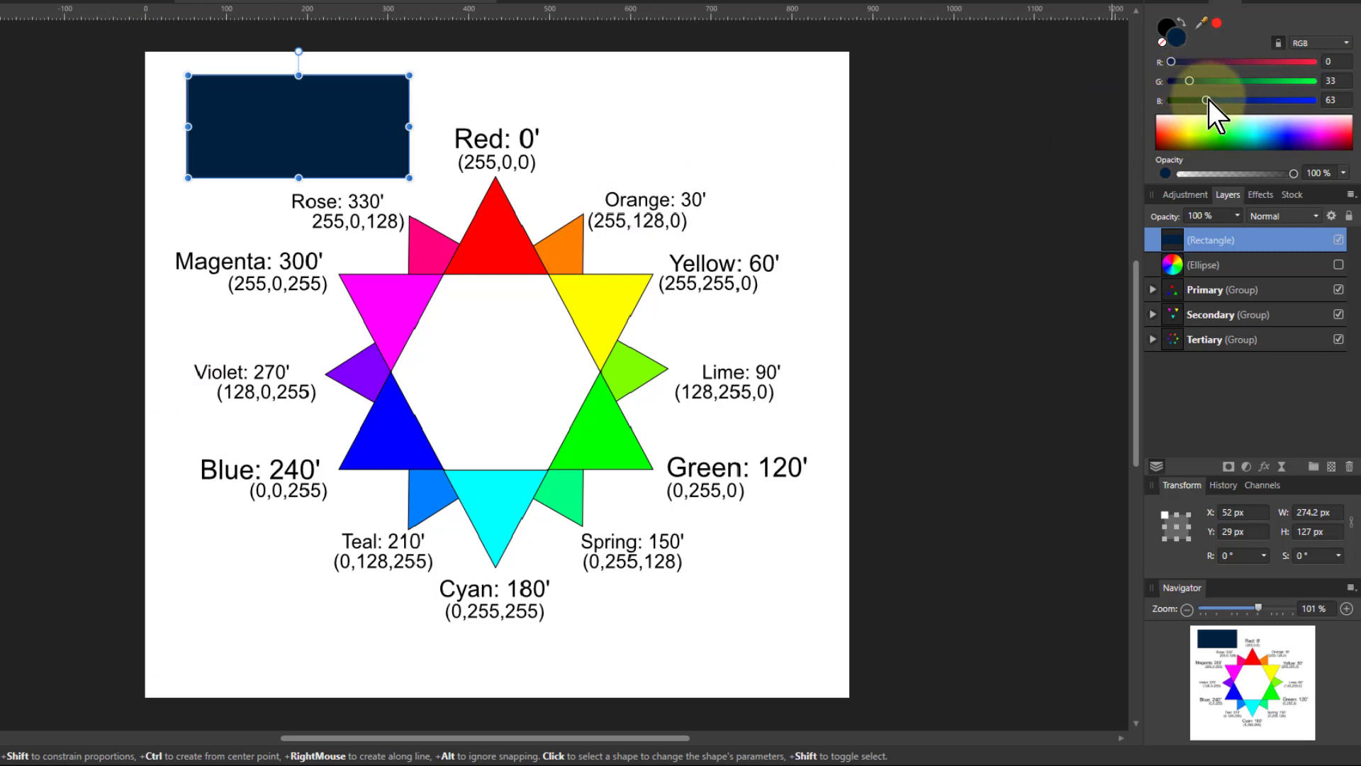
{"action": "left_click_drag", "start_coordinate": [1207, 100], "coordinate": [1310, 100]}
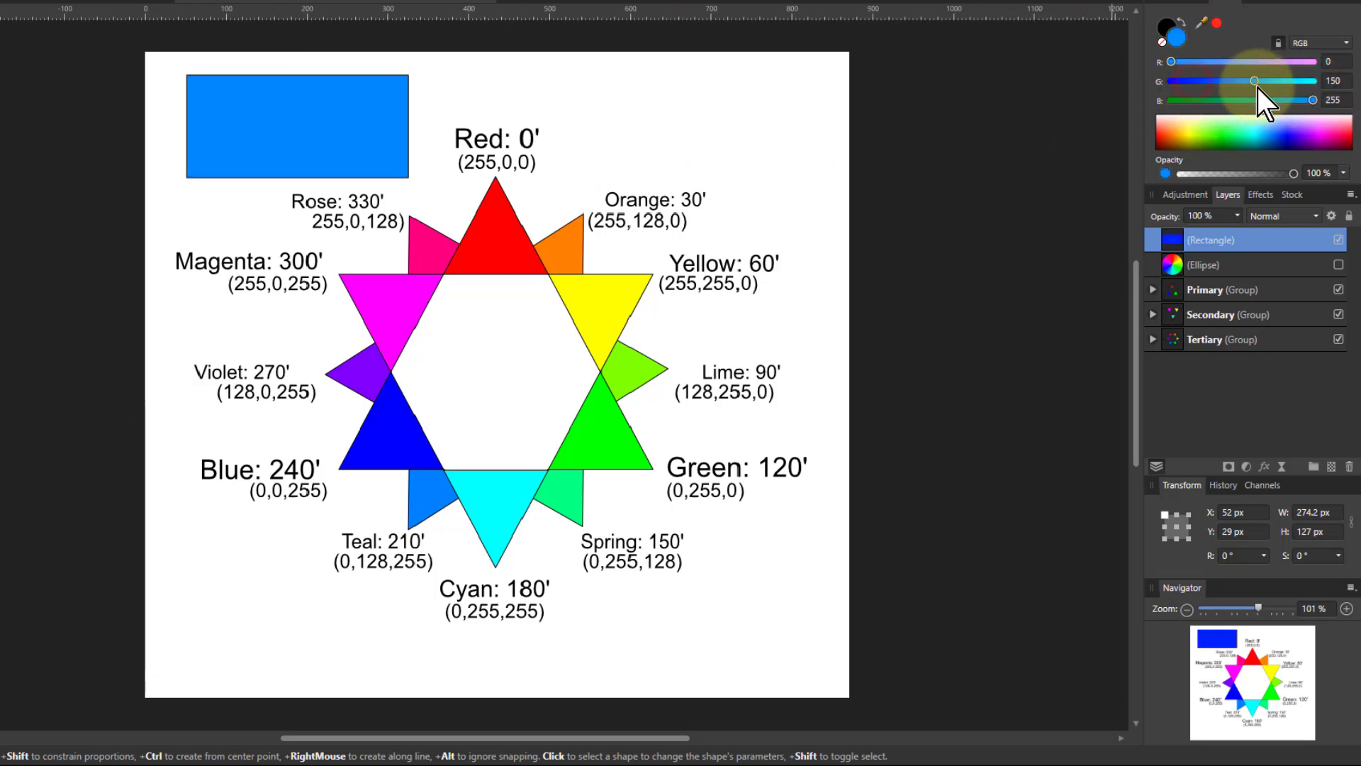
{"action": "left_click_drag", "start_coordinate": [1253, 79], "coordinate": [1240, 80]}
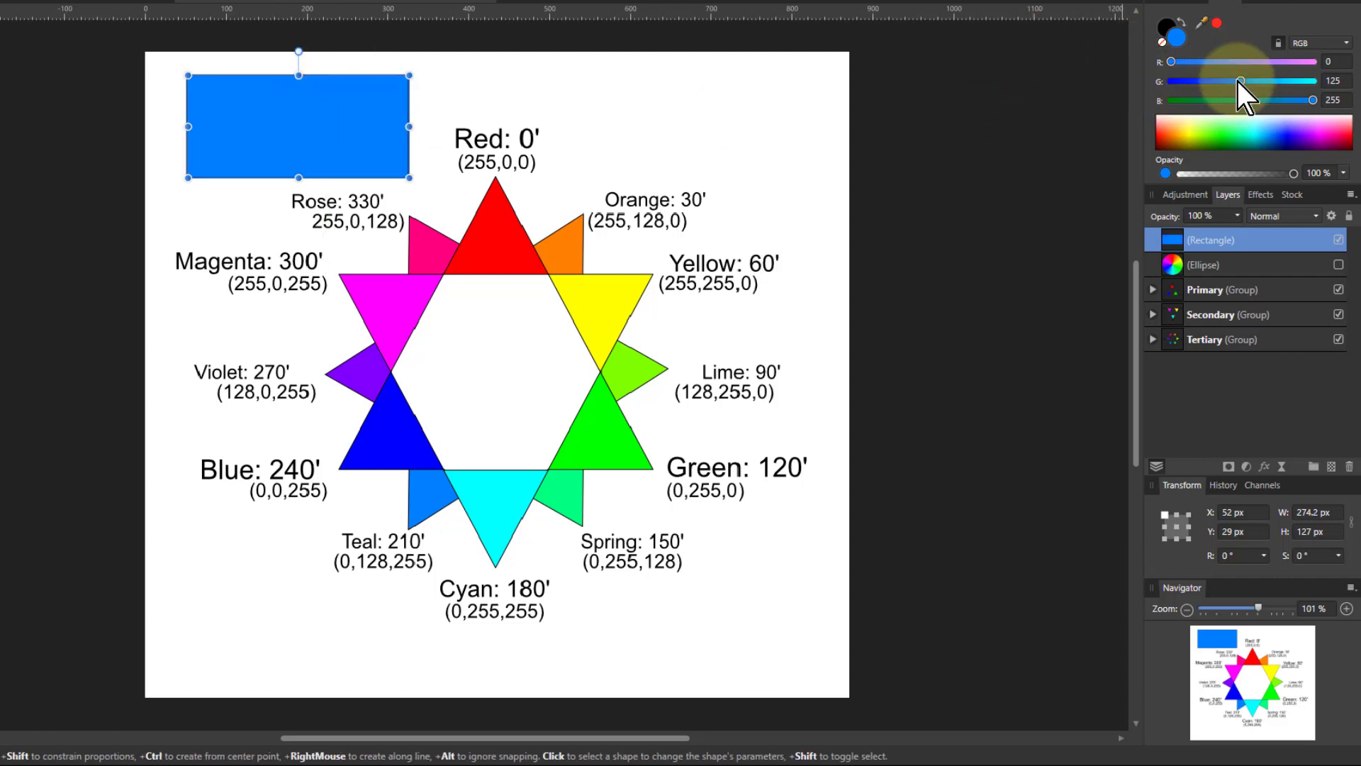
{"action": "left_click_drag", "start_coordinate": [1240, 79], "coordinate": [1173, 80]}
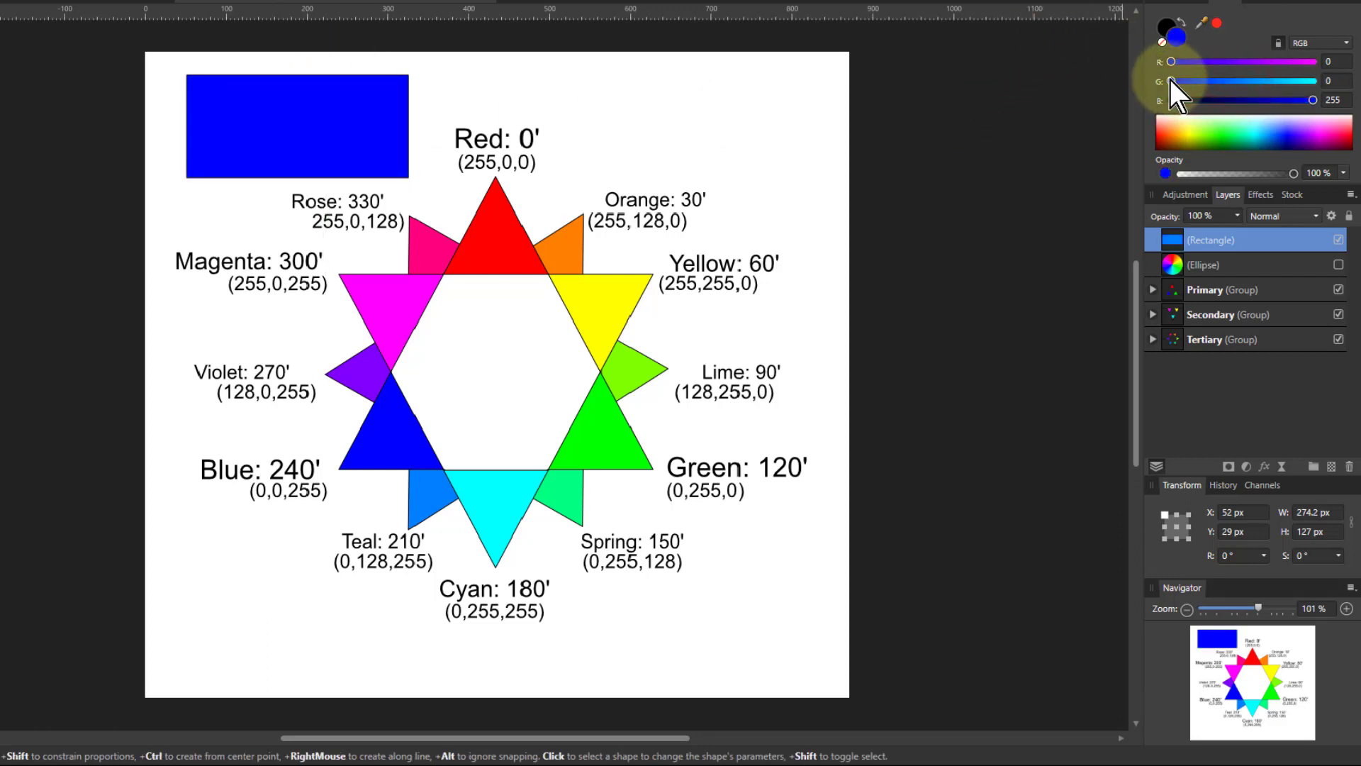
{"action": "left_click_drag", "start_coordinate": [1172, 81], "coordinate": [1187, 81]}
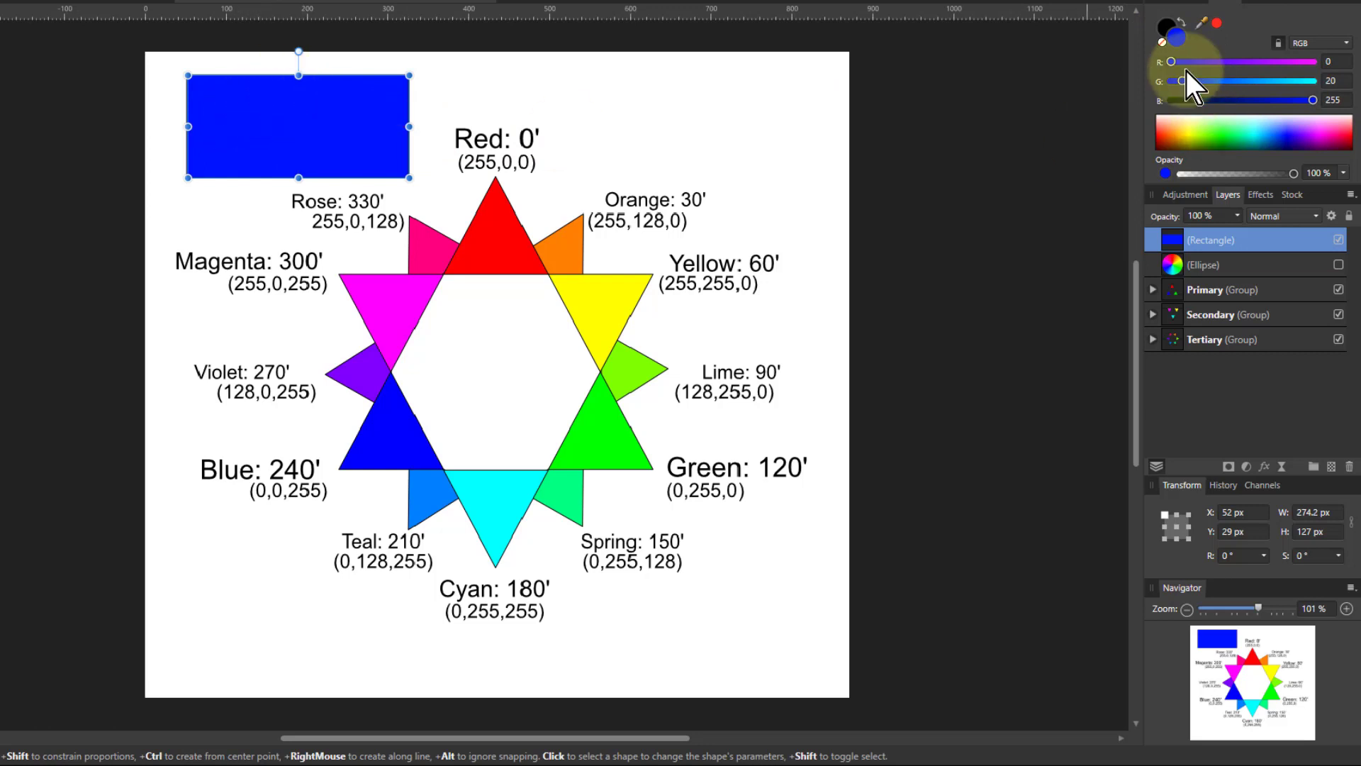
{"action": "left_click_drag", "start_coordinate": [1181, 80], "coordinate": [1273, 81]}
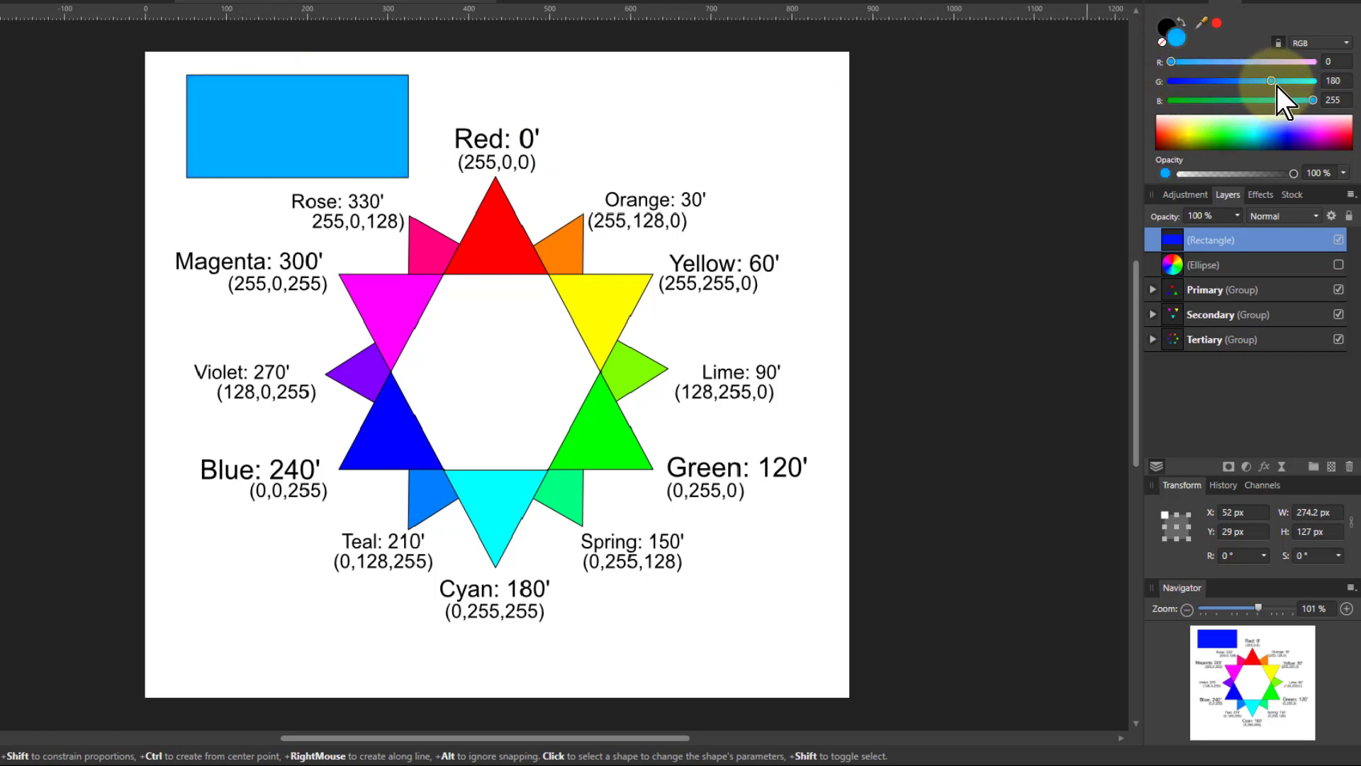
{"action": "left_click_drag", "start_coordinate": [1272, 79], "coordinate": [1295, 80]}
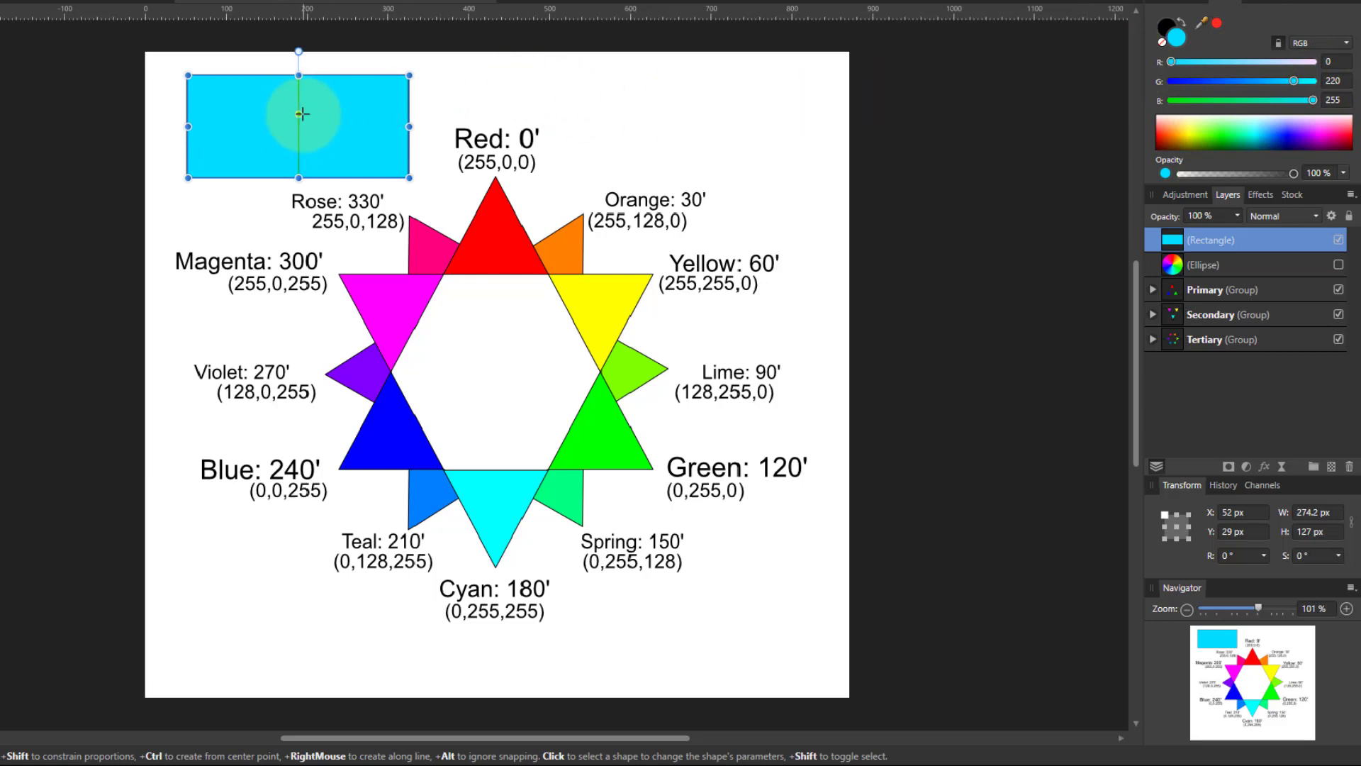
{"action": "mouse_move", "coordinate": [1199, 95]}
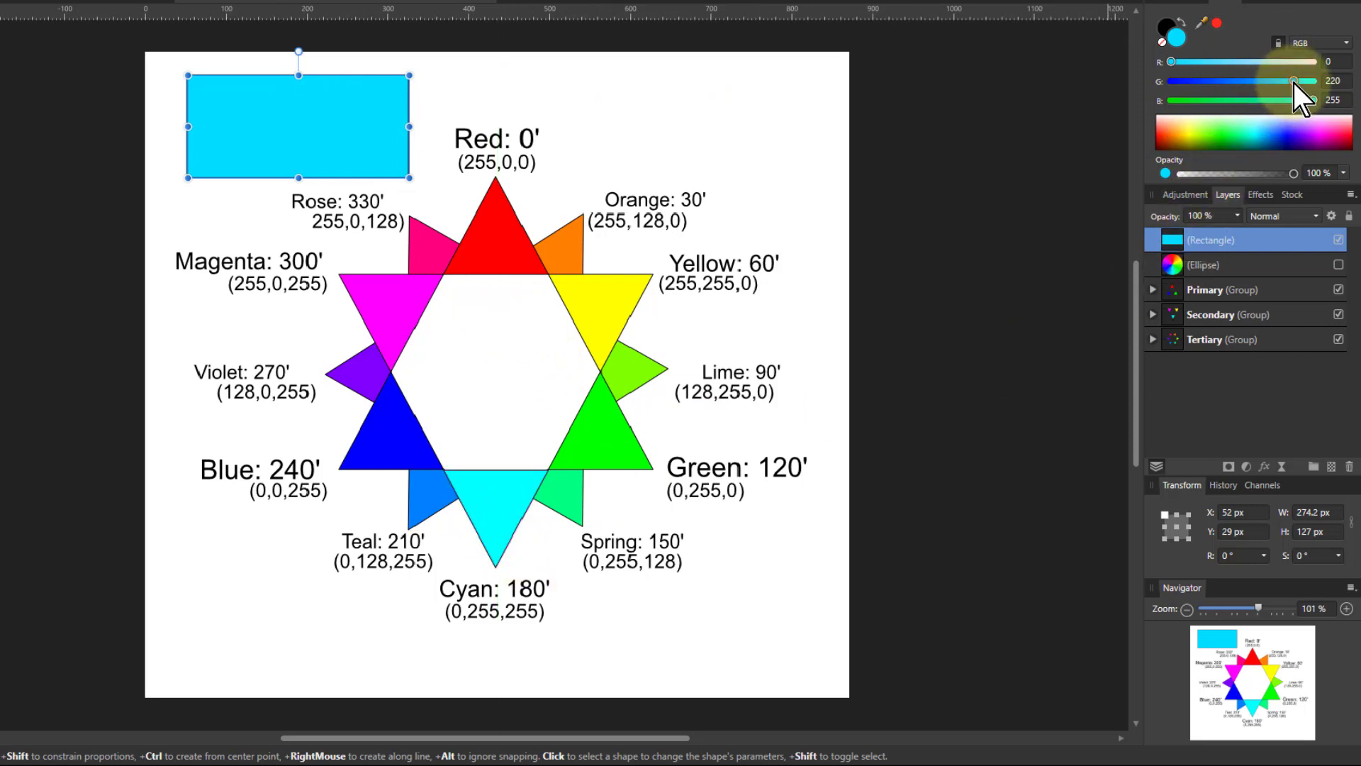
{"action": "left_click_drag", "start_coordinate": [1295, 80], "coordinate": [1240, 81]}
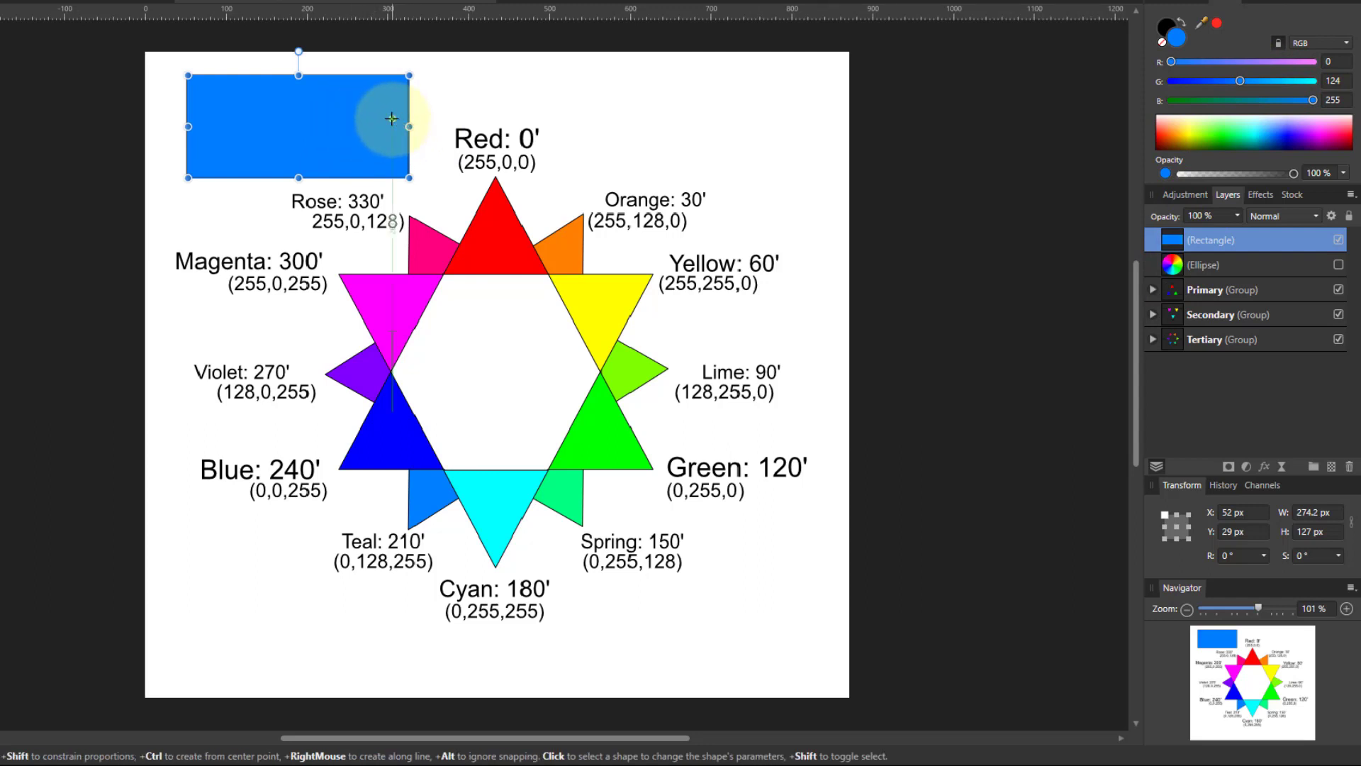
{"action": "mouse_move", "coordinate": [736, 148]}
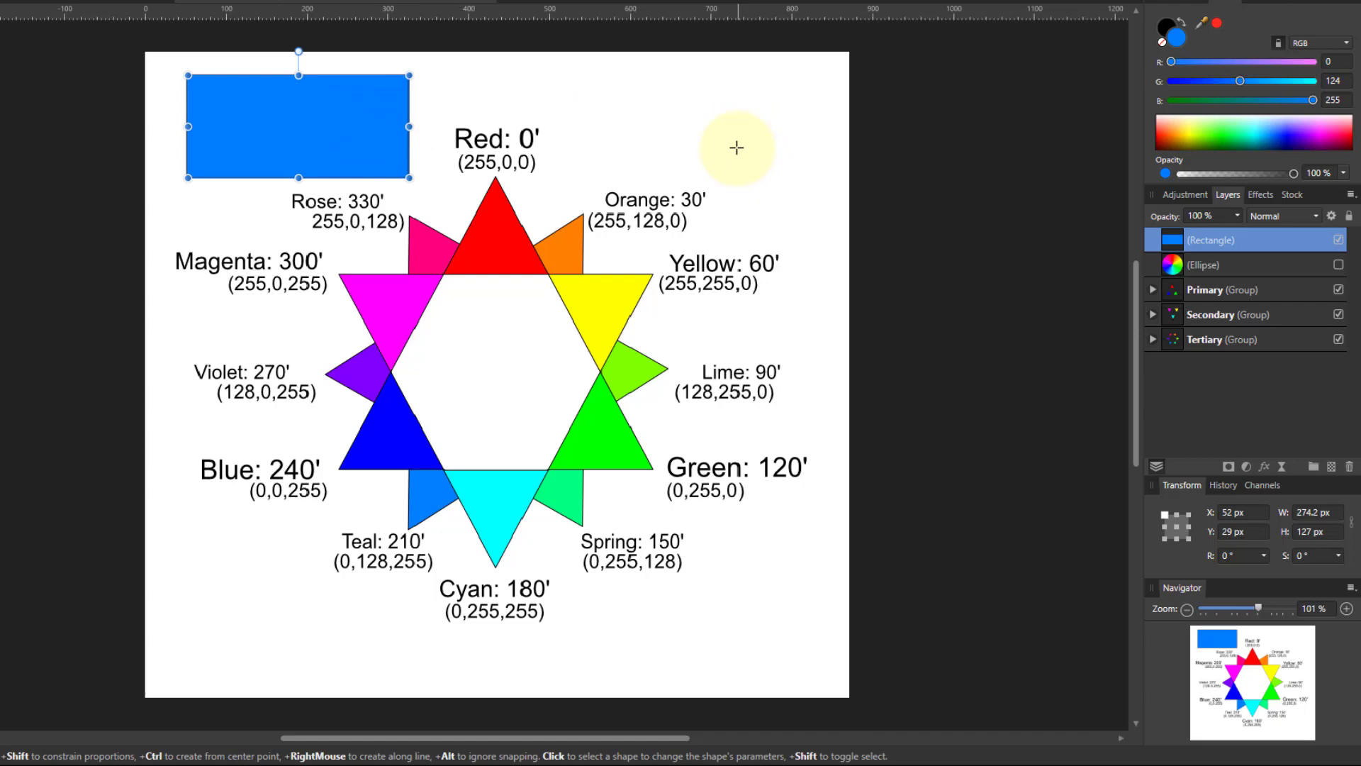
{"action": "mouse_move", "coordinate": [788, 153]}
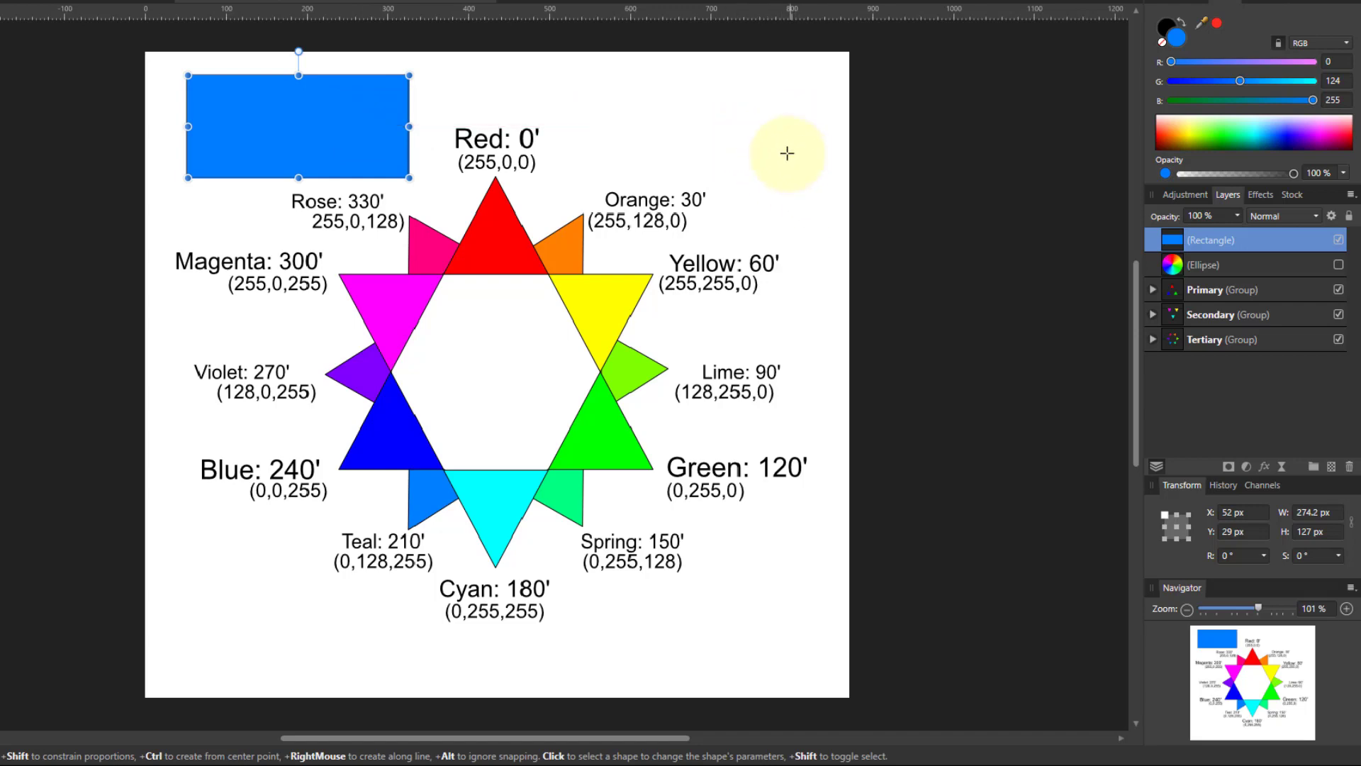
{"action": "mouse_move", "coordinate": [594, 13]}
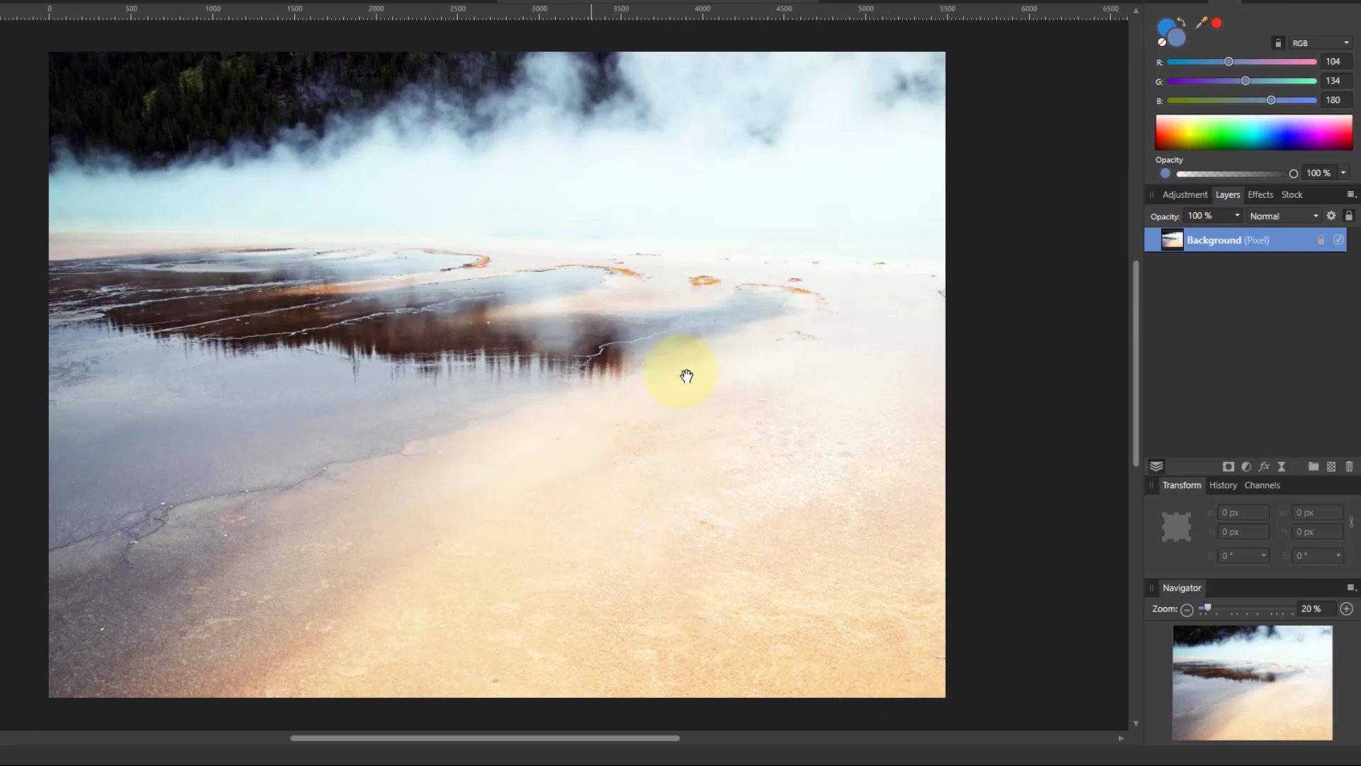
{"action": "mouse_move", "coordinate": [671, 452]}
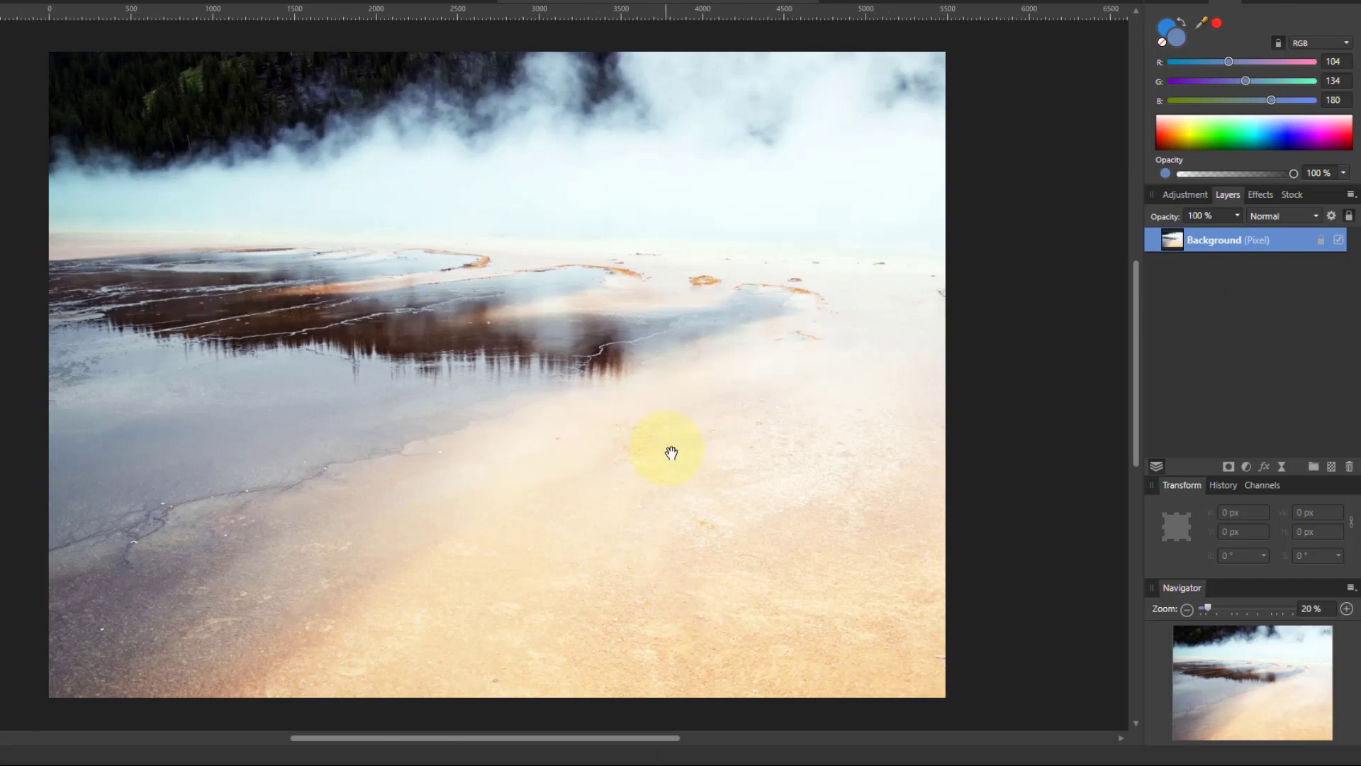
{"action": "mouse_move", "coordinate": [731, 572]}
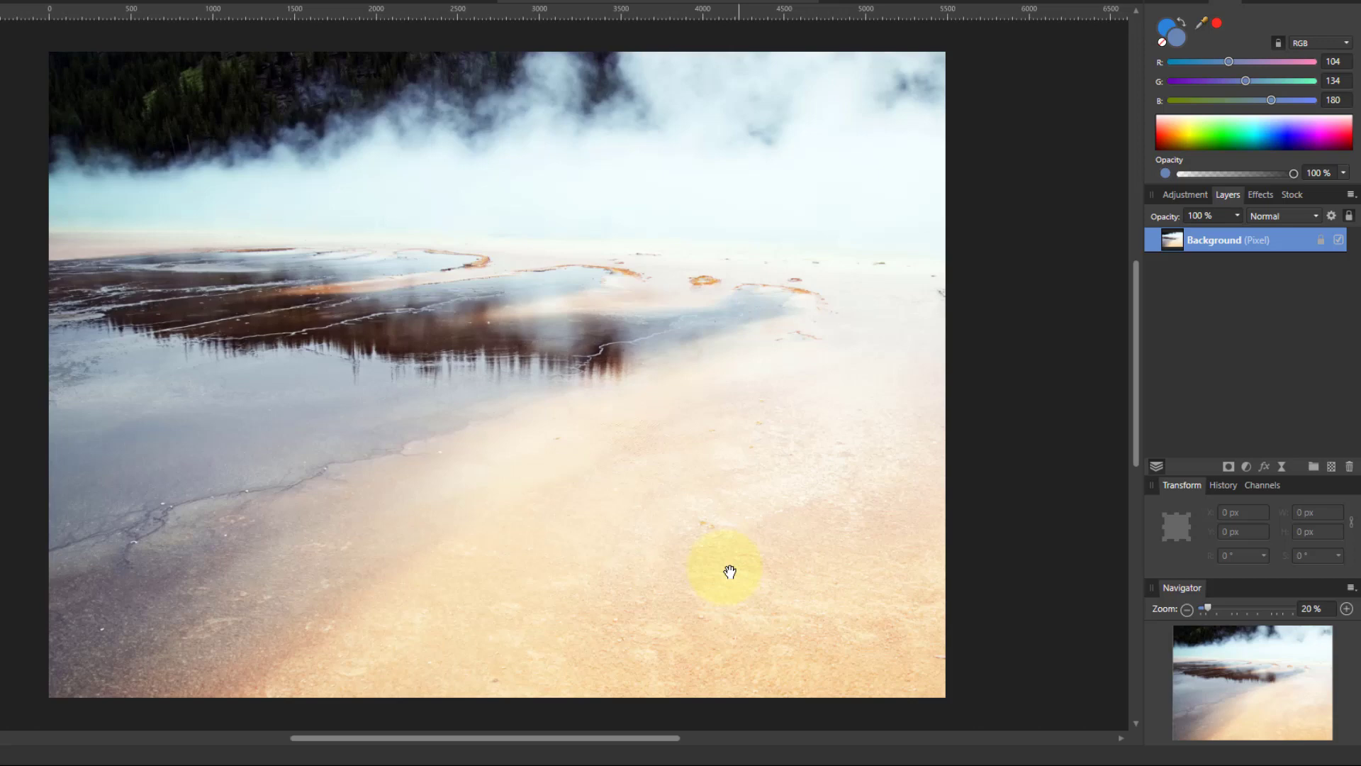
{"action": "mouse_move", "coordinate": [767, 654]}
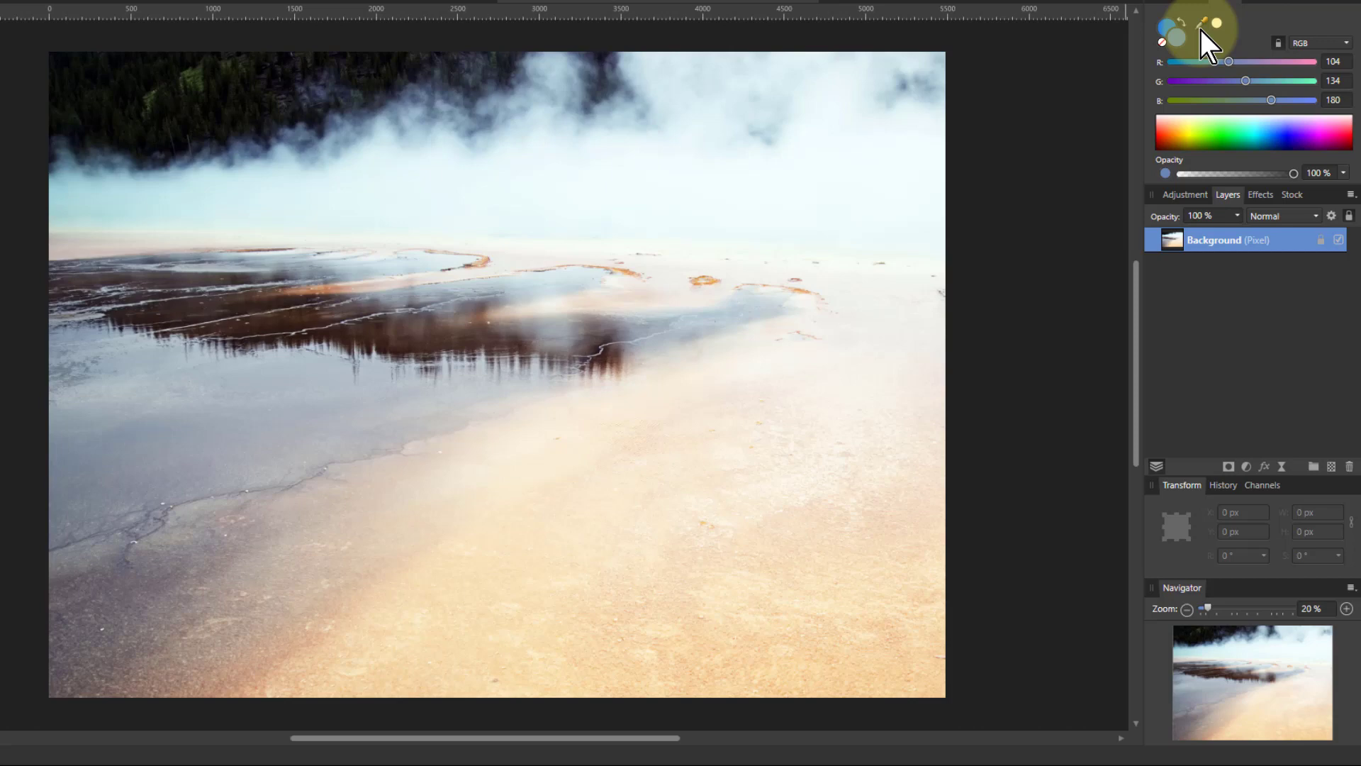
Swap to the warm colour and adjust it to an orange around 252,160,45.
{"action": "left_click", "coordinate": [1175, 33]}
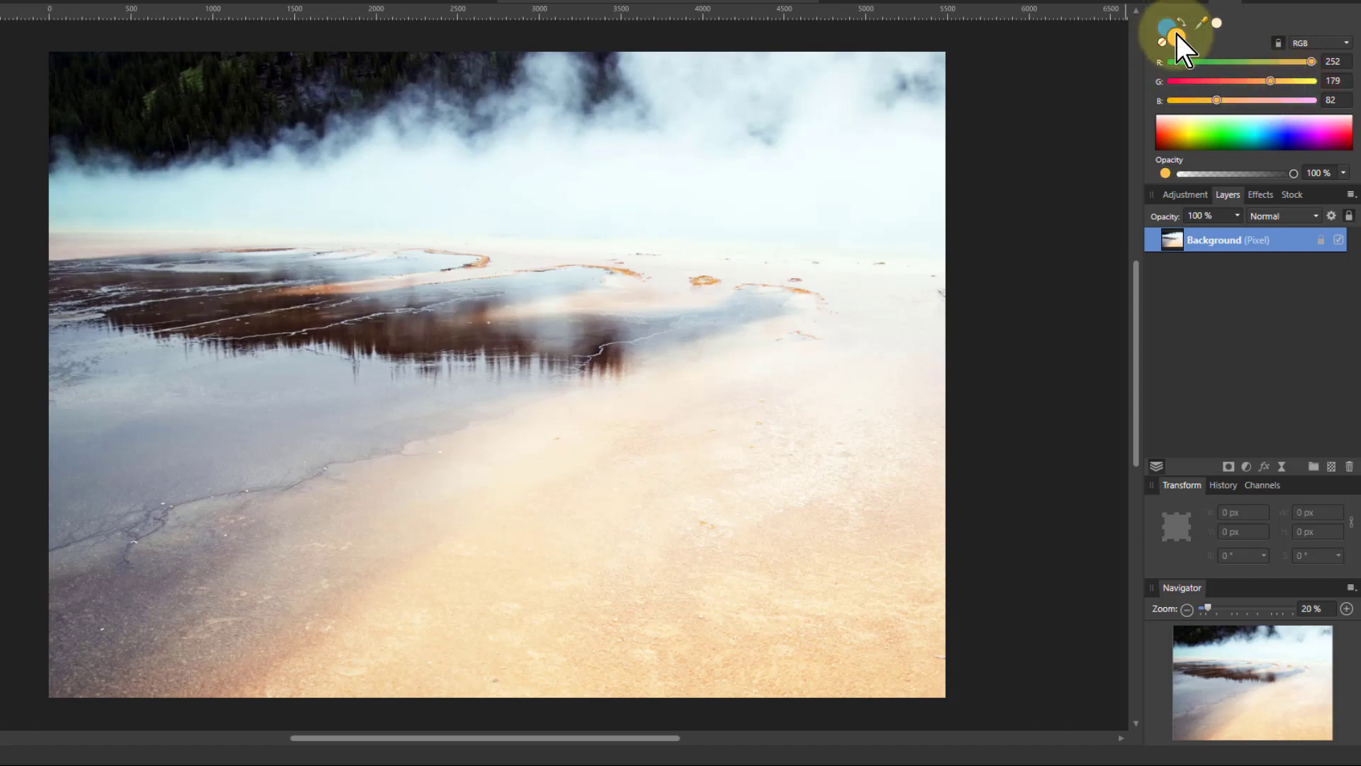
{"action": "left_click_drag", "start_coordinate": [1216, 99], "coordinate": [1194, 99]}
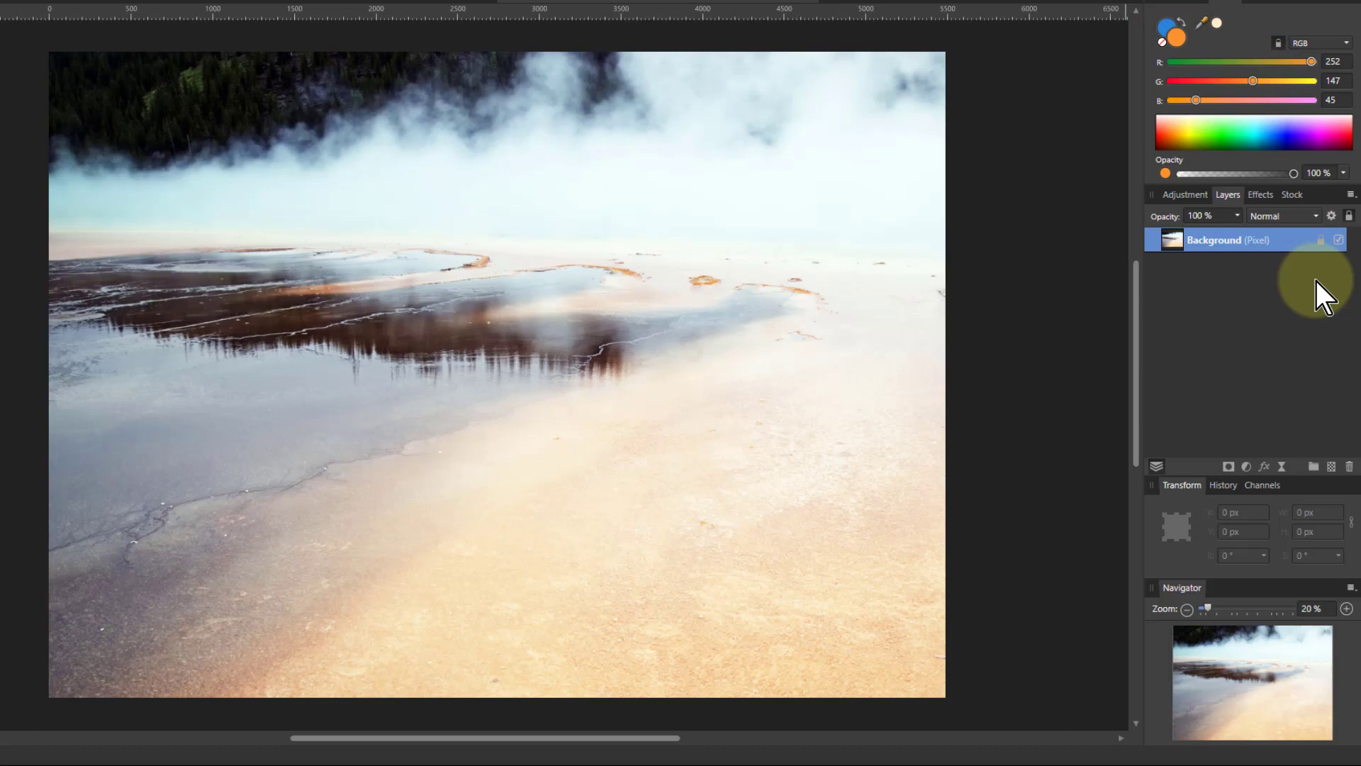
{"action": "left_click_drag", "start_coordinate": [1253, 79], "coordinate": [1264, 79]}
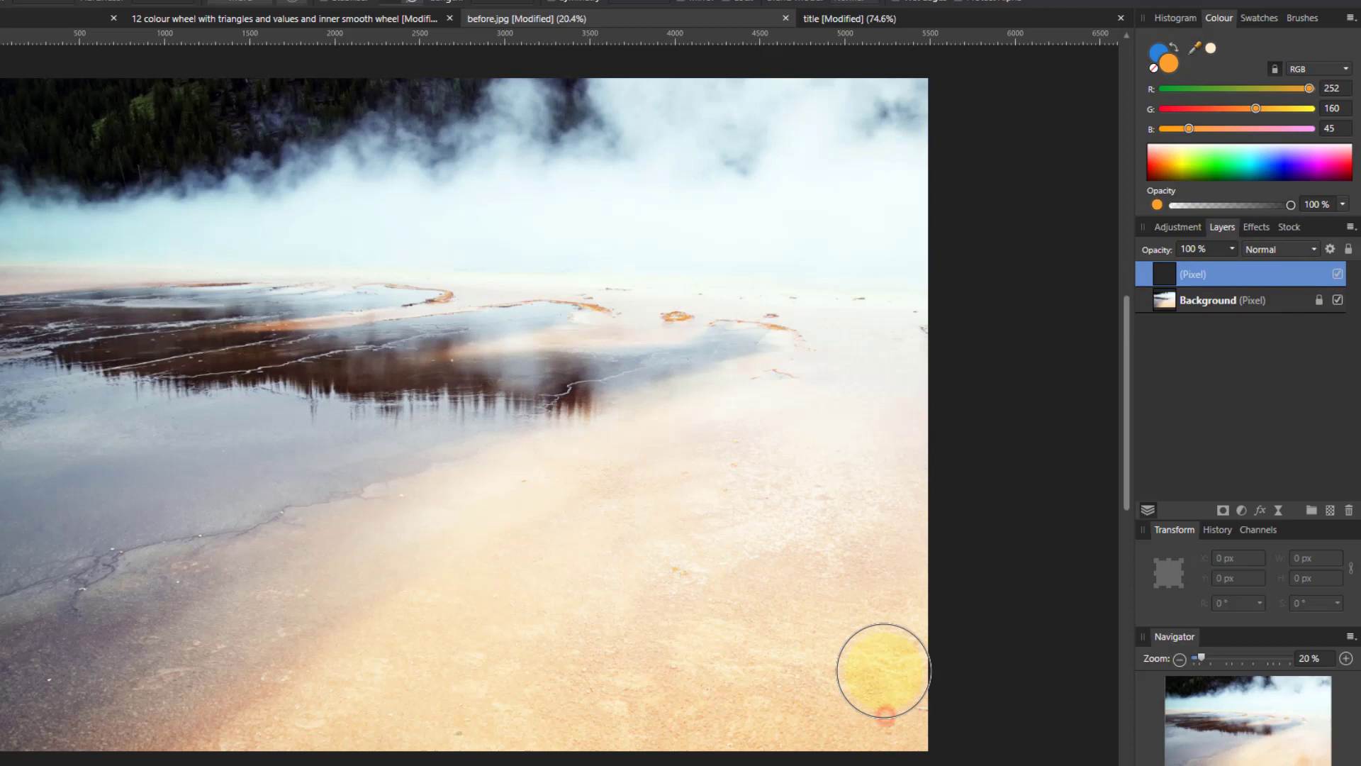
Paint orange over the photo's lower right and set the layer to Soft Light.
{"action": "left_click_drag", "start_coordinate": [885, 672], "coordinate": [609, 613]}
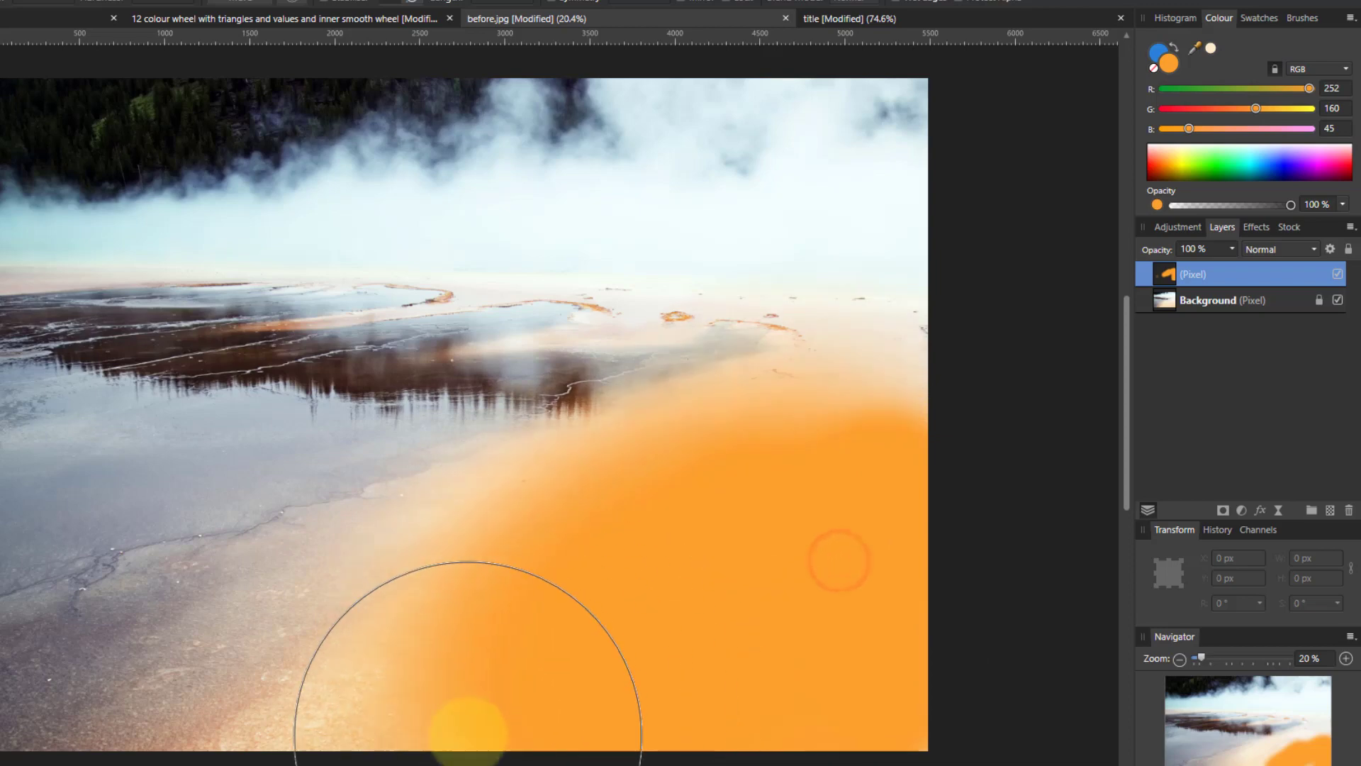
{"action": "mouse_move", "coordinate": [1115, 555]}
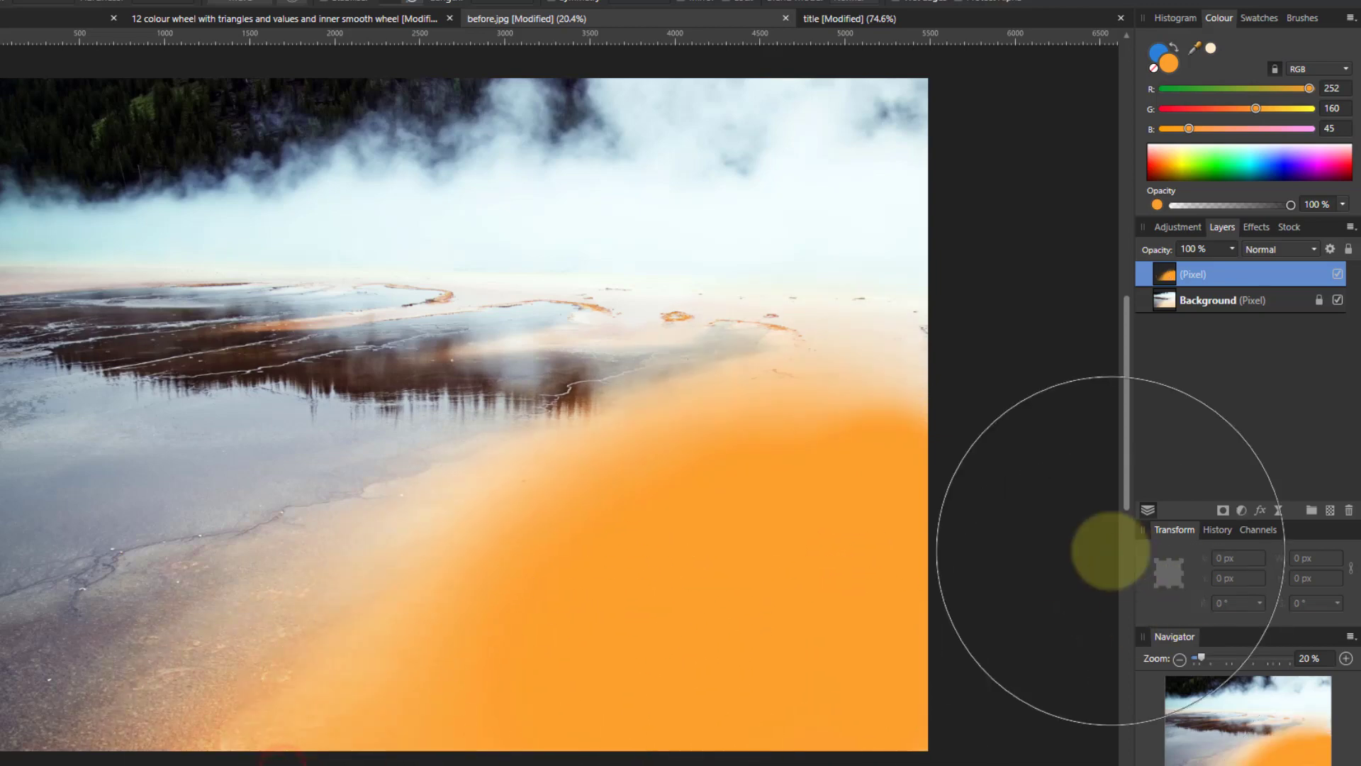
{"action": "mouse_move", "coordinate": [1199, 582]}
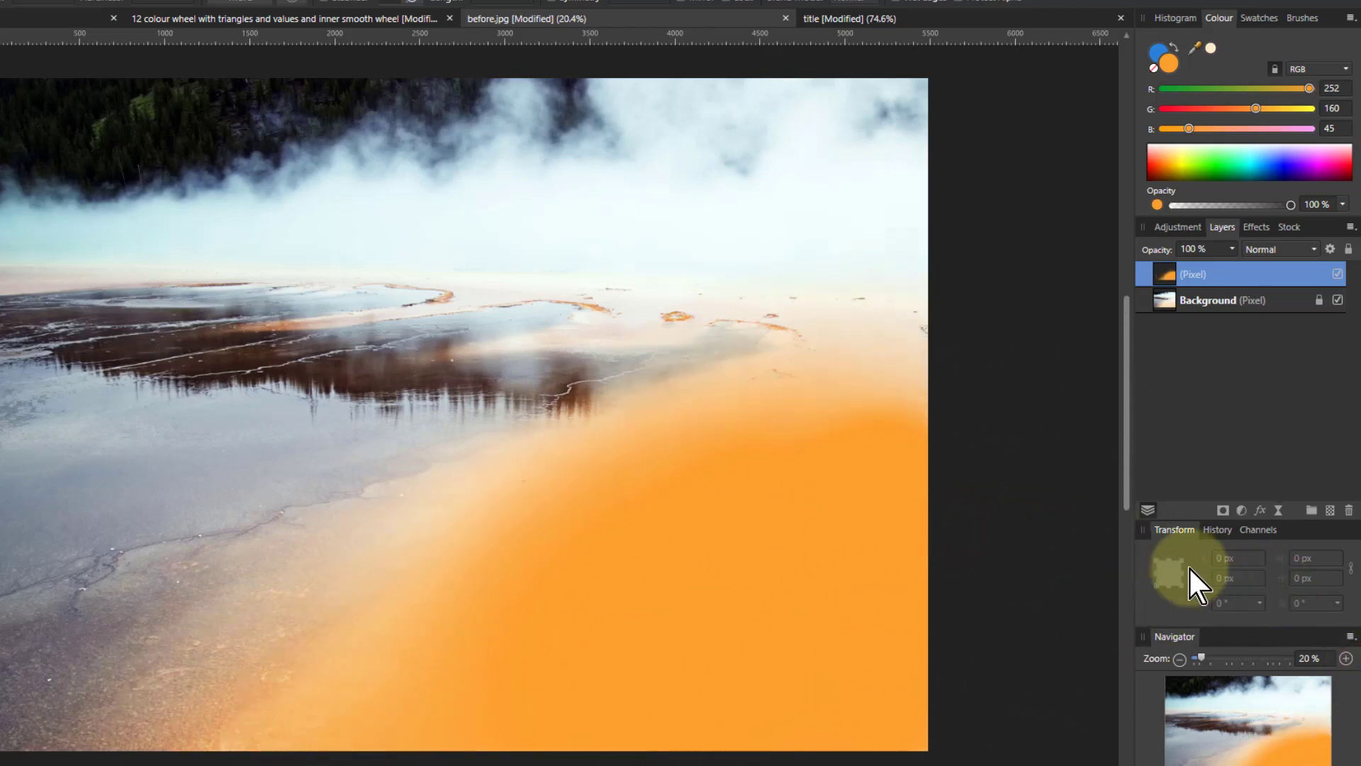
{"action": "mouse_move", "coordinate": [1285, 261]}
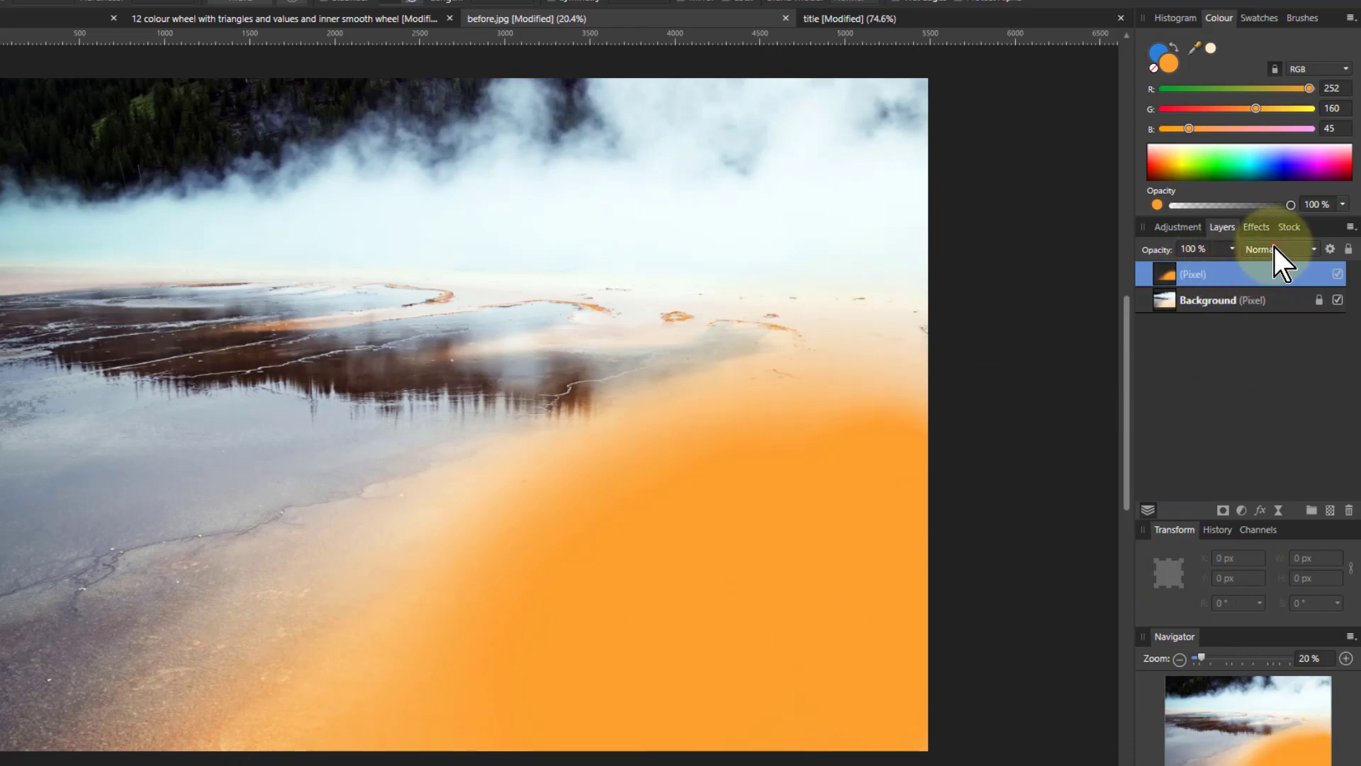
{"action": "left_click", "coordinate": [1276, 249]}
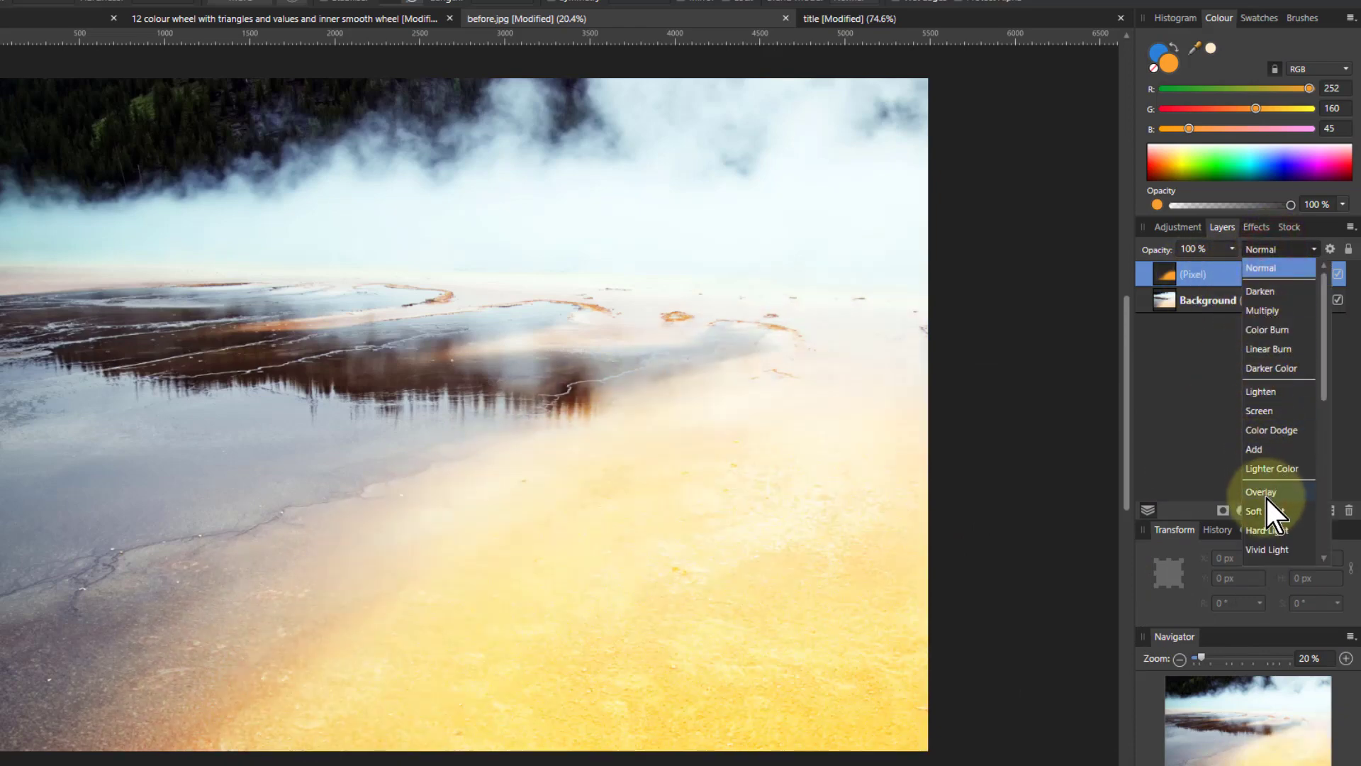
{"action": "left_click", "coordinate": [1254, 511]}
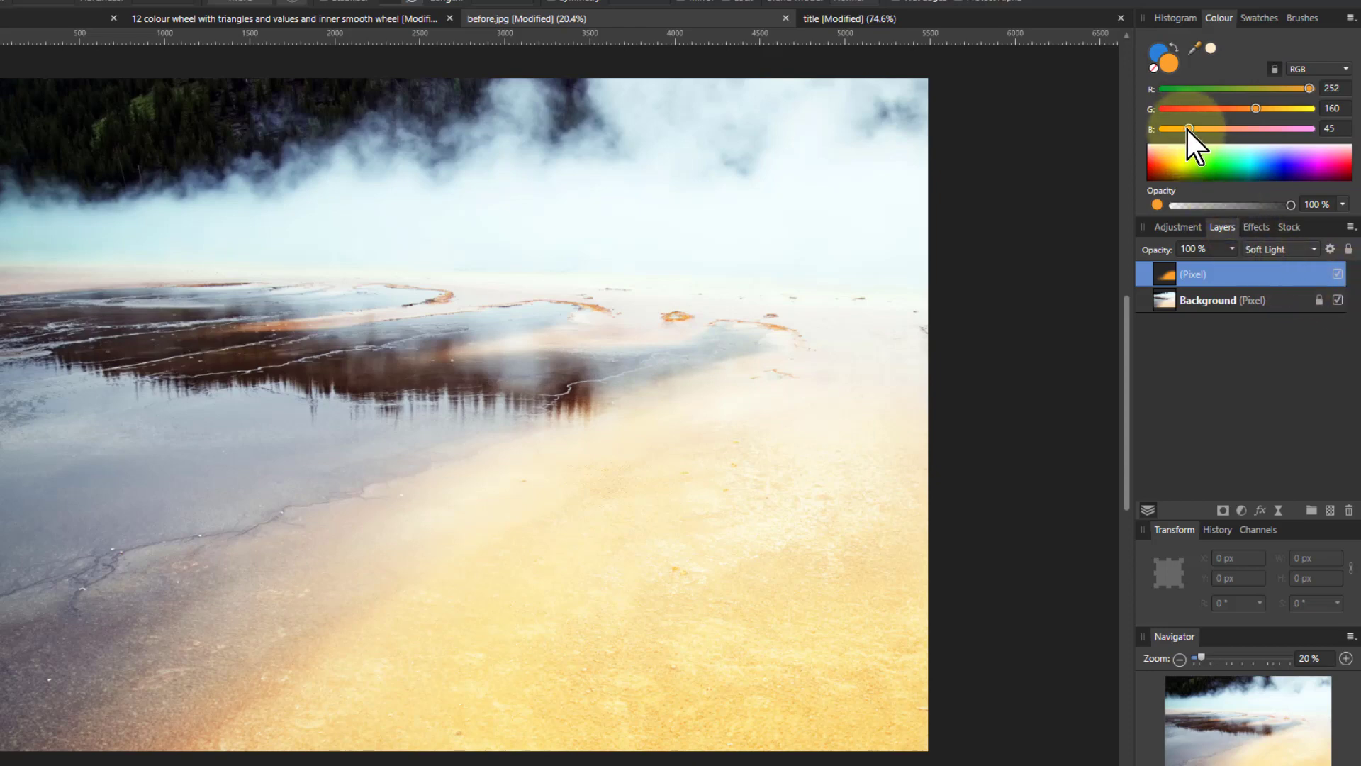
{"action": "mouse_move", "coordinate": [1197, 152]}
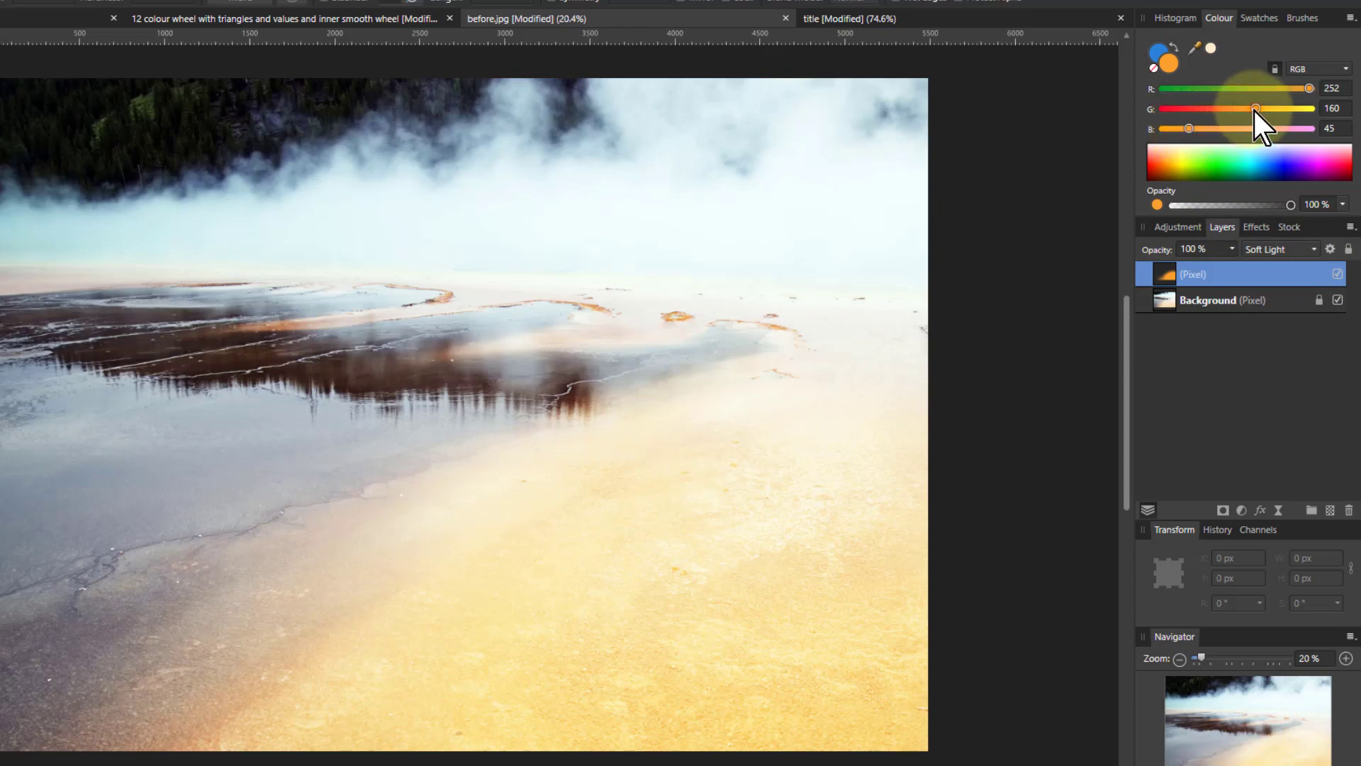
Lower the green channel to about 79 for a redder orange (252,79,45).
{"action": "left_click_drag", "start_coordinate": [1256, 108], "coordinate": [1219, 108]}
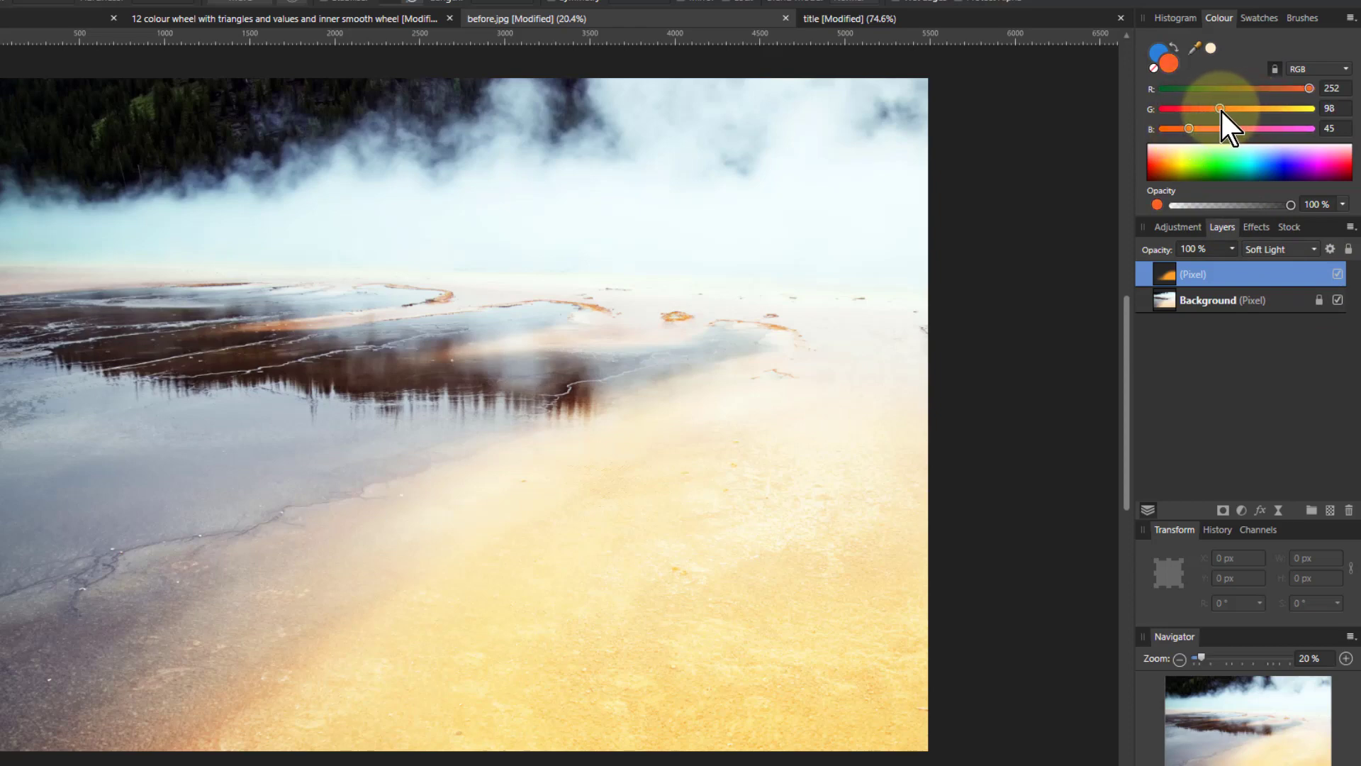
{"action": "left_click_drag", "start_coordinate": [1219, 108], "coordinate": [1209, 108]}
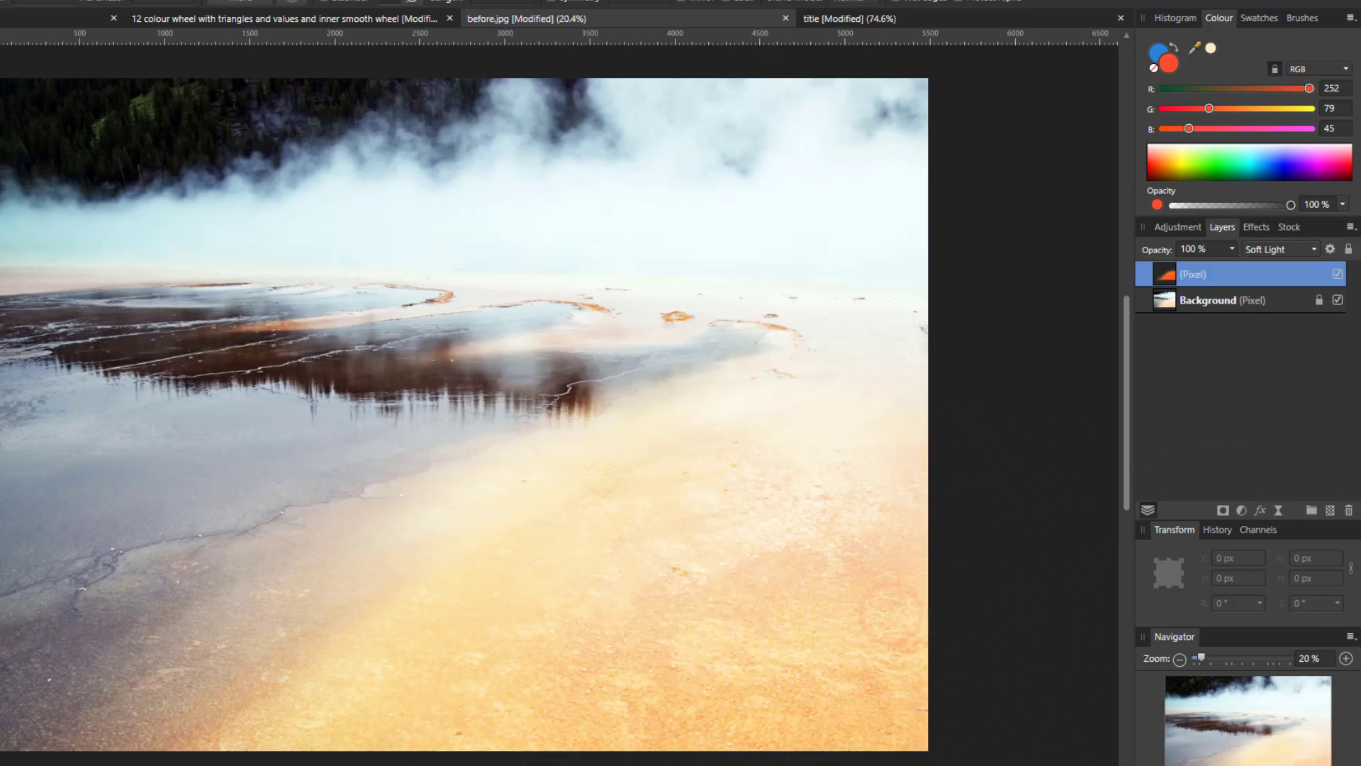
{"action": "double_click", "coordinate": [1195, 274]}
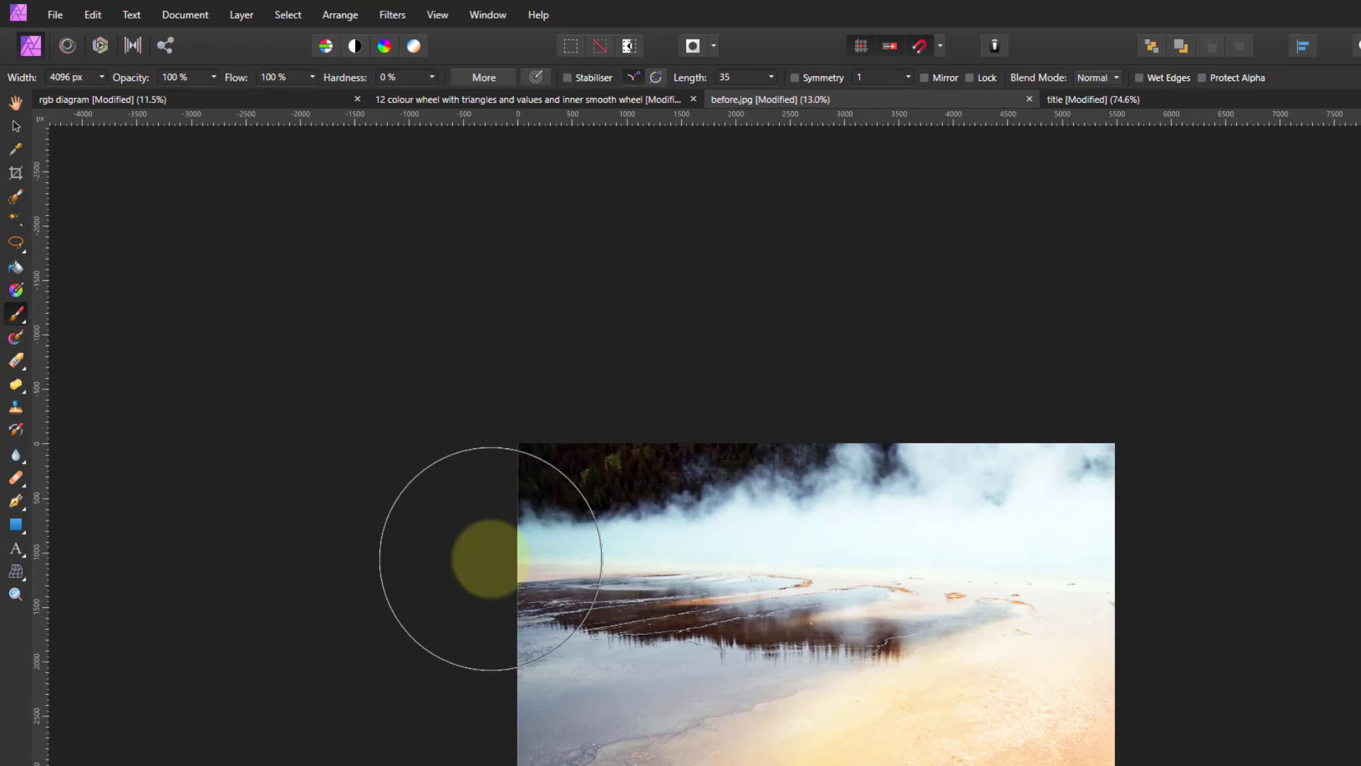
Switch to the Ellipse Tool from the shape flyout.
{"action": "left_click", "coordinate": [15, 523]}
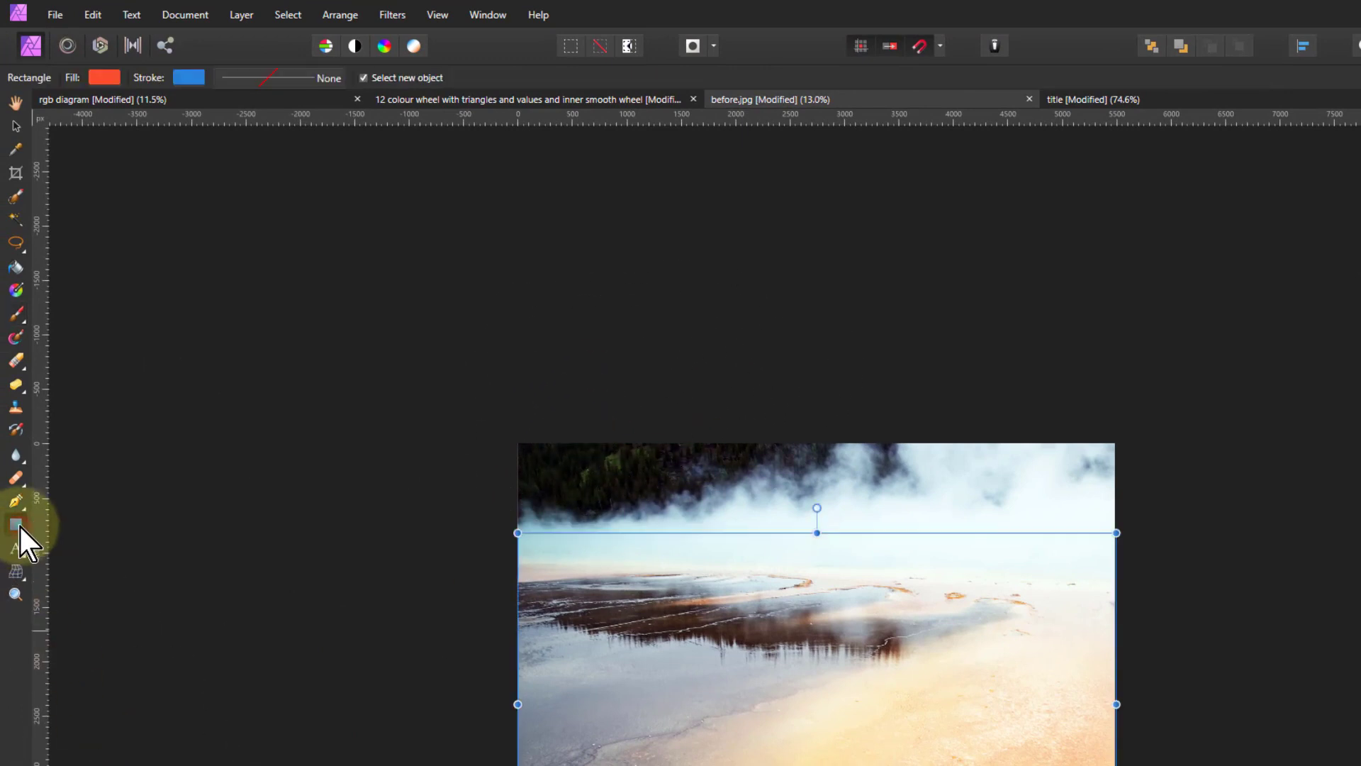
{"action": "left_click", "coordinate": [16, 522]}
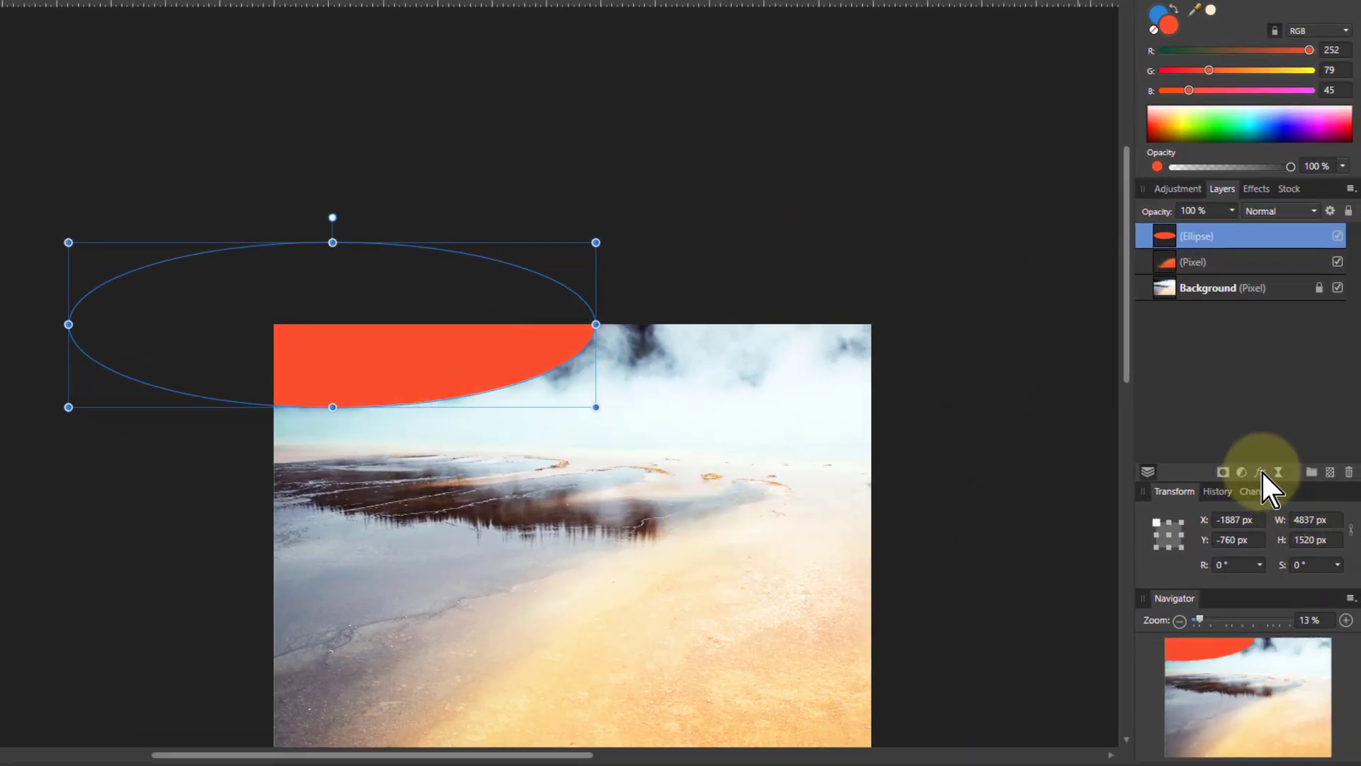
Apply a Gaussian Blur layer effect of 200 px radius to the red-orange ellipse.
{"action": "left_click", "coordinate": [1262, 471]}
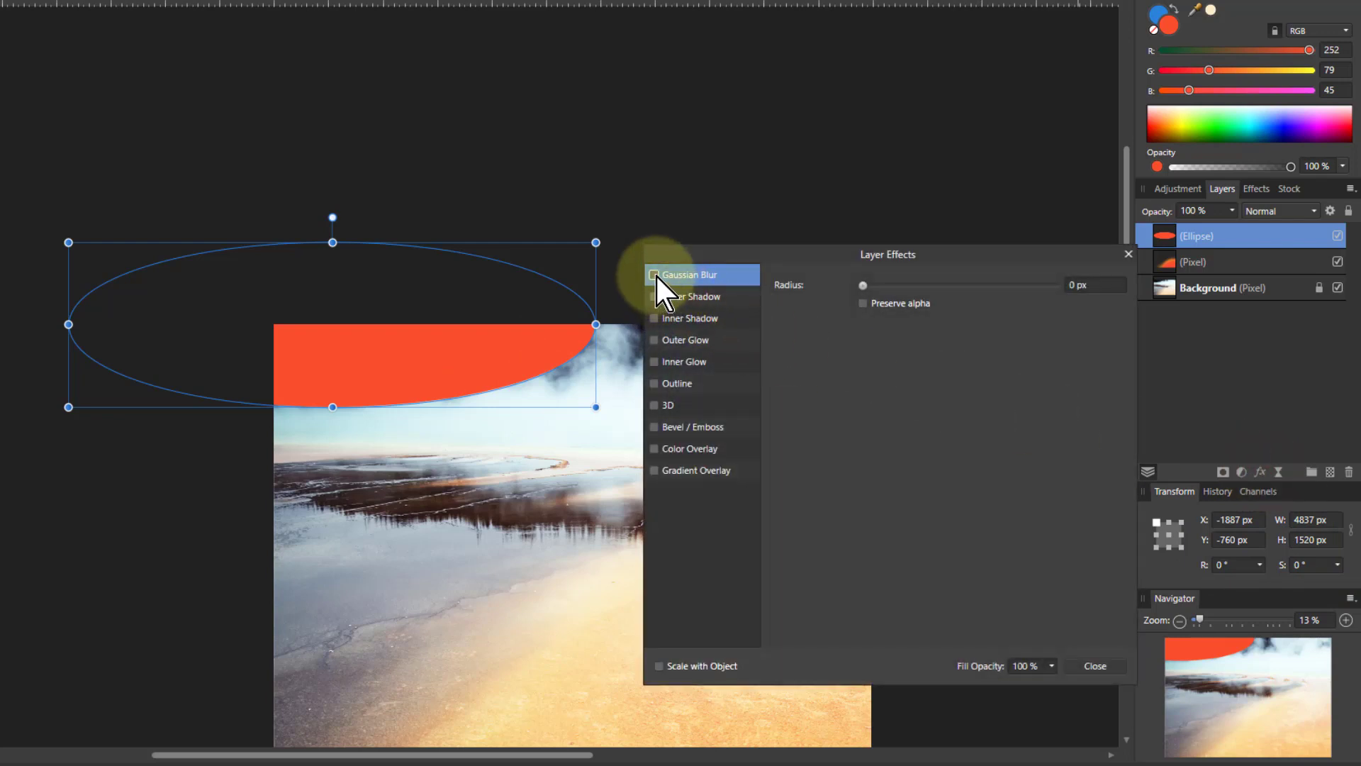
{"action": "left_click", "coordinate": [655, 274]}
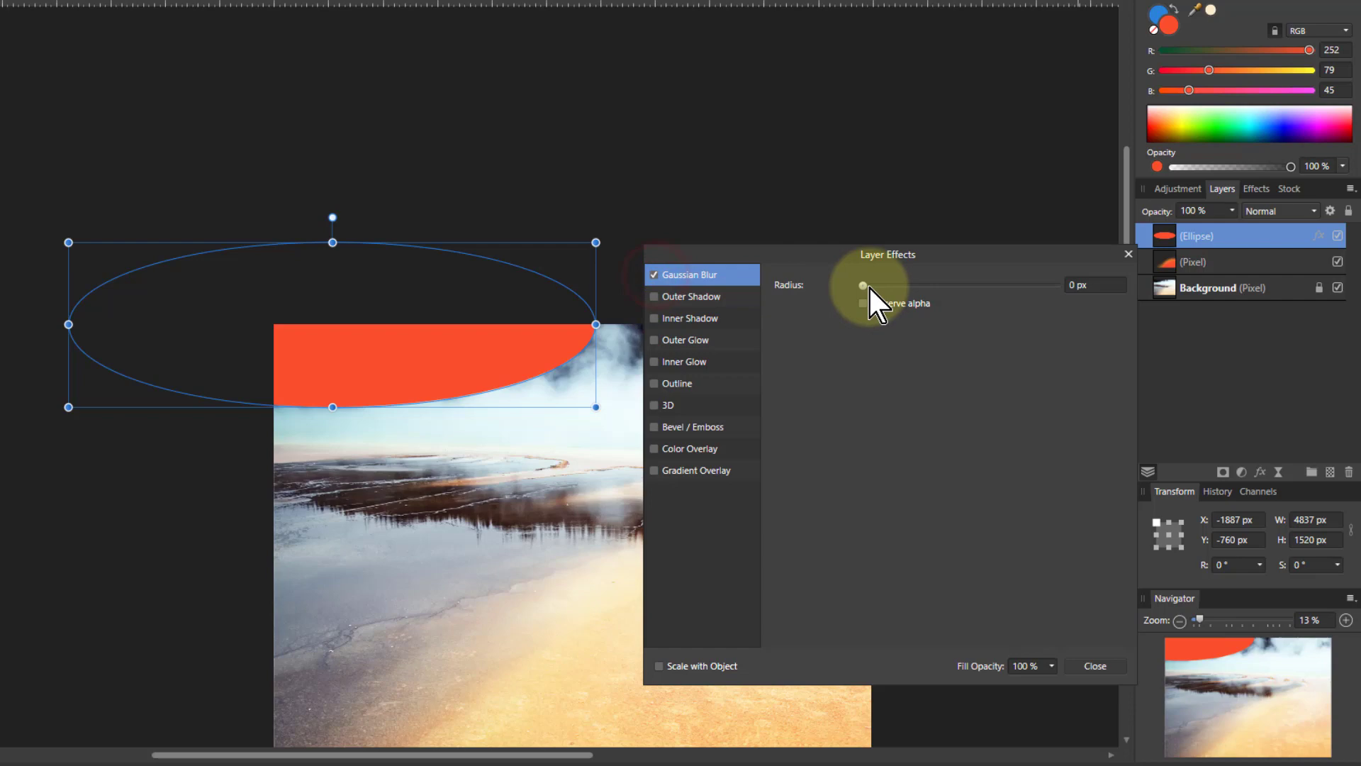
{"action": "left_click_drag", "start_coordinate": [862, 285], "coordinate": [1055, 285]}
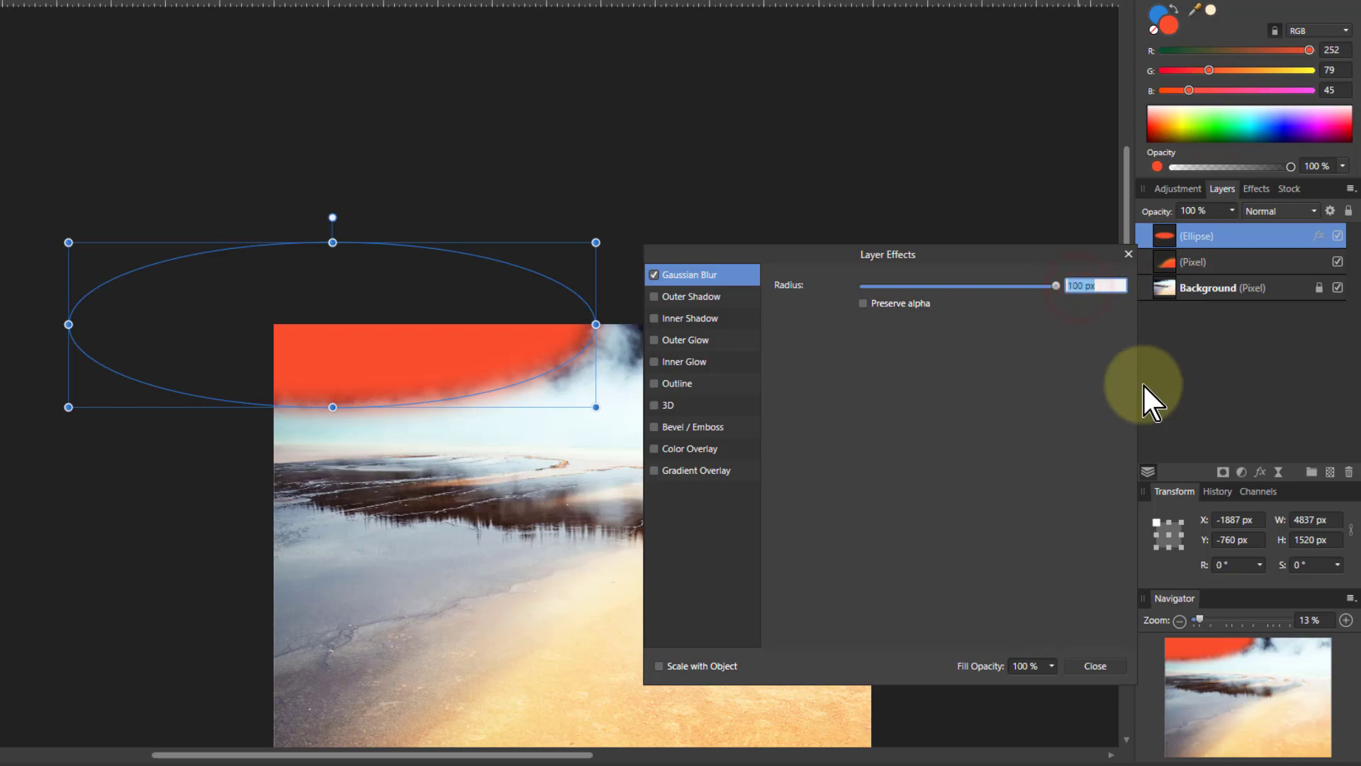
{"action": "type", "text": "200"}
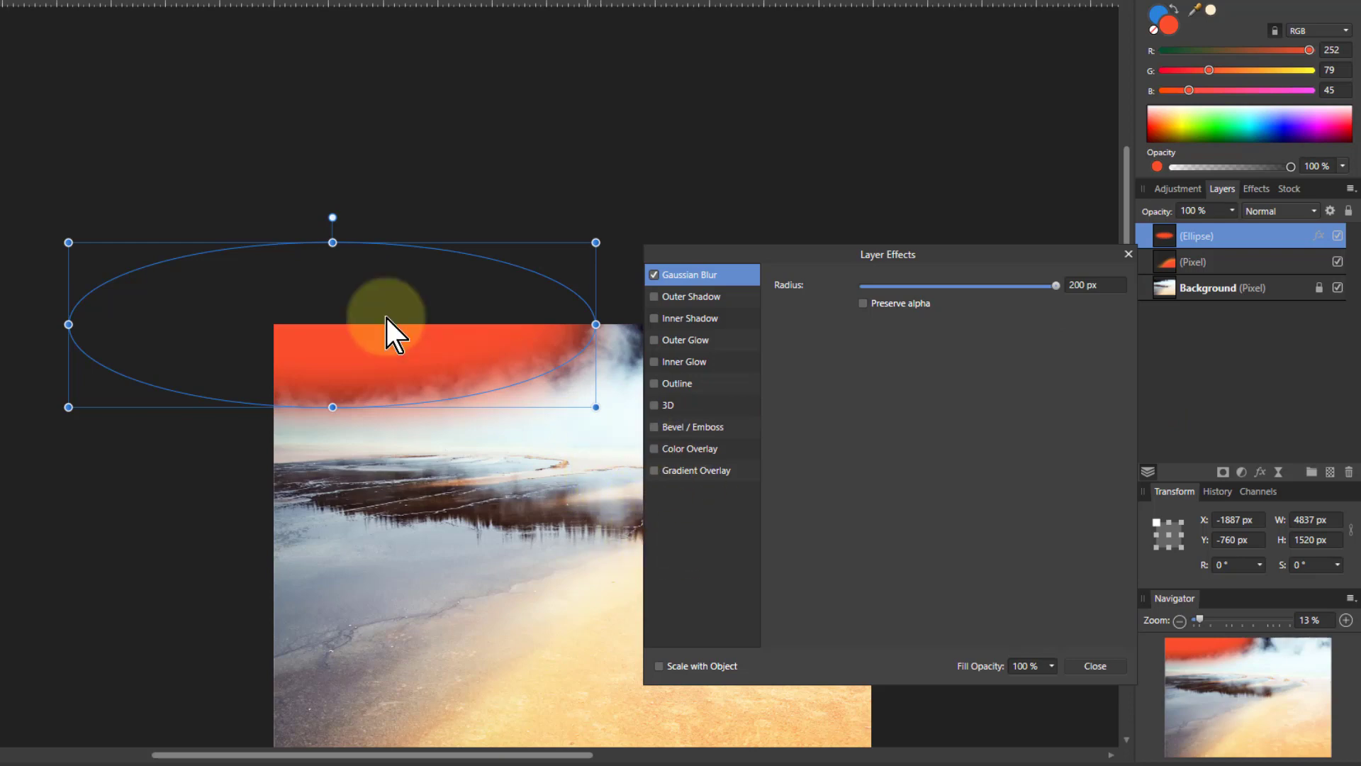
{"action": "mouse_move", "coordinate": [1163, 299]}
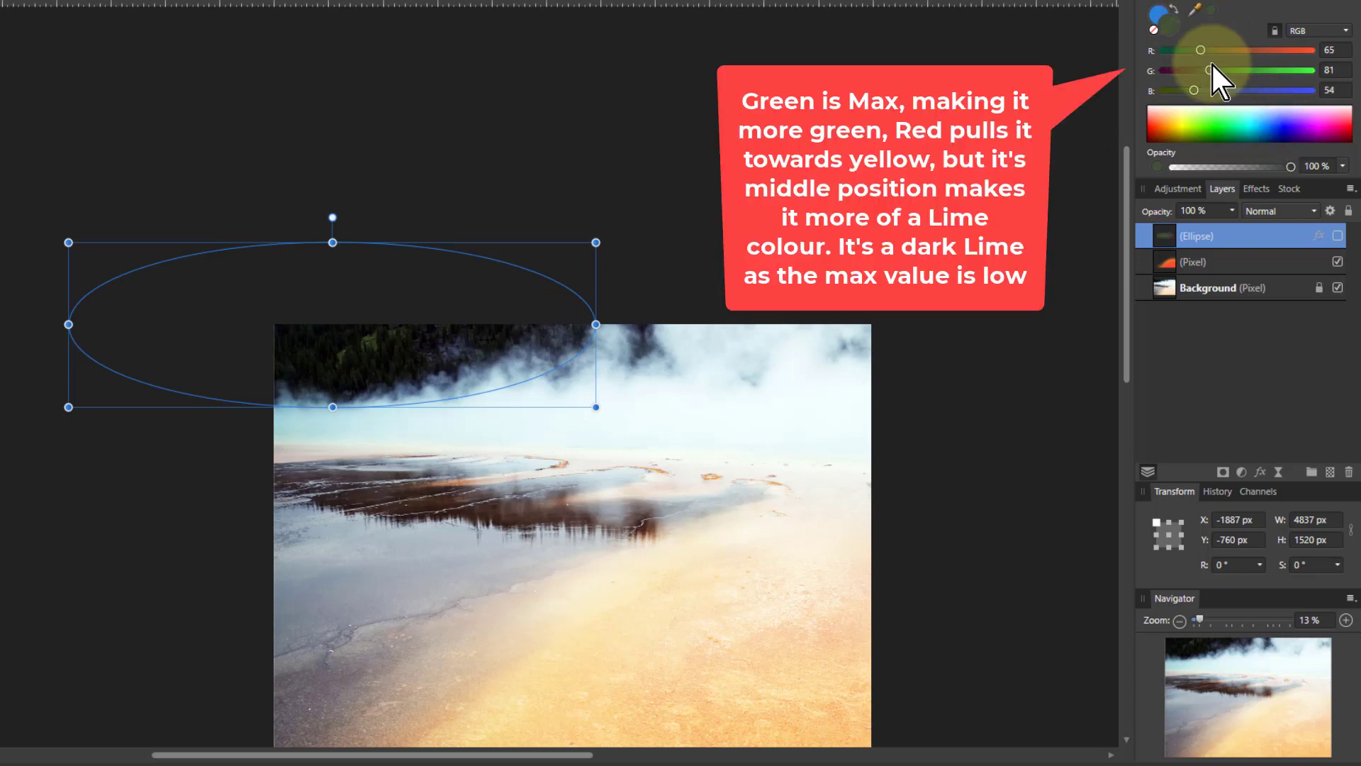
{"action": "mouse_move", "coordinate": [1243, 287]}
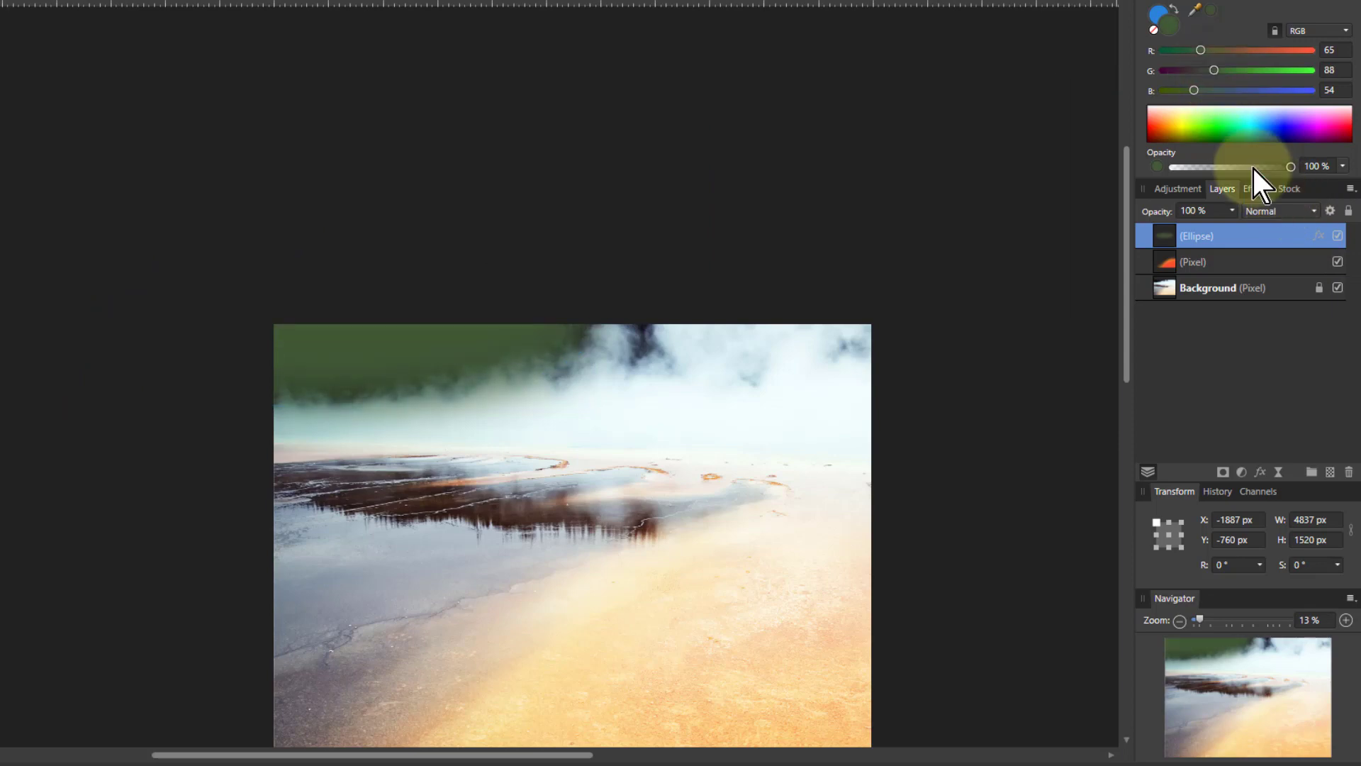
Set the ellipse to Soft Light and raise its colour to a lime of about 182/210/148.
{"action": "left_click", "coordinate": [1276, 210]}
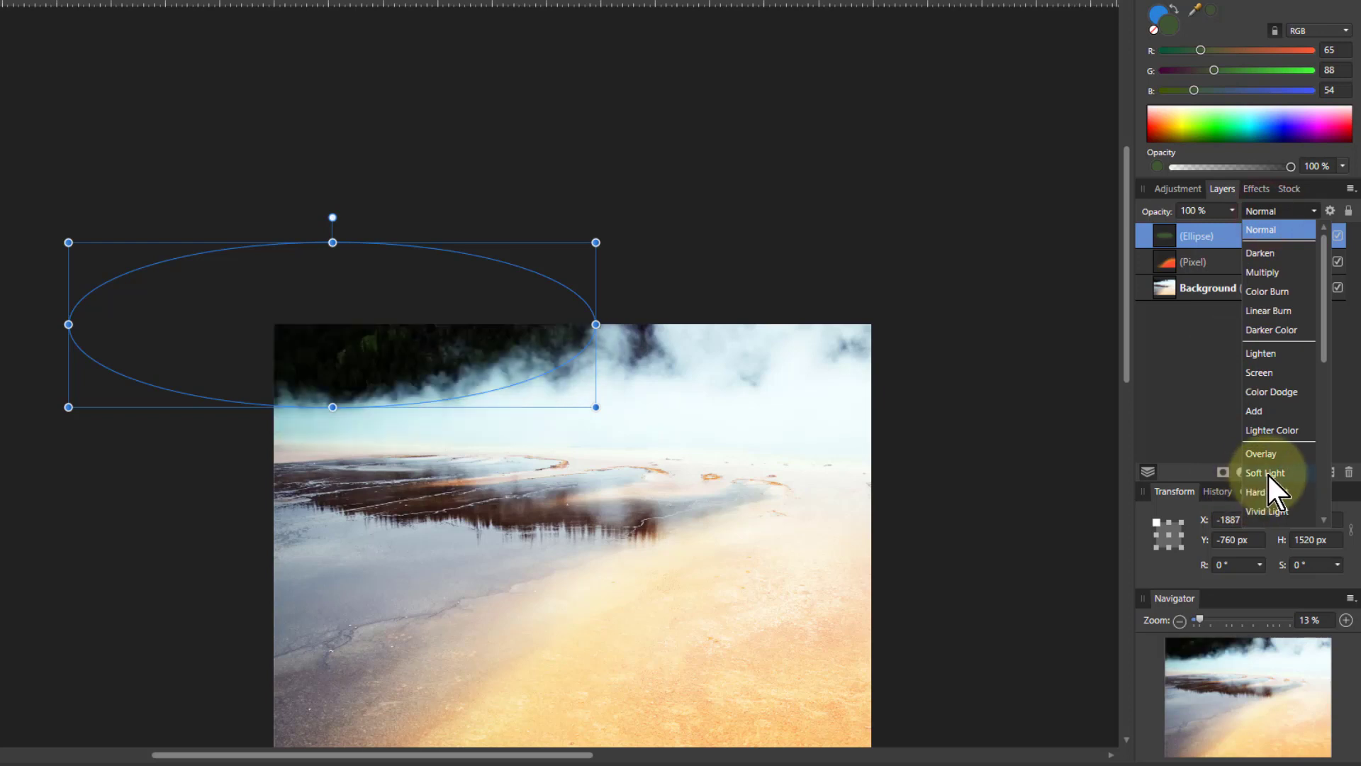
{"action": "left_click", "coordinate": [1267, 473]}
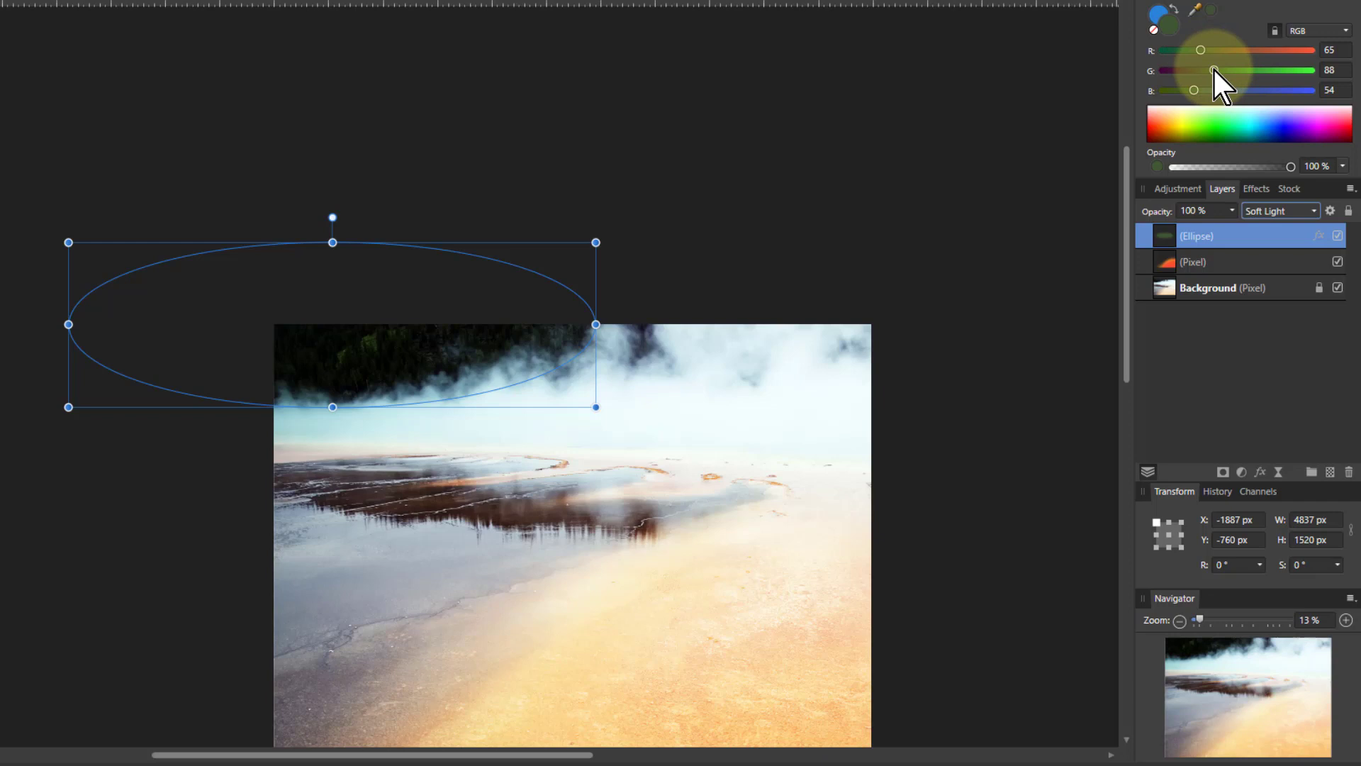
{"action": "left_click_drag", "start_coordinate": [1214, 71], "coordinate": [1289, 71]}
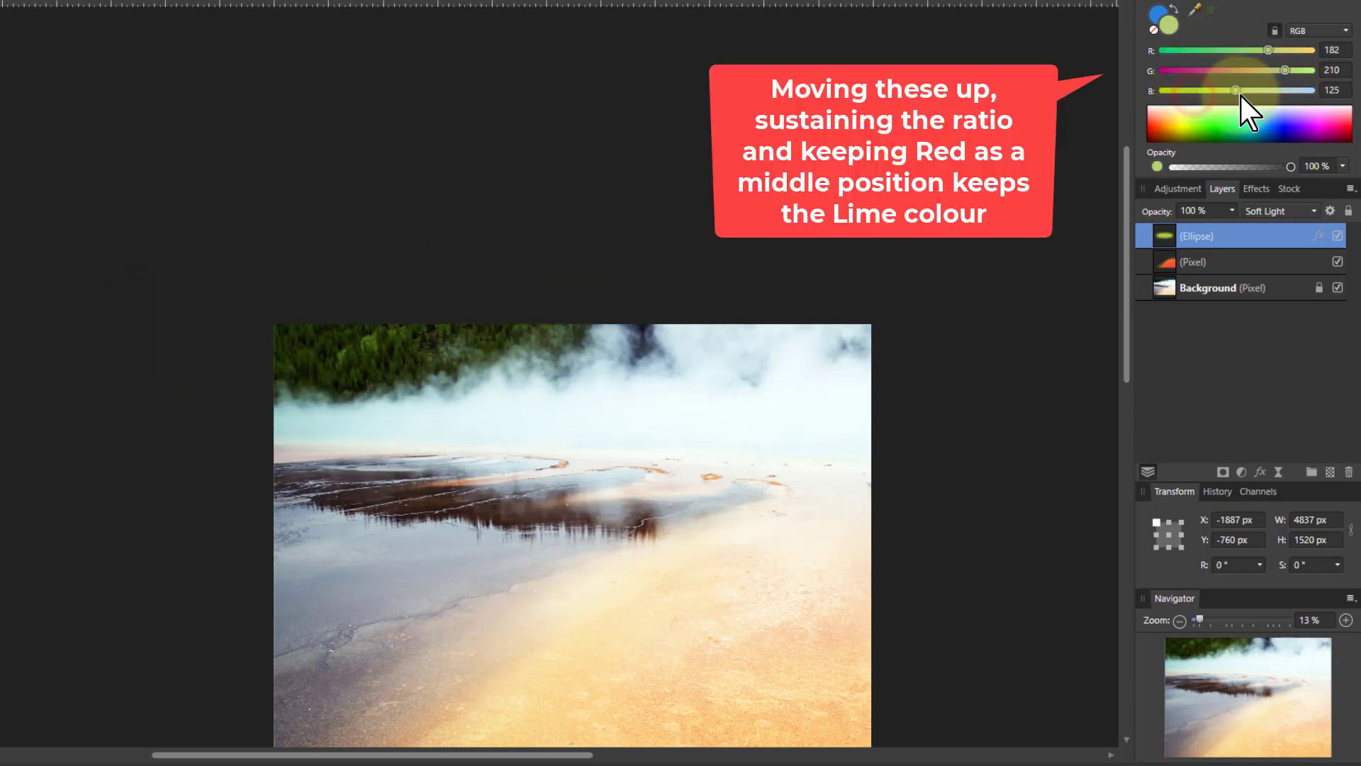
{"action": "left_click_drag", "start_coordinate": [1234, 90], "coordinate": [1248, 91]}
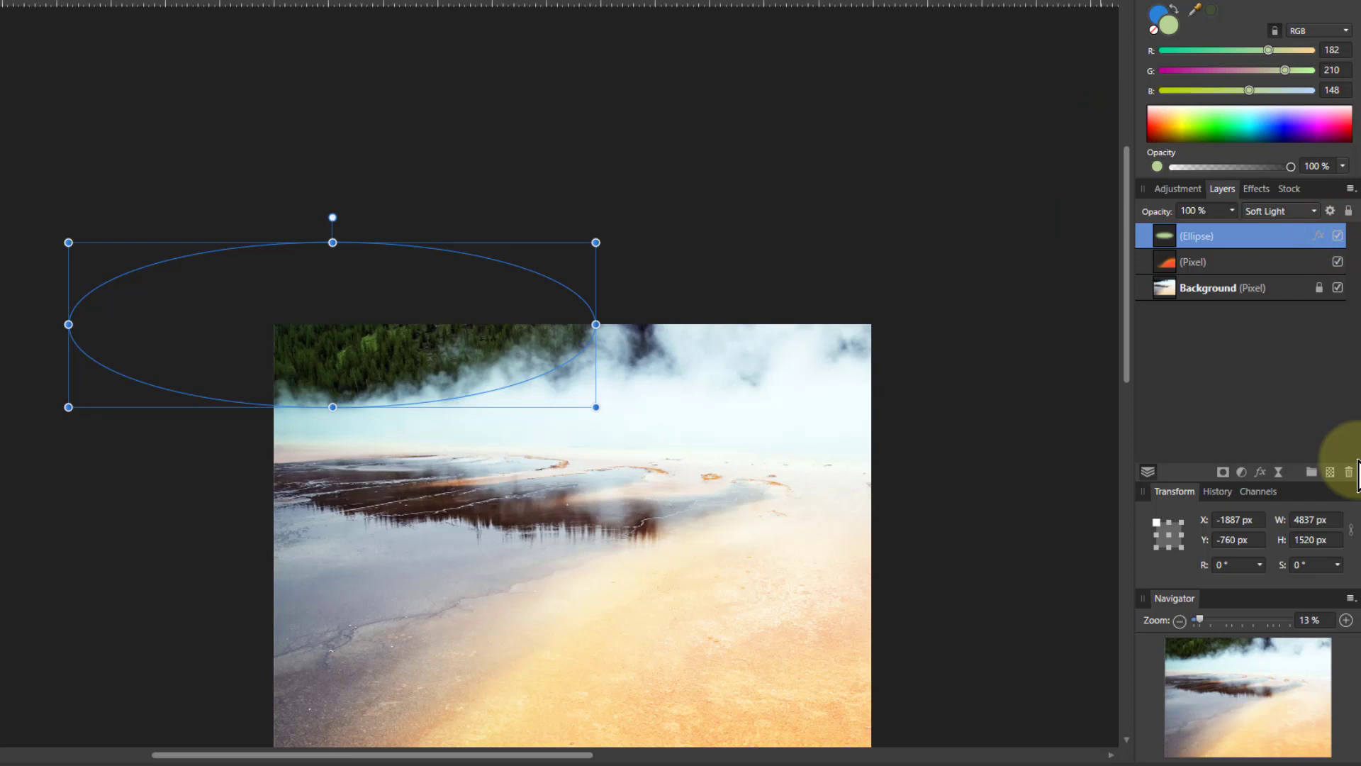
{"action": "mouse_move", "coordinate": [338, 438]}
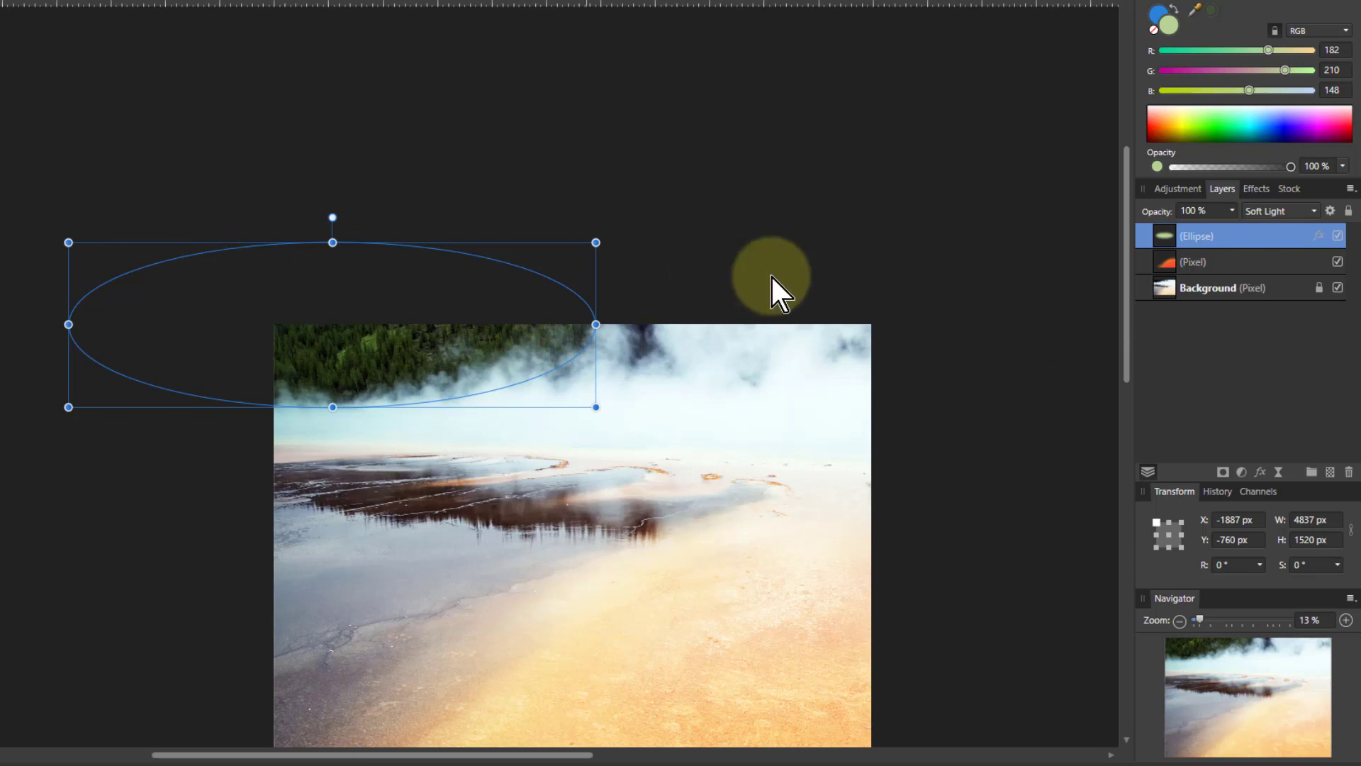
{"action": "mouse_move", "coordinate": [1224, 482]}
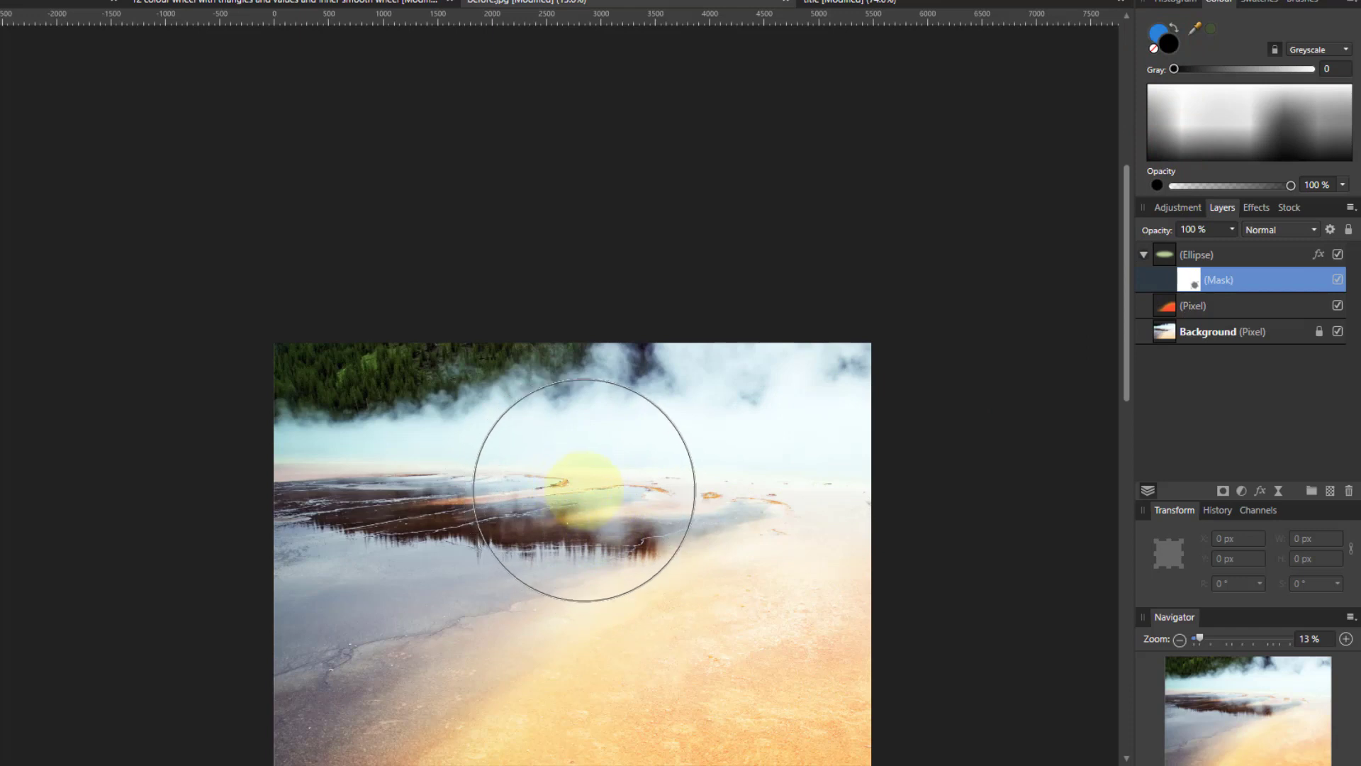
Paint black on the ellipse mask to hide the green tint from the steam and pool.
{"action": "left_click_drag", "start_coordinate": [582, 491], "coordinate": [626, 400]}
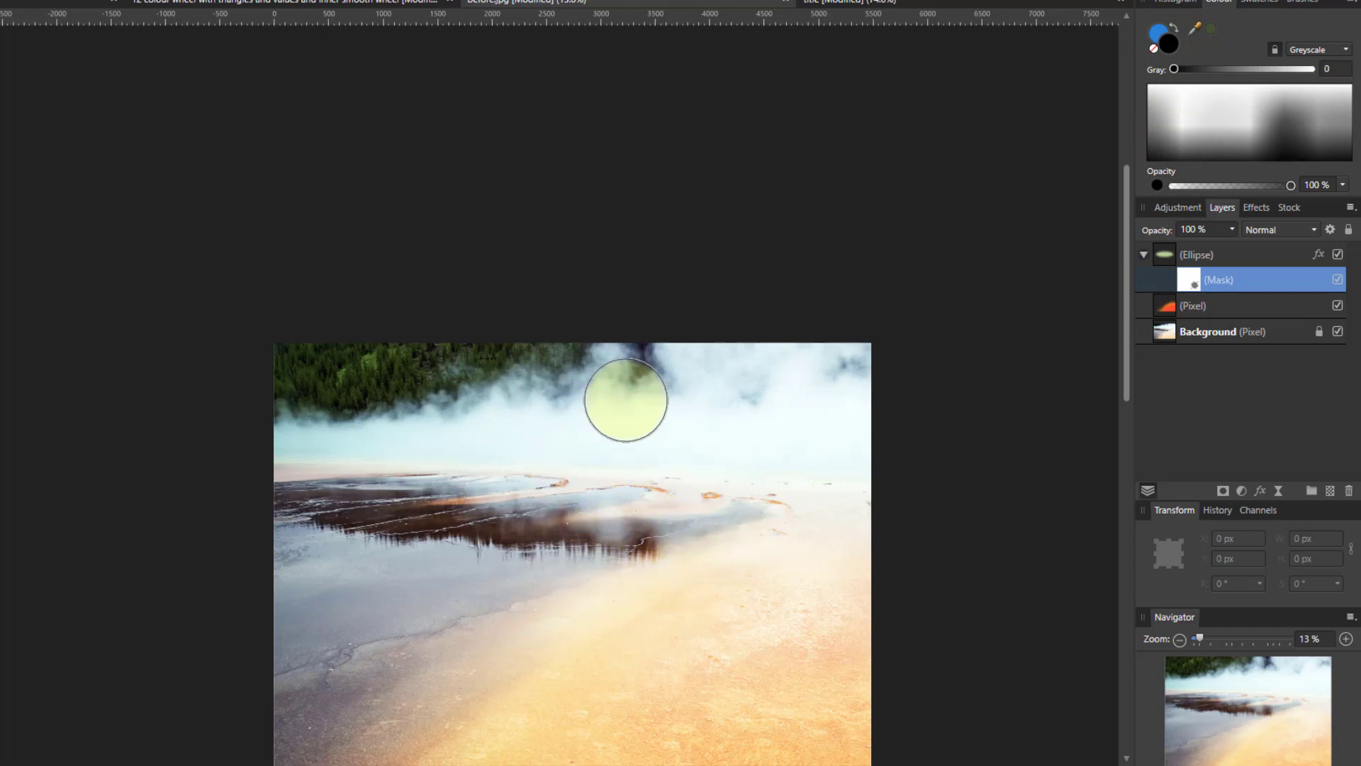
{"action": "left_click_drag", "start_coordinate": [626, 400], "coordinate": [297, 455]}
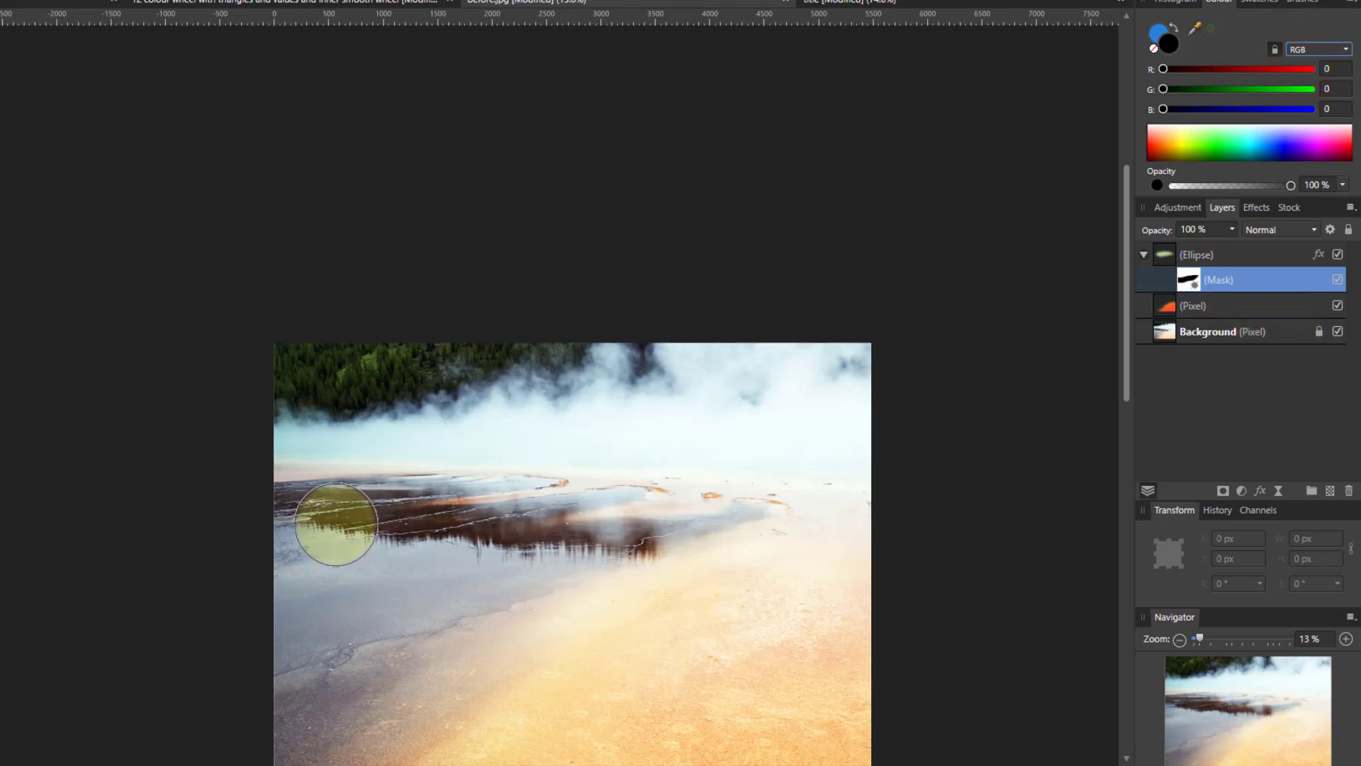
{"action": "left_click_drag", "start_coordinate": [336, 523], "coordinate": [349, 579]}
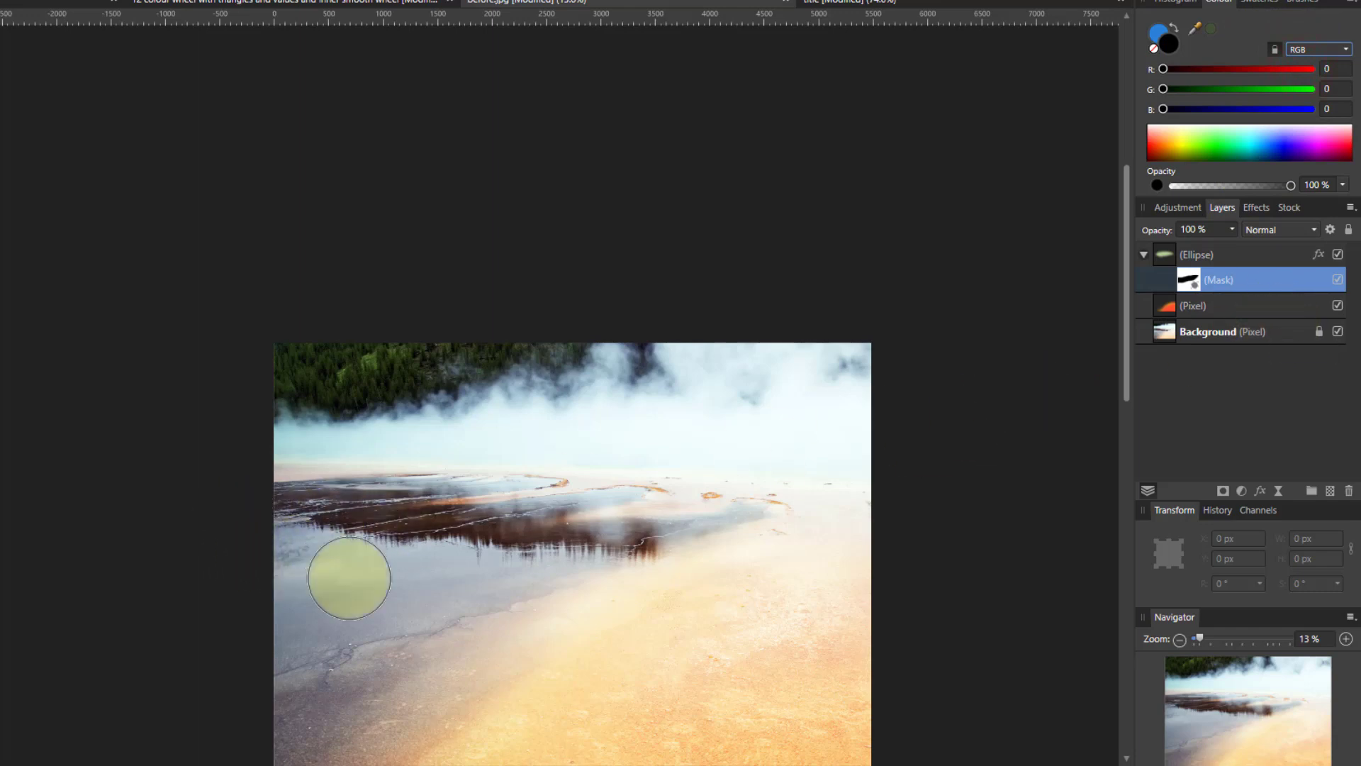
{"action": "left_click_drag", "start_coordinate": [349, 577], "coordinate": [1120, 369]}
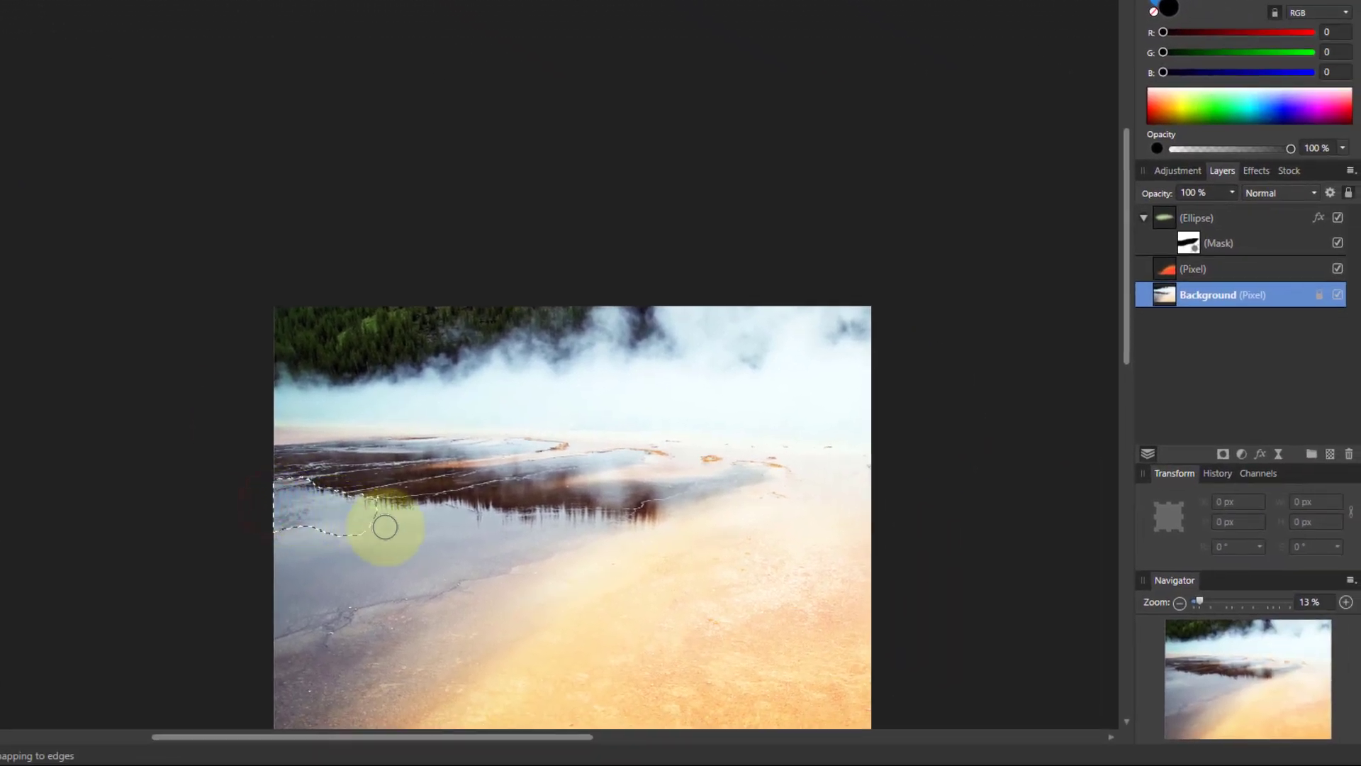
Brush a selection over the grey pool water on the left with the Selection Brush.
{"action": "left_click_drag", "start_coordinate": [386, 528], "coordinate": [484, 572]}
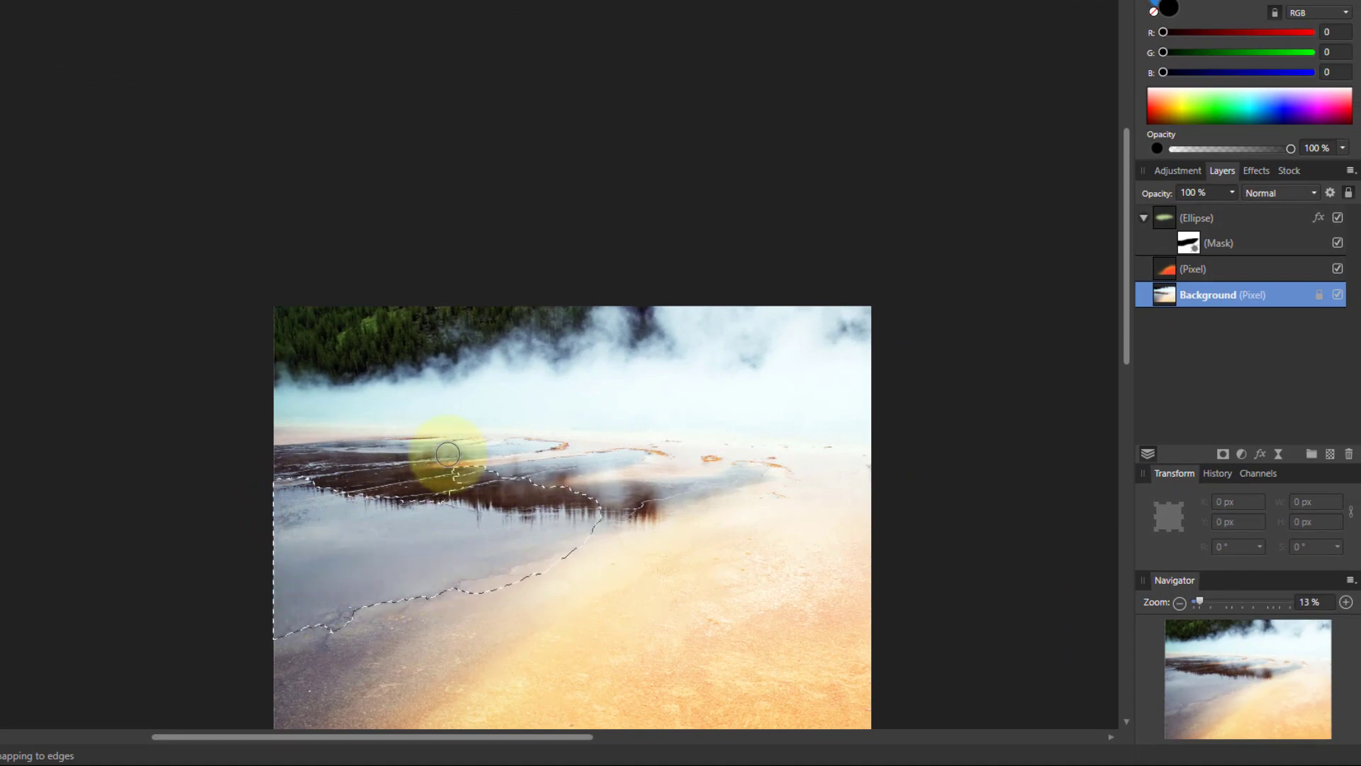
{"action": "left_click_drag", "start_coordinate": [447, 455], "coordinate": [487, 478]}
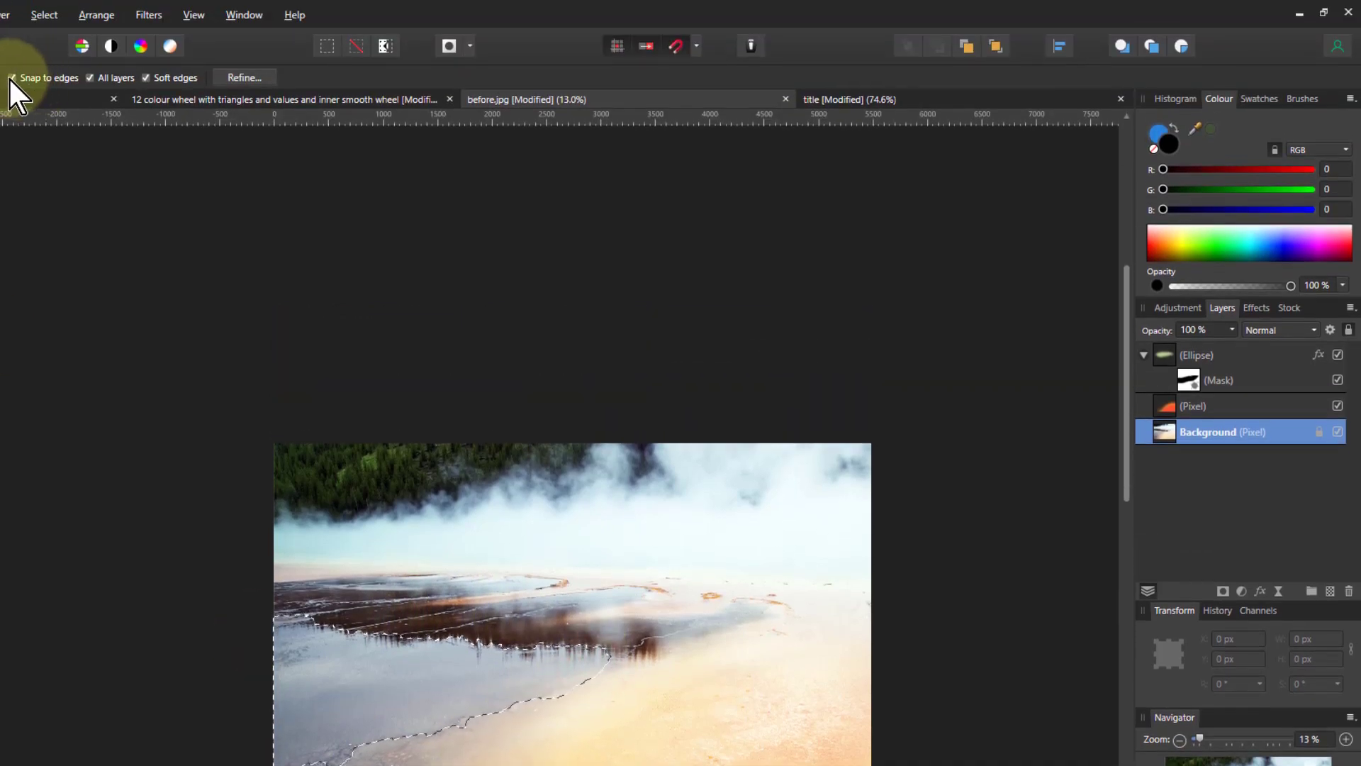
{"action": "mouse_move", "coordinate": [387, 436]}
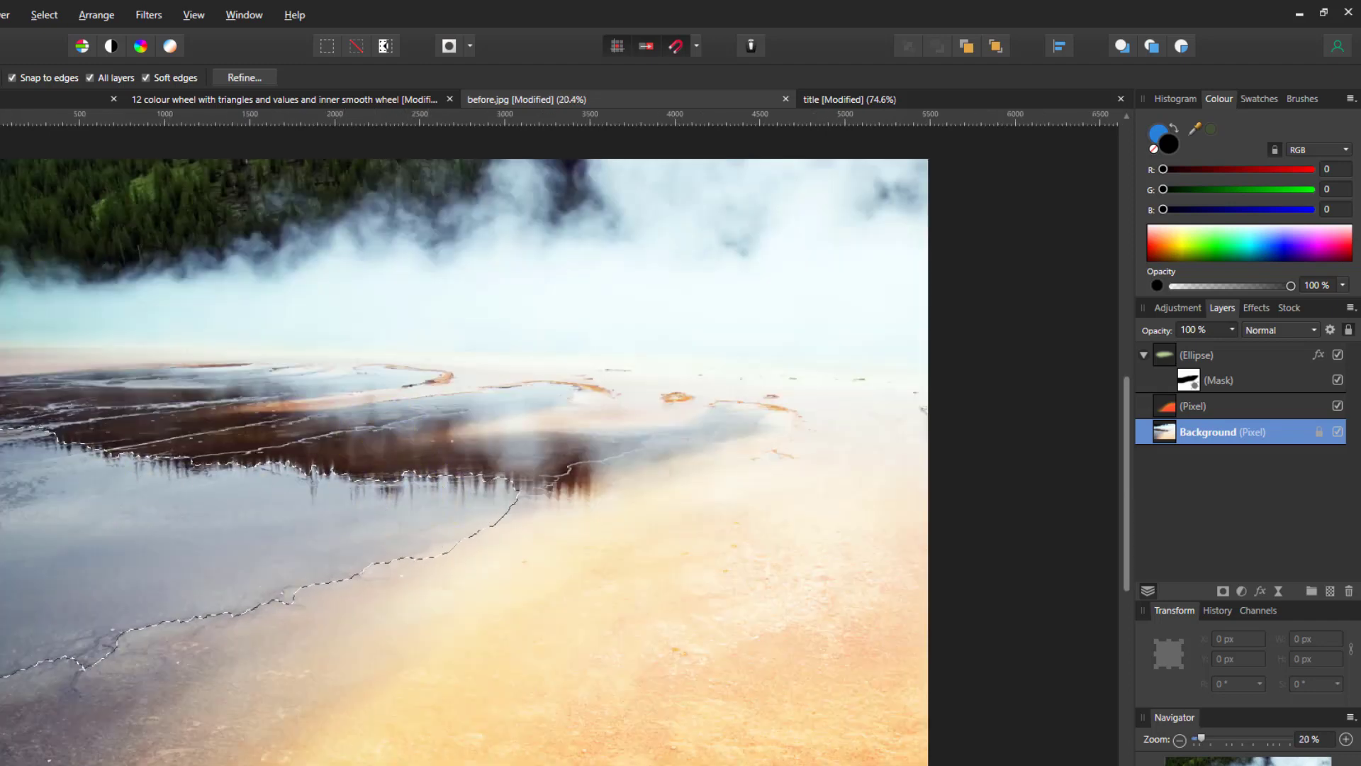
Refine the selection edge along the shoreline, reflected trees and the pool's right end.
{"action": "left_click", "coordinate": [244, 77]}
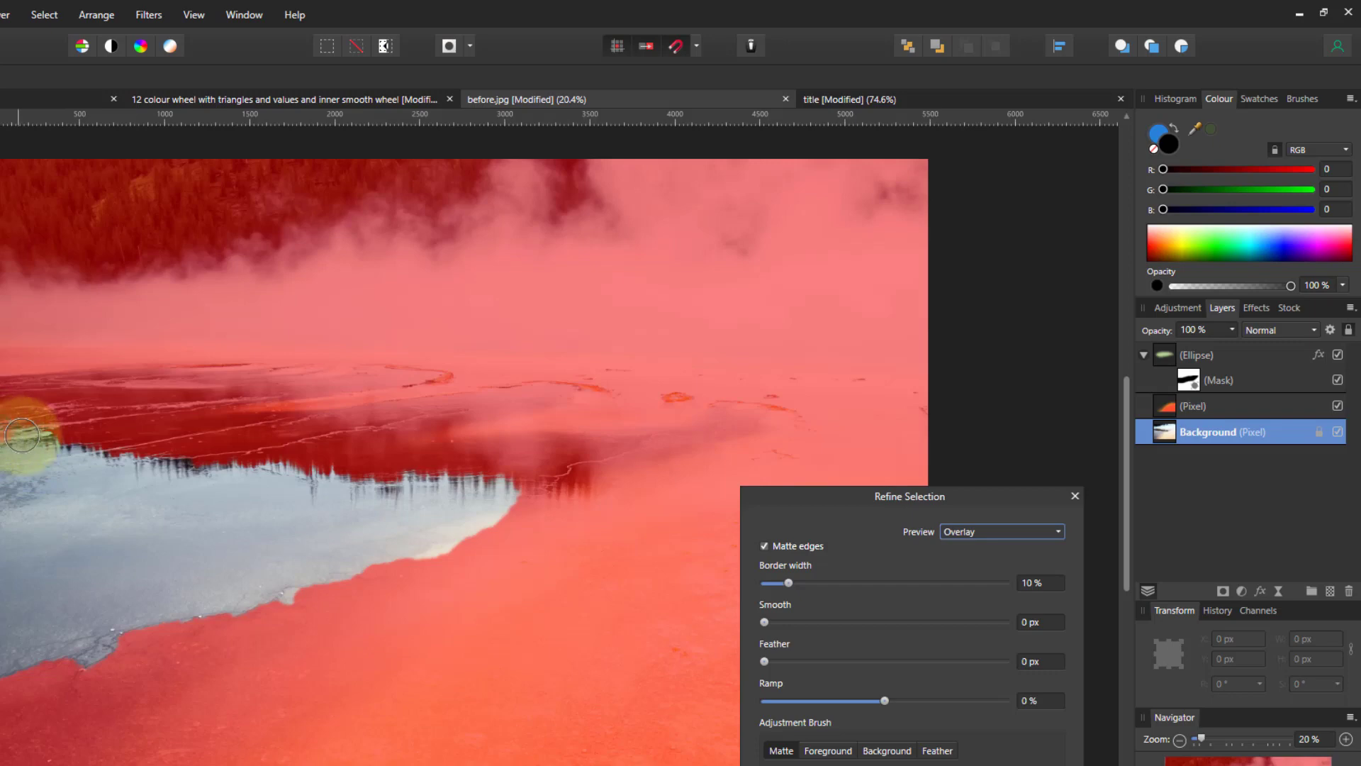
{"action": "left_click_drag", "start_coordinate": [21, 434], "coordinate": [216, 474]}
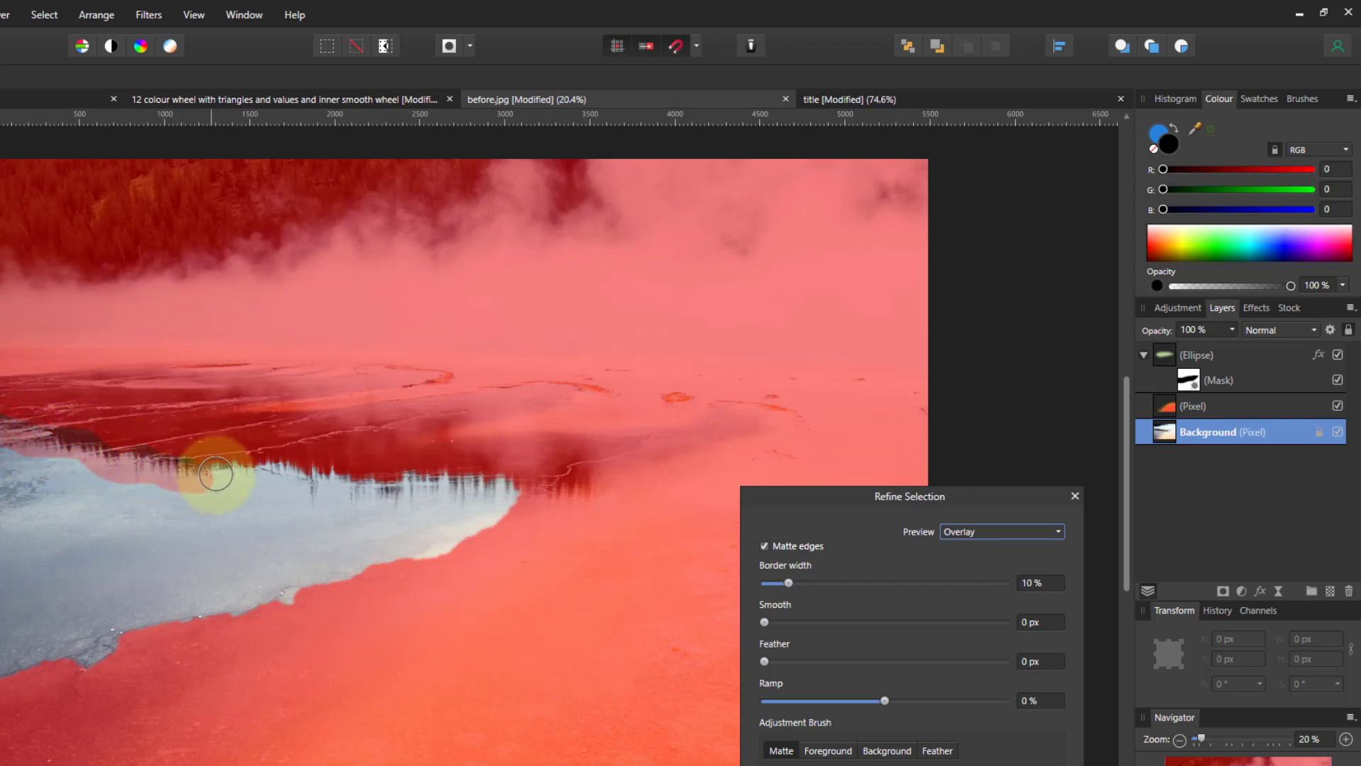
{"action": "left_click_drag", "start_coordinate": [217, 475], "coordinate": [430, 470]}
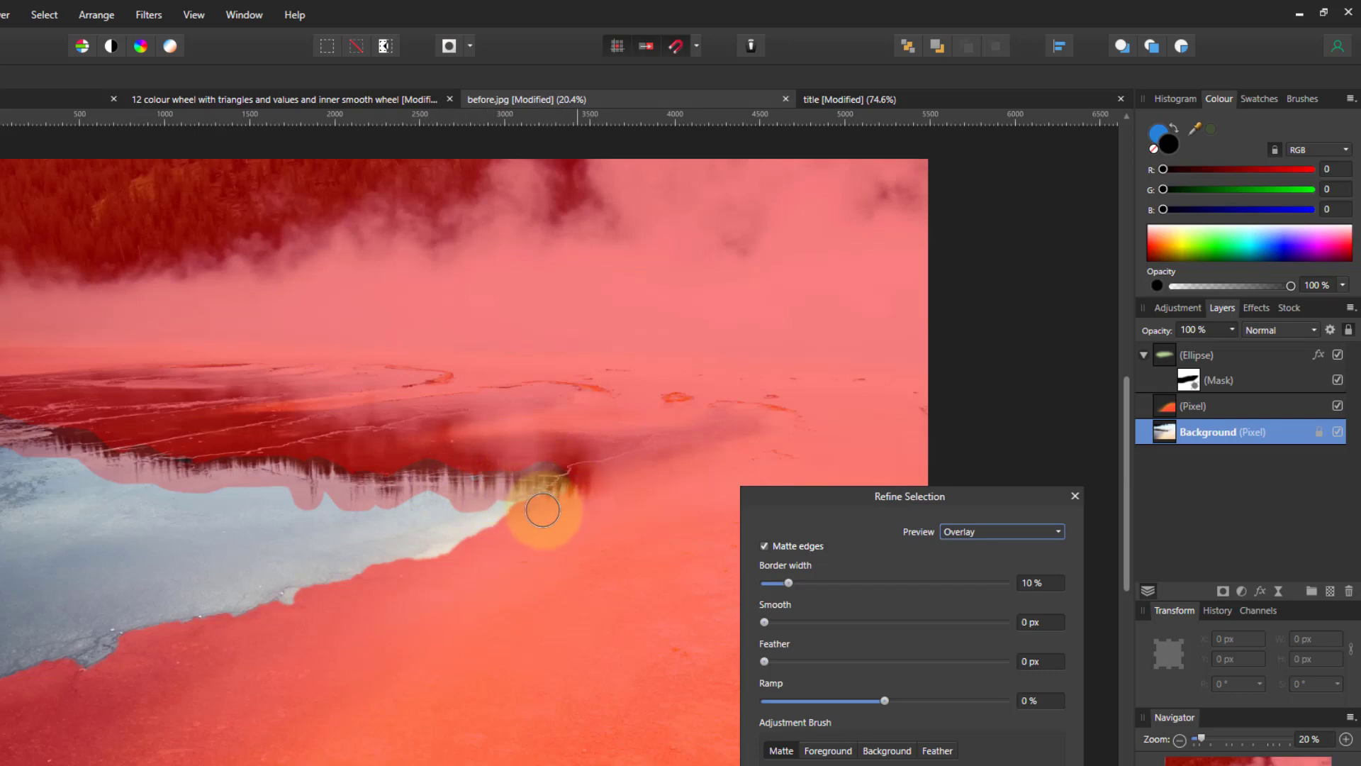
{"action": "left_click_drag", "start_coordinate": [542, 509], "coordinate": [271, 600]}
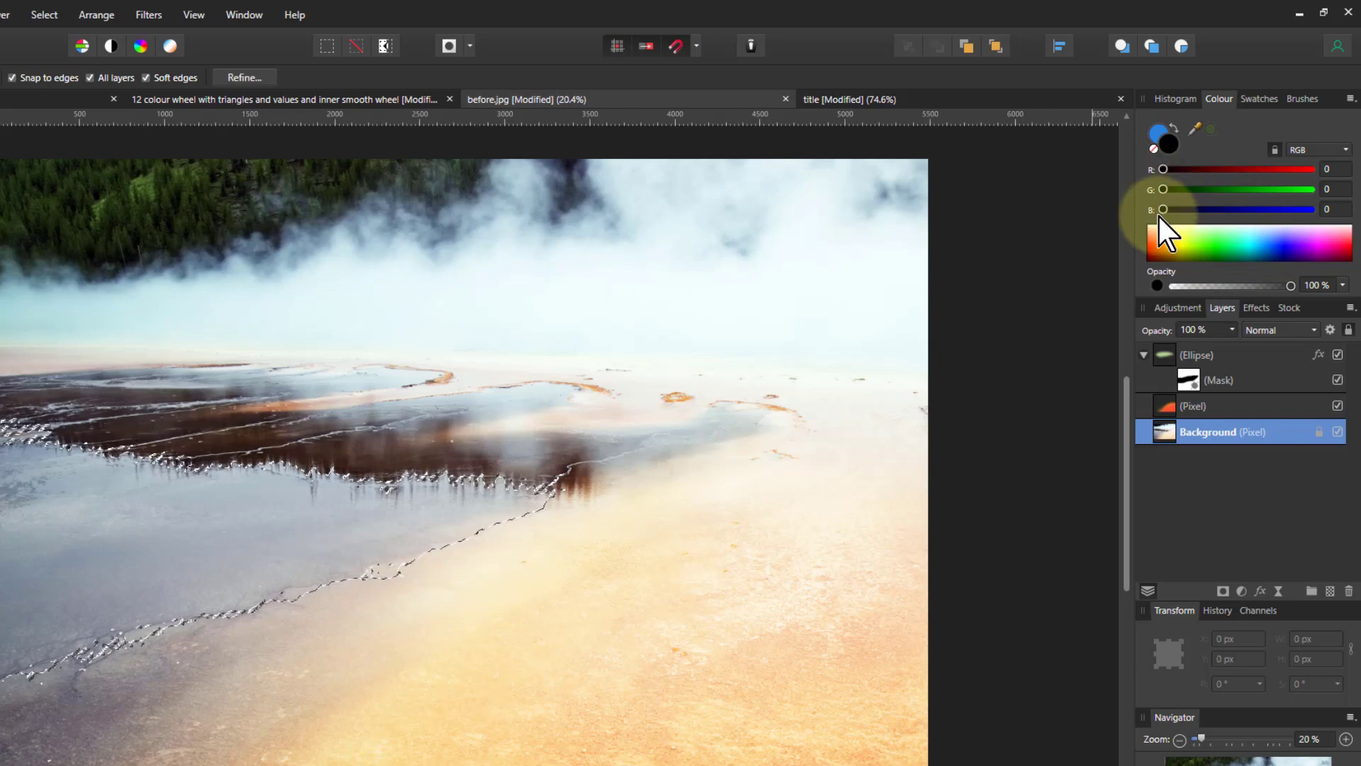
Set the working colour to a bright blue with B at 255 and G around 95–120.
{"action": "left_click_drag", "start_coordinate": [1163, 210], "coordinate": [1311, 210]}
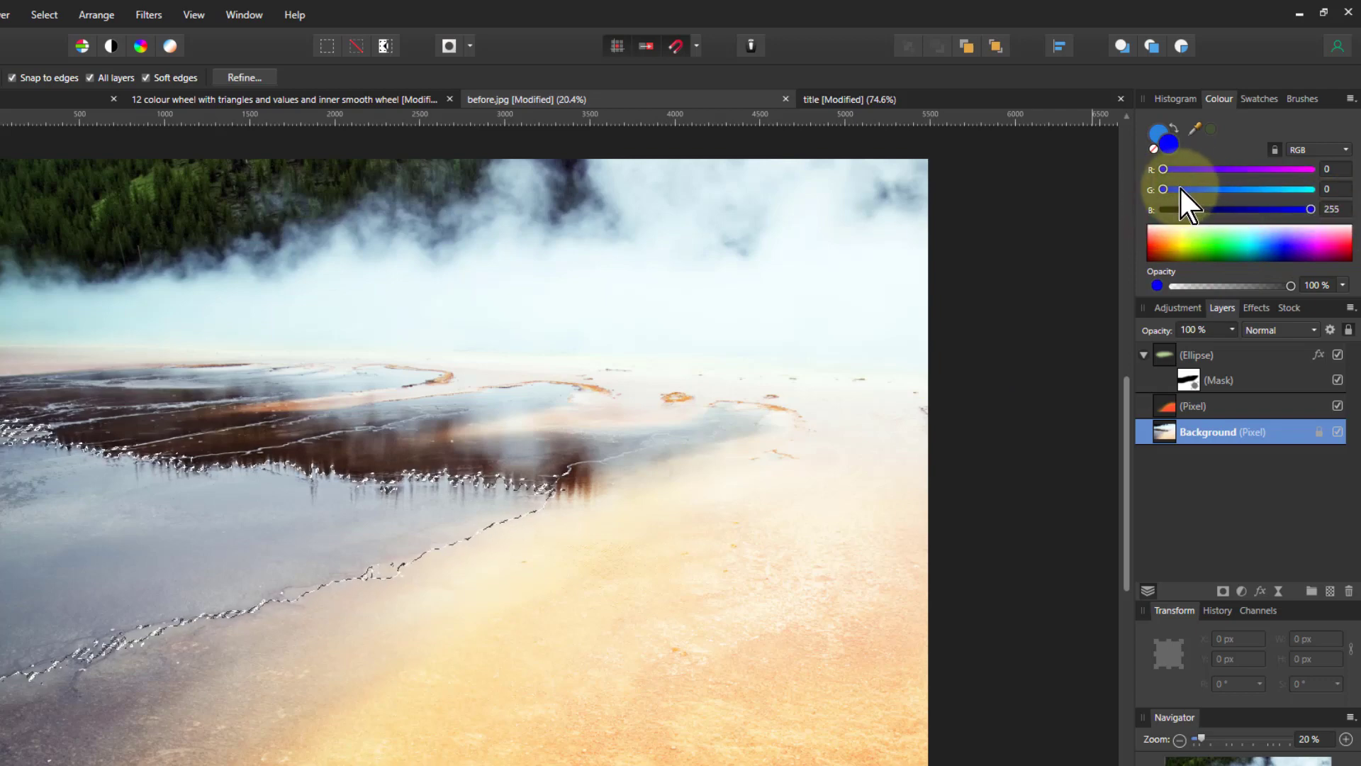
{"action": "left_click_drag", "start_coordinate": [1165, 189], "coordinate": [1234, 188]}
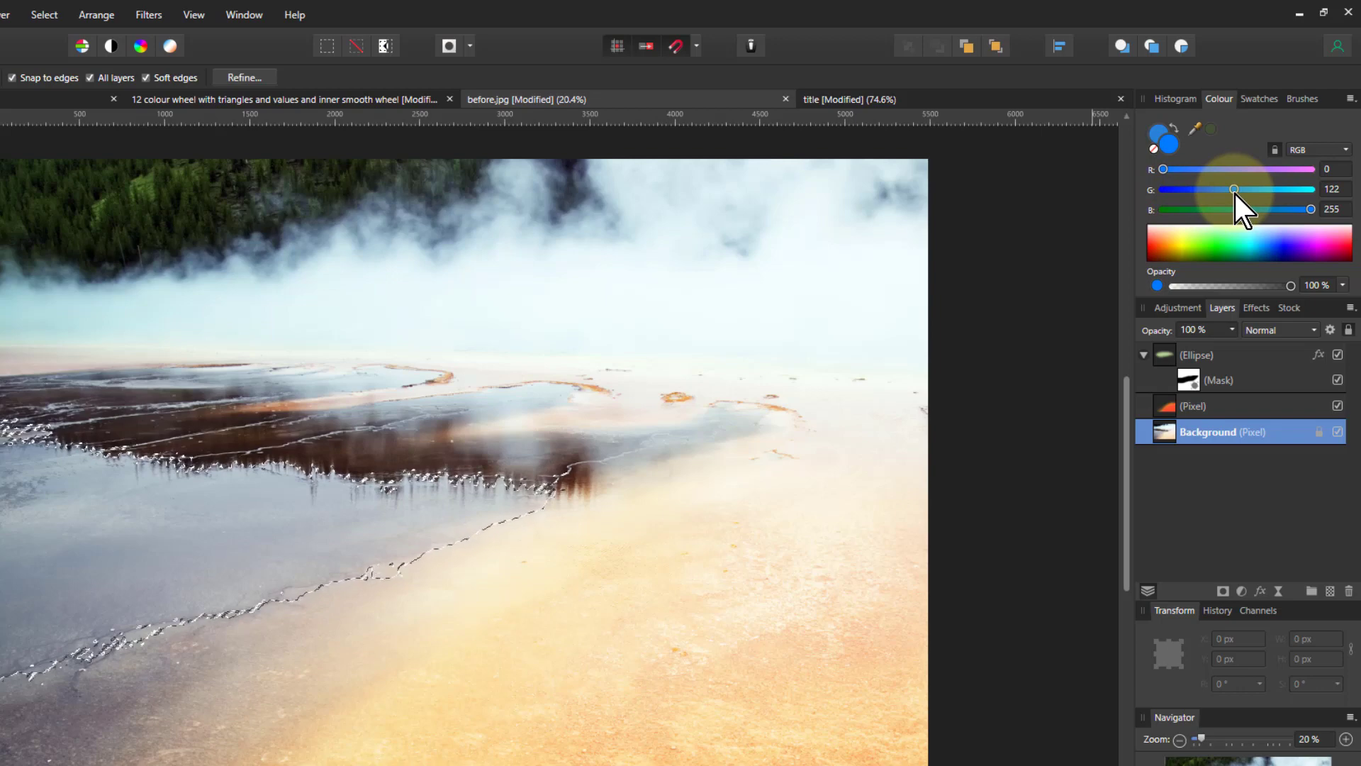
{"action": "left_click_drag", "start_coordinate": [1236, 189], "coordinate": [1215, 188]}
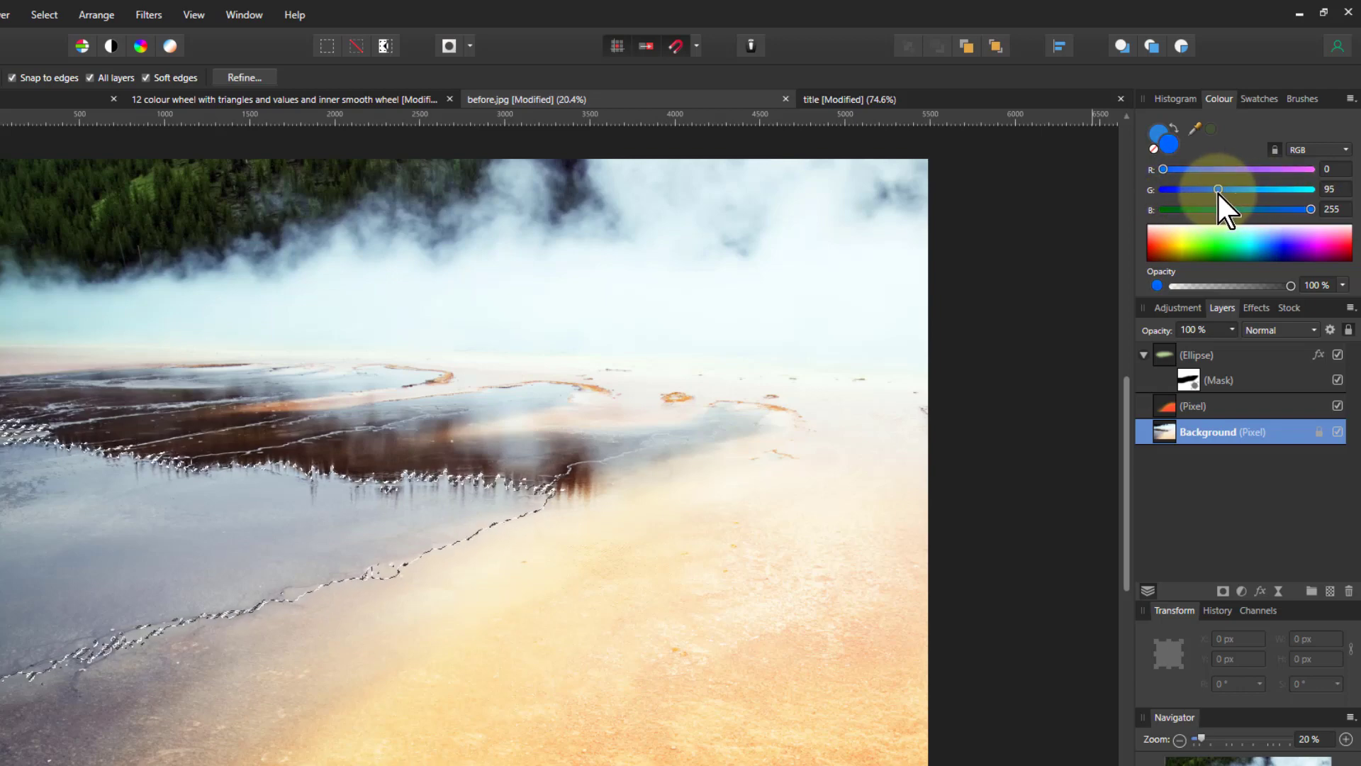
{"action": "left_click_drag", "start_coordinate": [1217, 189], "coordinate": [1231, 189]}
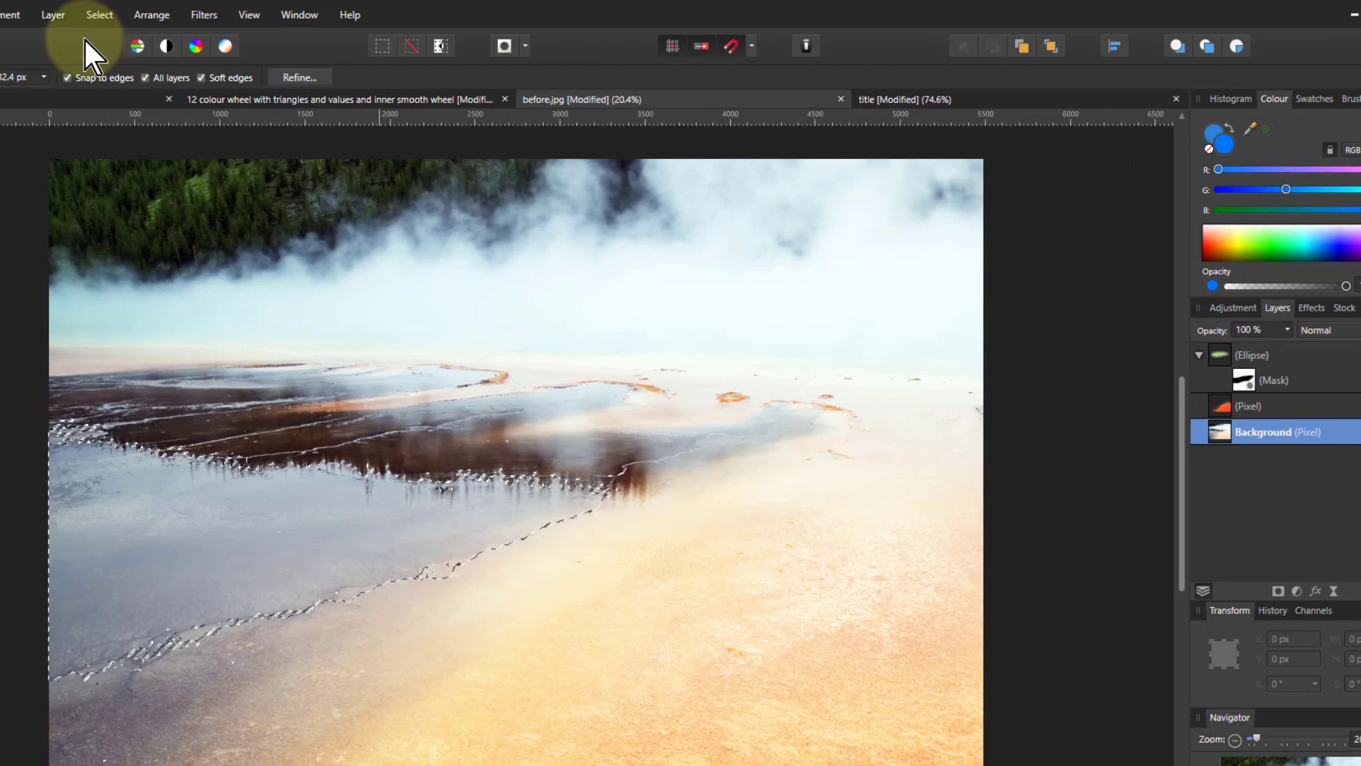
Add a blue Fill layer over the pool selection and blend it as Soft Light.
{"action": "left_click", "coordinate": [53, 14]}
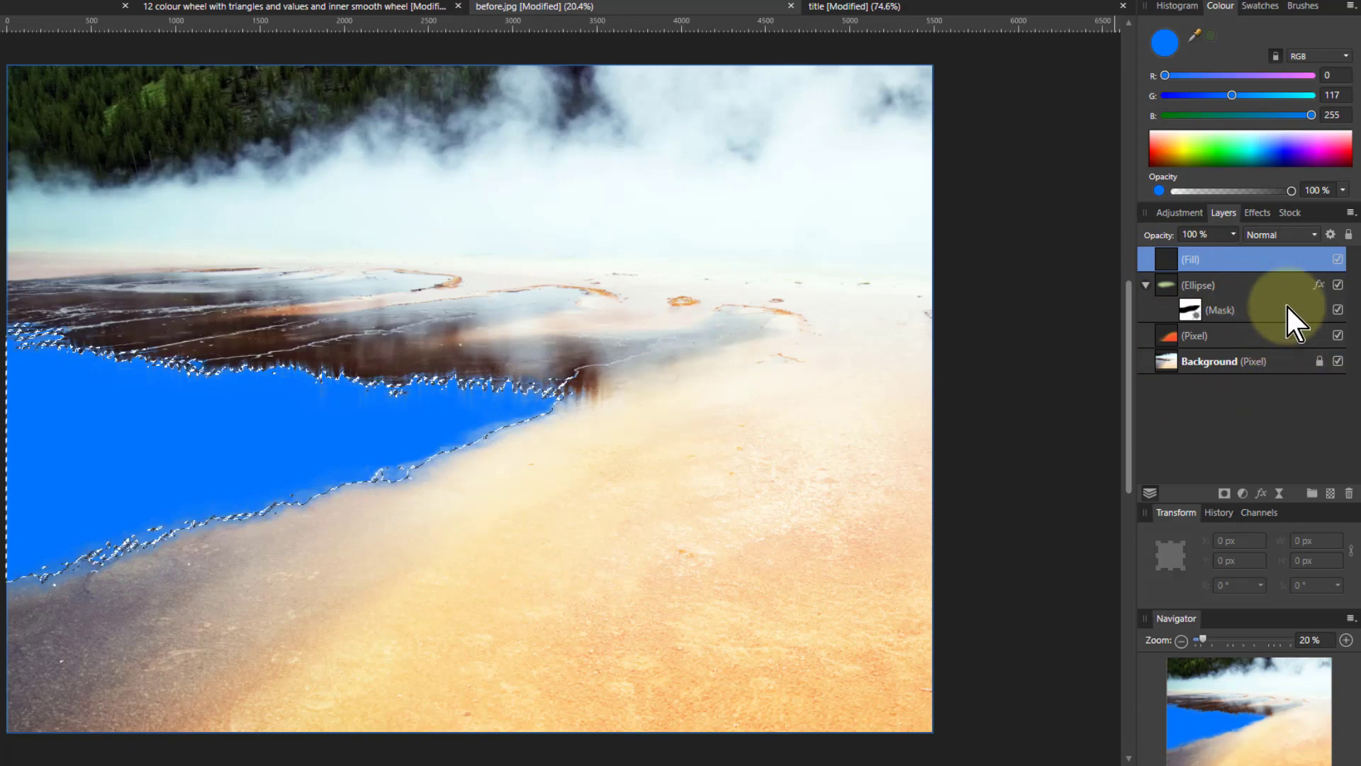
{"action": "left_click", "coordinate": [1279, 234]}
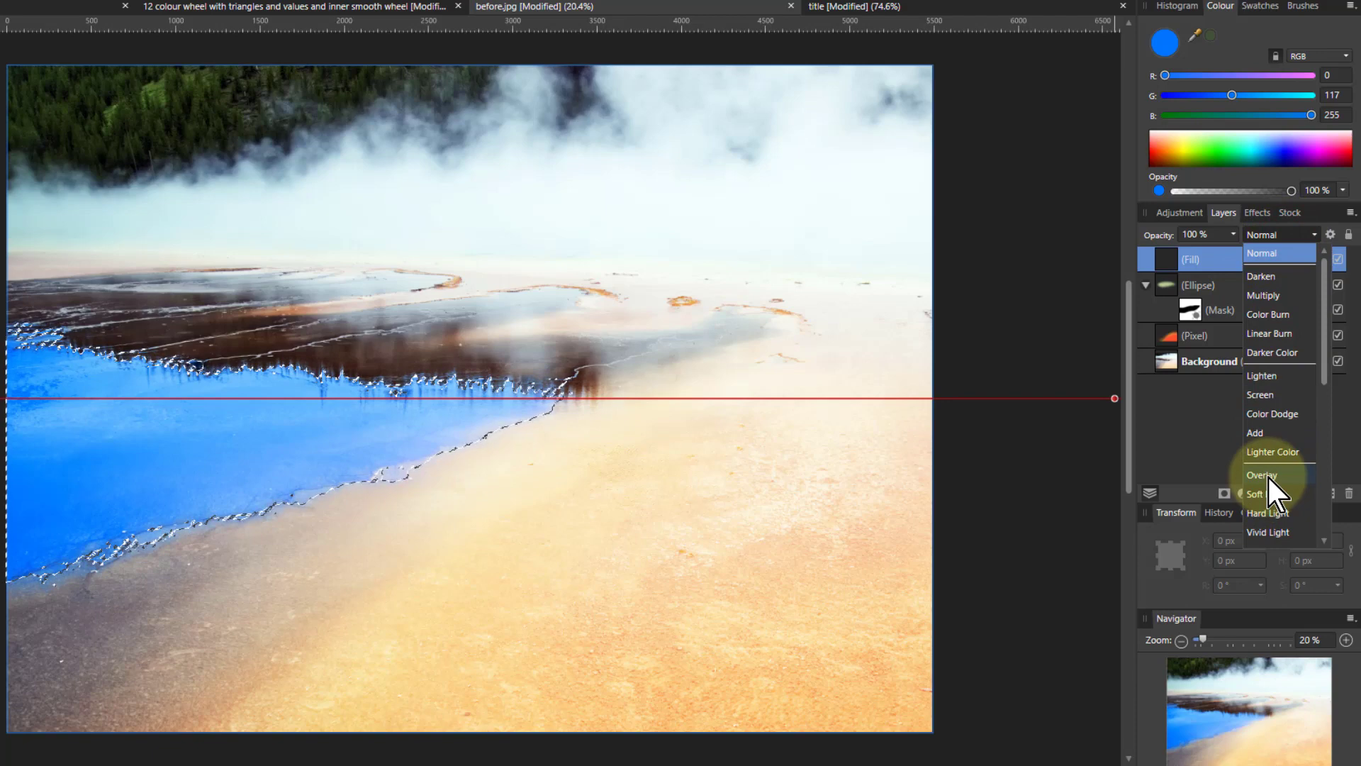
{"action": "left_click", "coordinate": [1256, 493]}
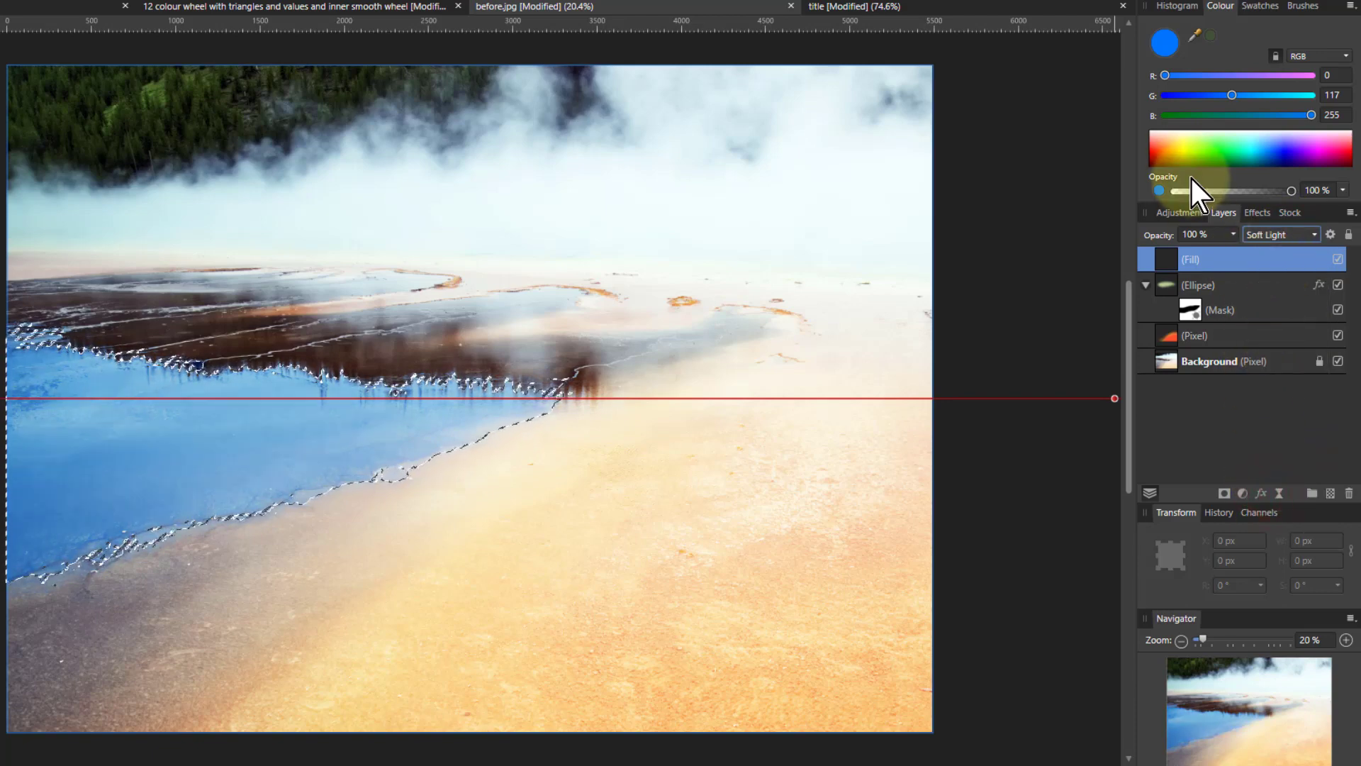
Tune the fill colour's R, G and B sliders to a lighter cyan-blue of about 37/140/255.
{"action": "left_click_drag", "start_coordinate": [1231, 95], "coordinate": [1177, 95]}
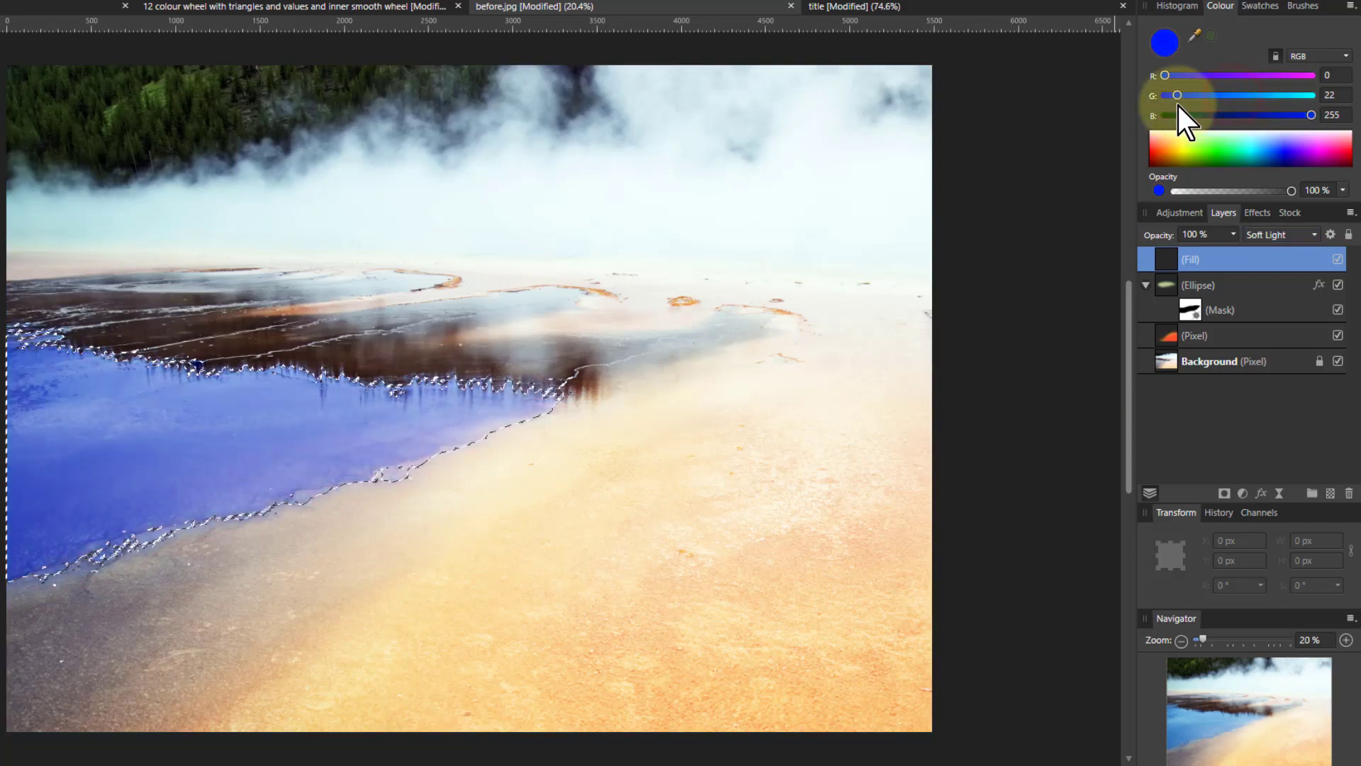
{"action": "left_click_drag", "start_coordinate": [1177, 95], "coordinate": [1220, 95]}
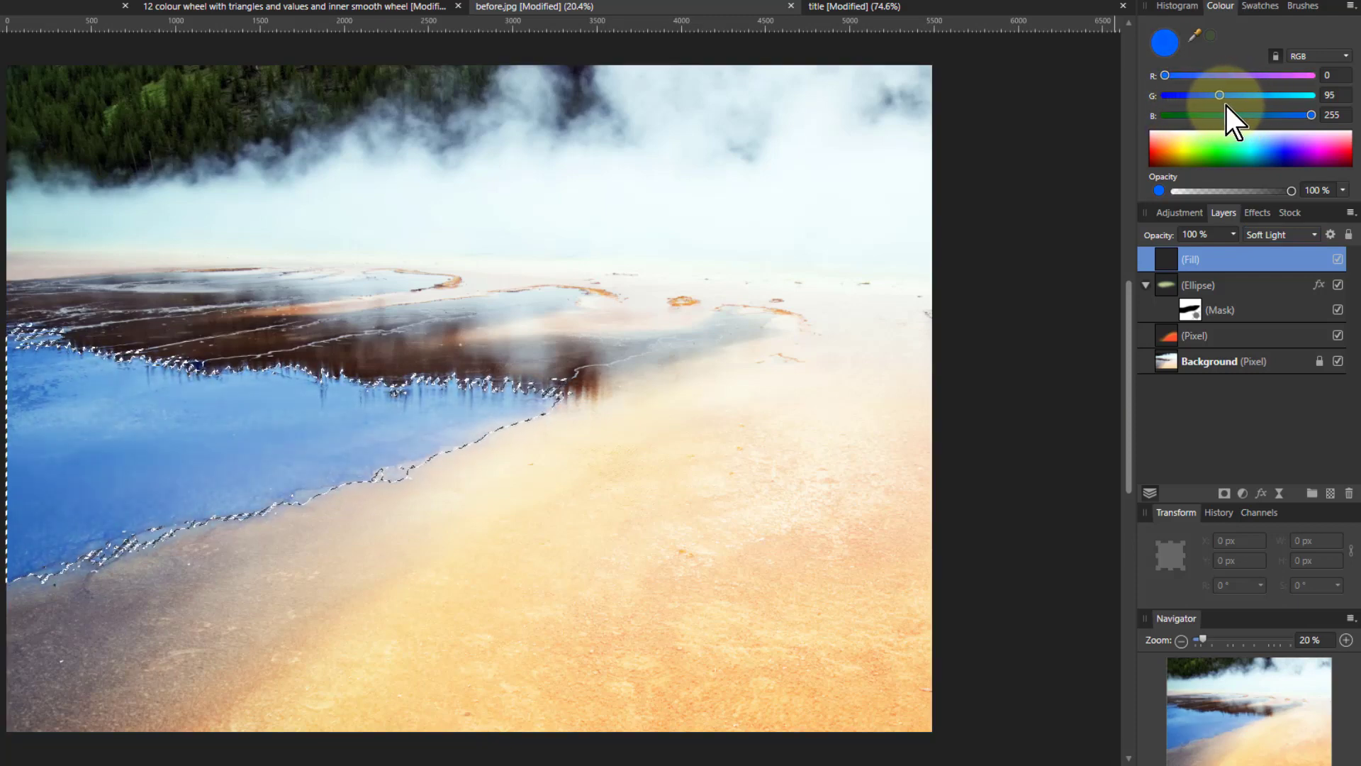
{"action": "left_click_drag", "start_coordinate": [1220, 95], "coordinate": [1244, 95]}
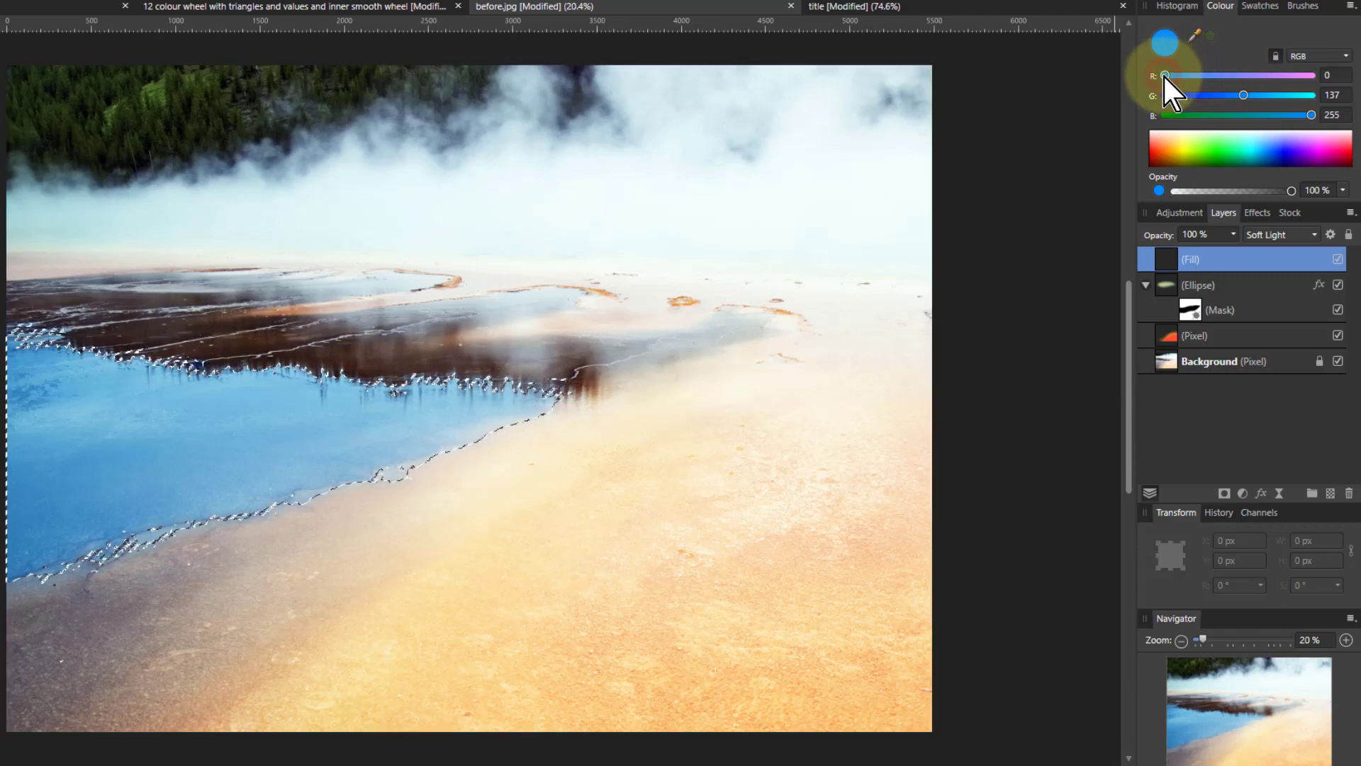
{"action": "left_click_drag", "start_coordinate": [1166, 75], "coordinate": [1183, 75]}
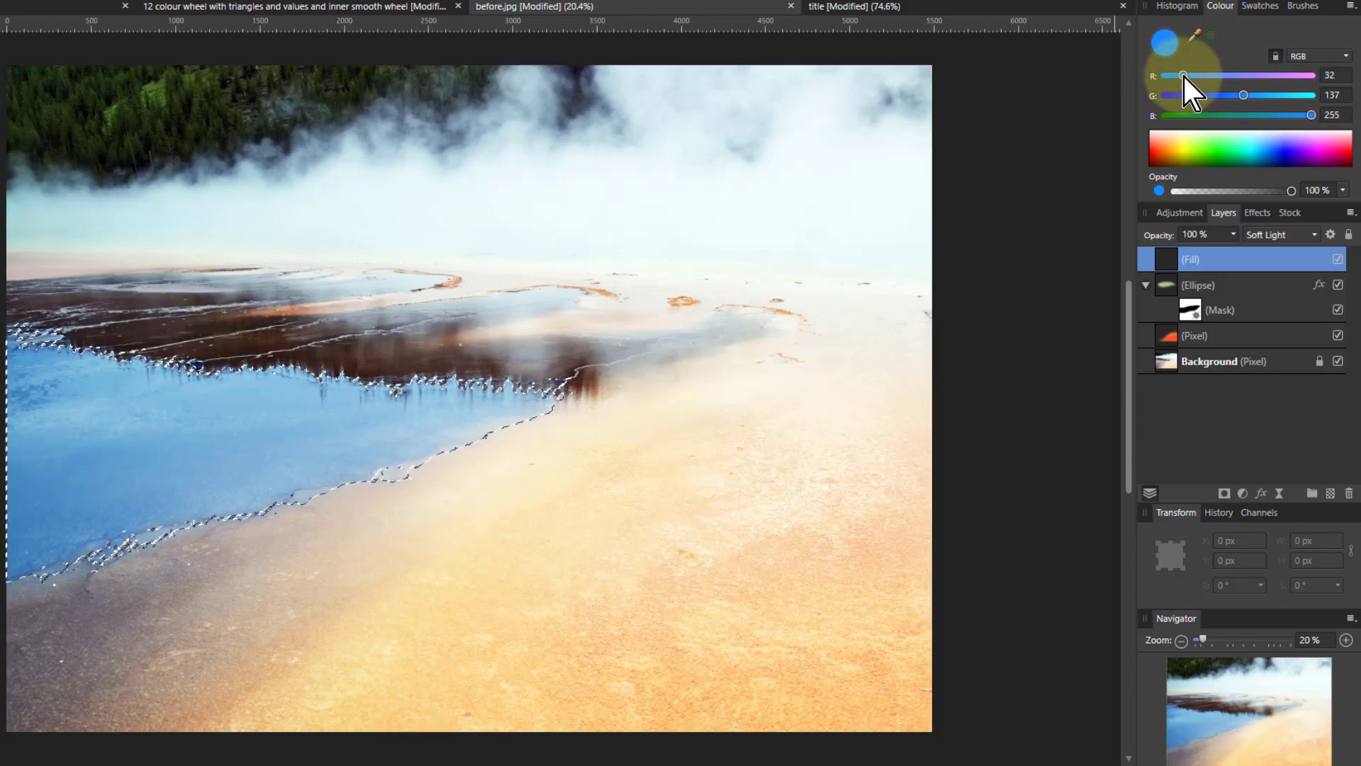
{"action": "left_click_drag", "start_coordinate": [1182, 75], "coordinate": [1310, 115]}
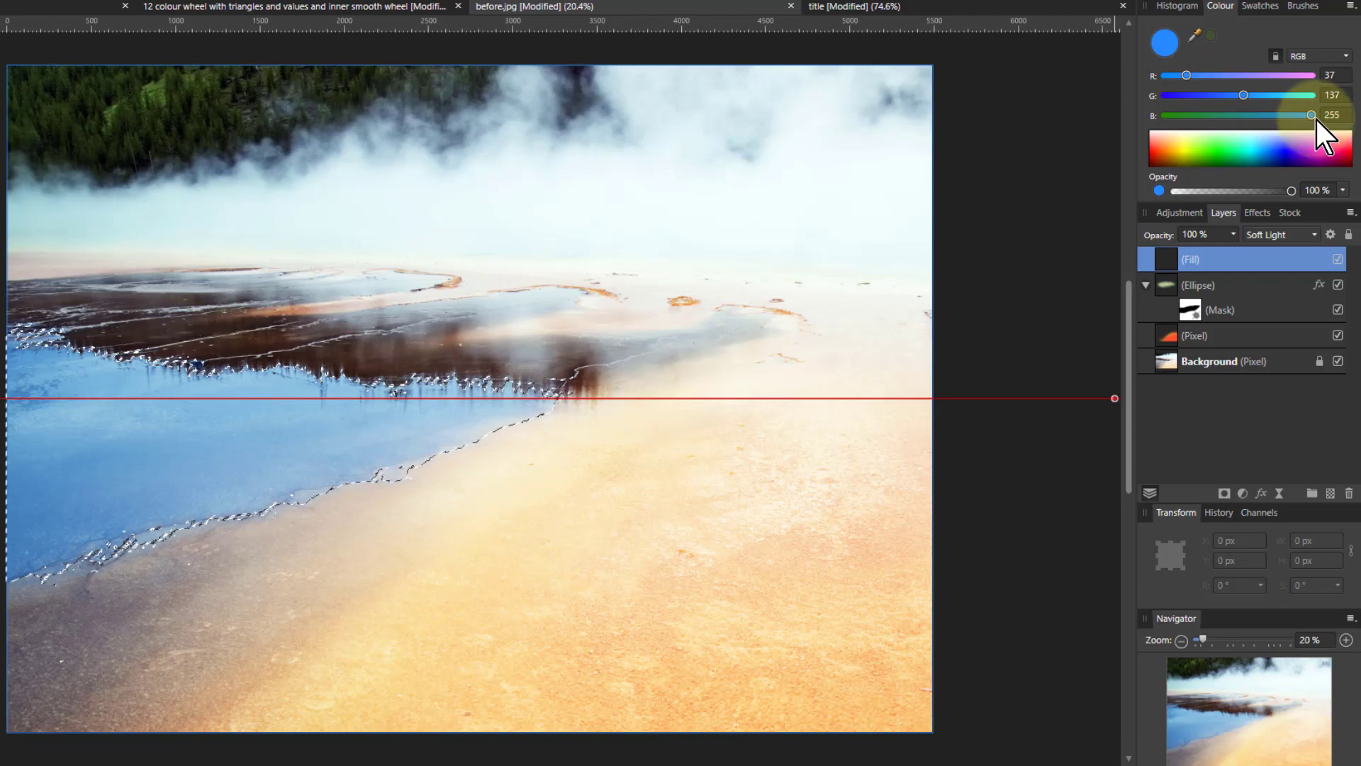
{"action": "left_click_drag", "start_coordinate": [1311, 115], "coordinate": [1264, 115]}
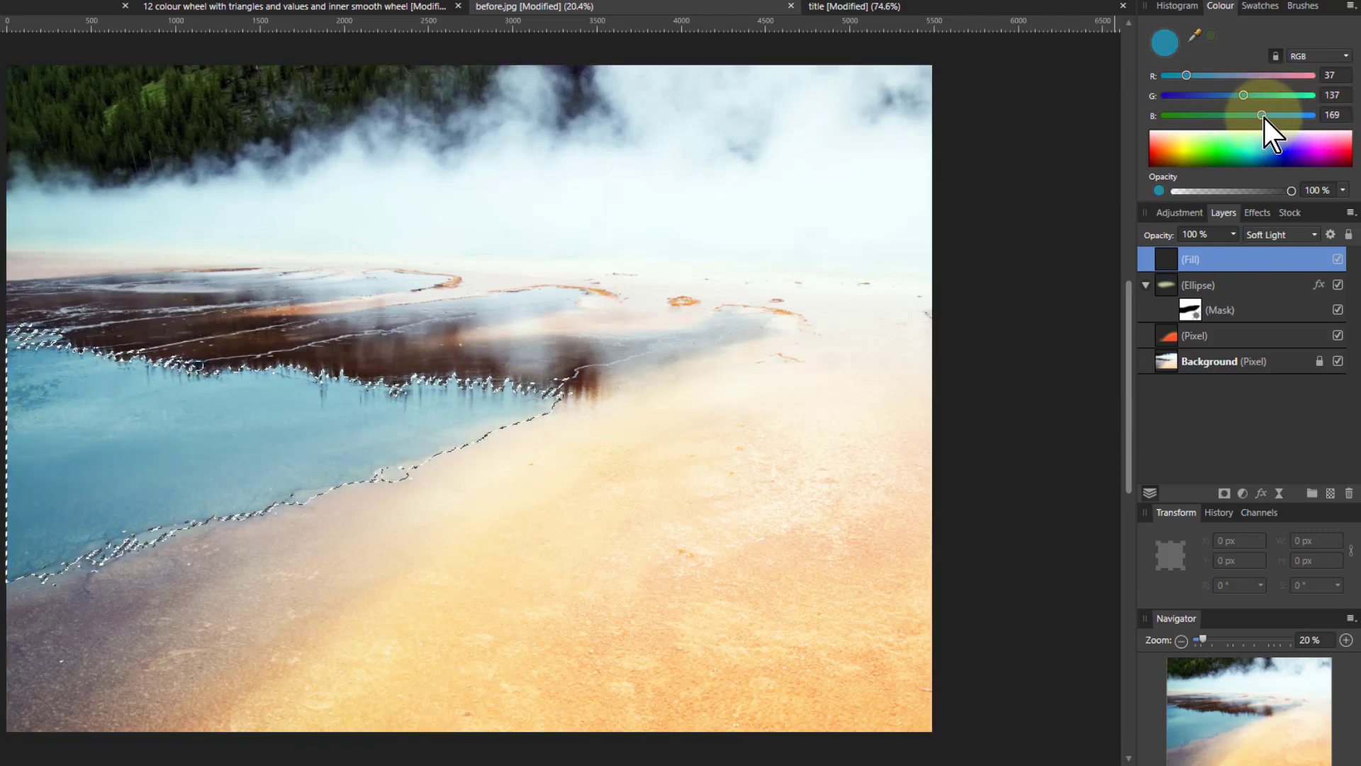
{"action": "left_click_drag", "start_coordinate": [1260, 115], "coordinate": [1294, 115]}
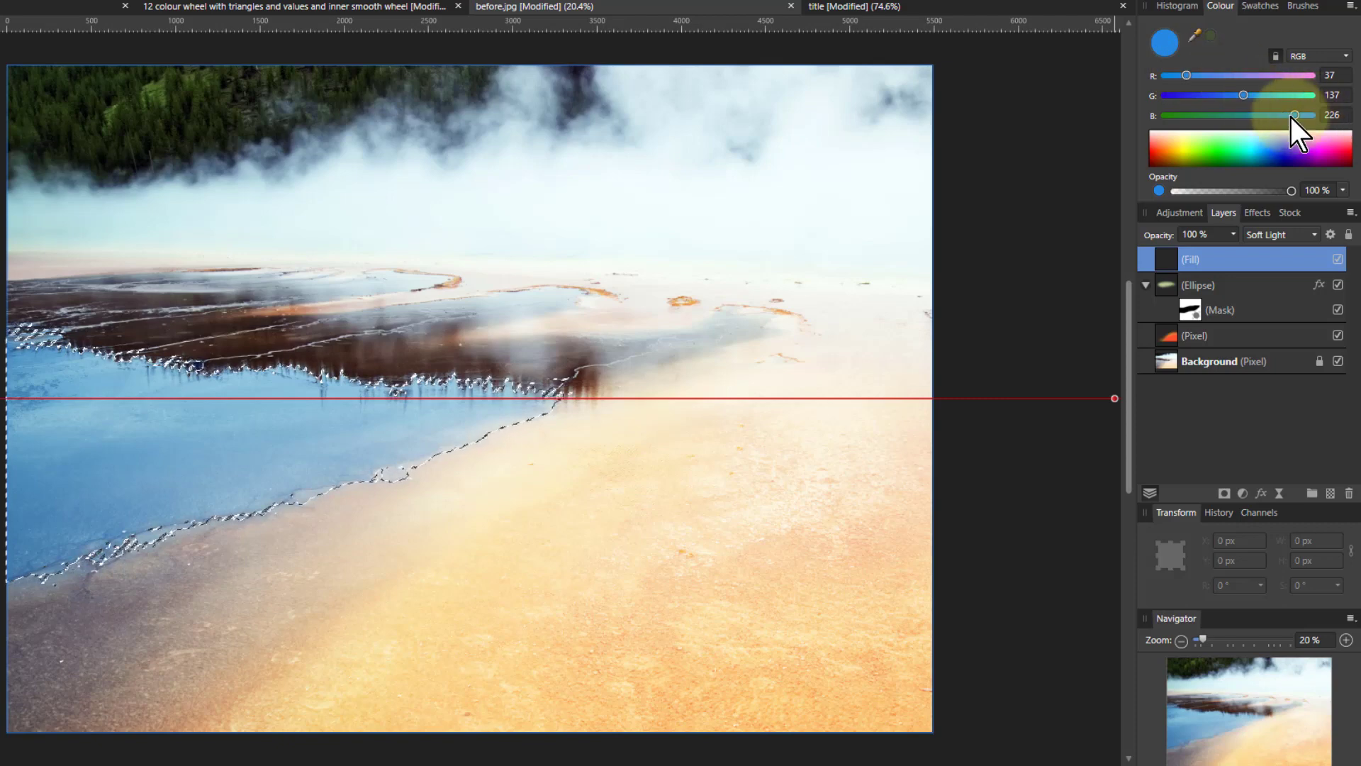
{"action": "left_click_drag", "start_coordinate": [1294, 115], "coordinate": [1226, 95]}
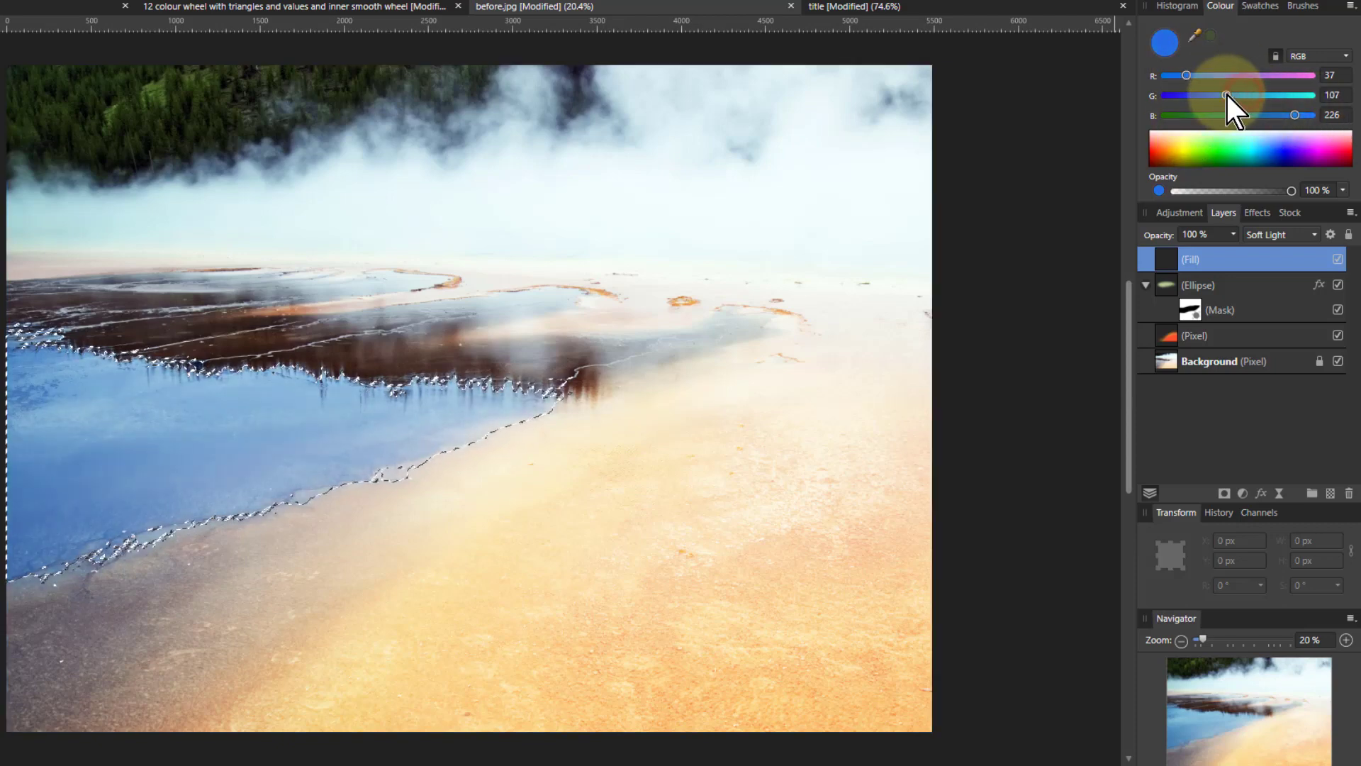
{"action": "left_click_drag", "start_coordinate": [1224, 95], "coordinate": [1237, 95]}
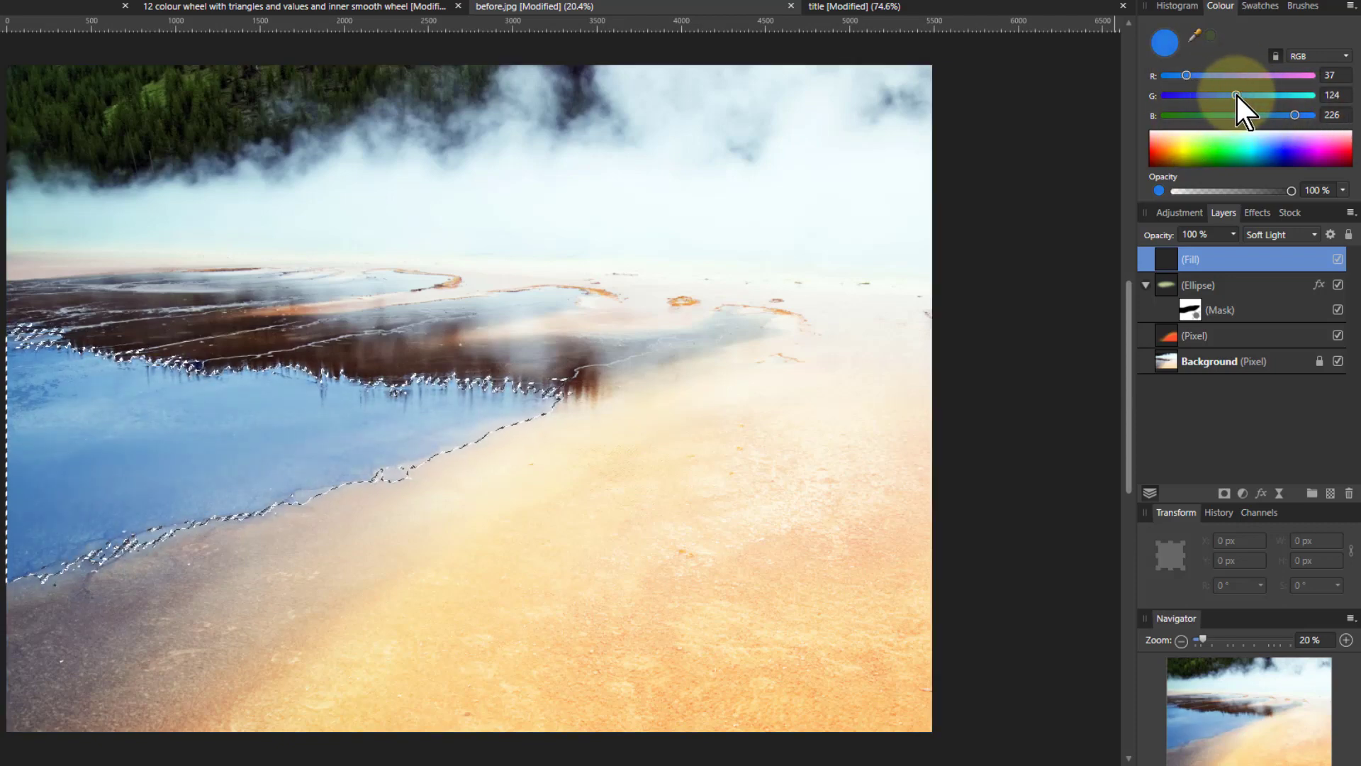
{"action": "left_click_drag", "start_coordinate": [1237, 95], "coordinate": [1247, 95]}
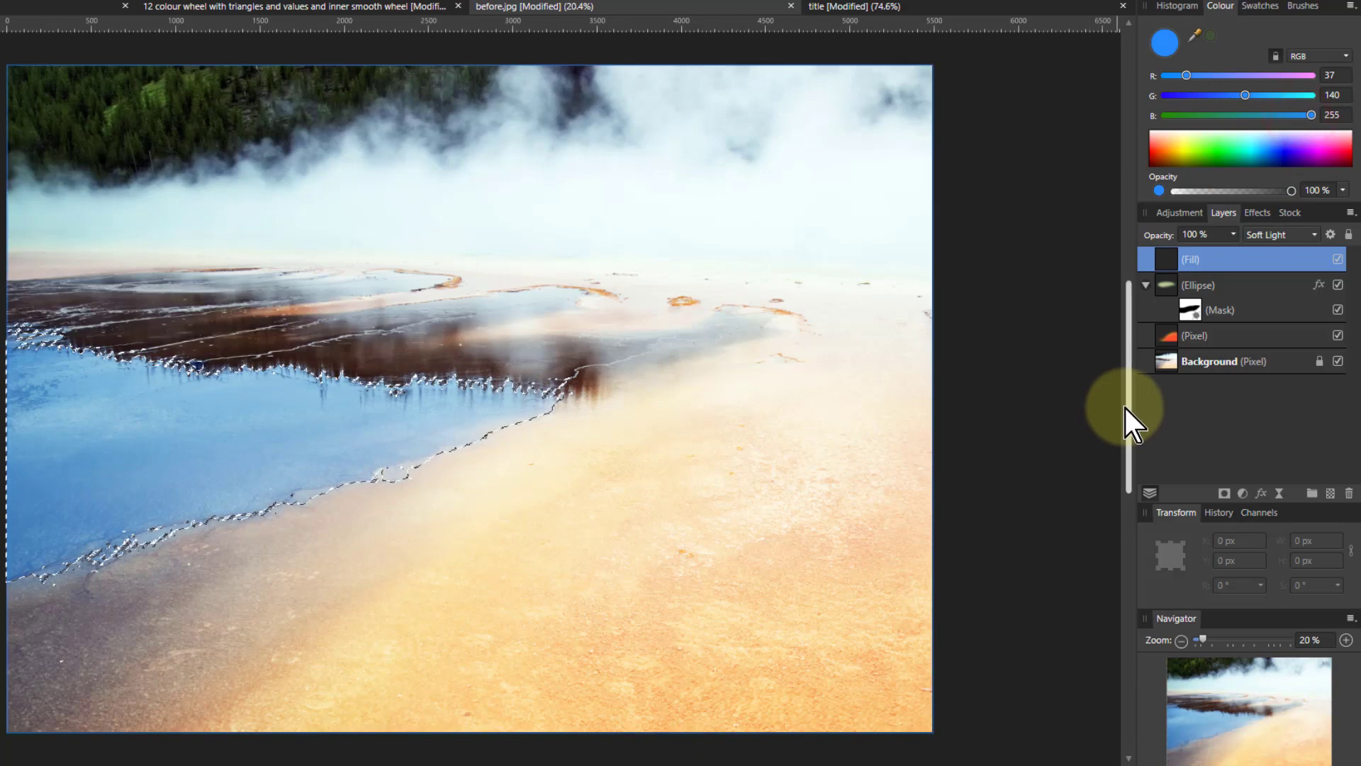
{"action": "mouse_move", "coordinate": [1202, 361]}
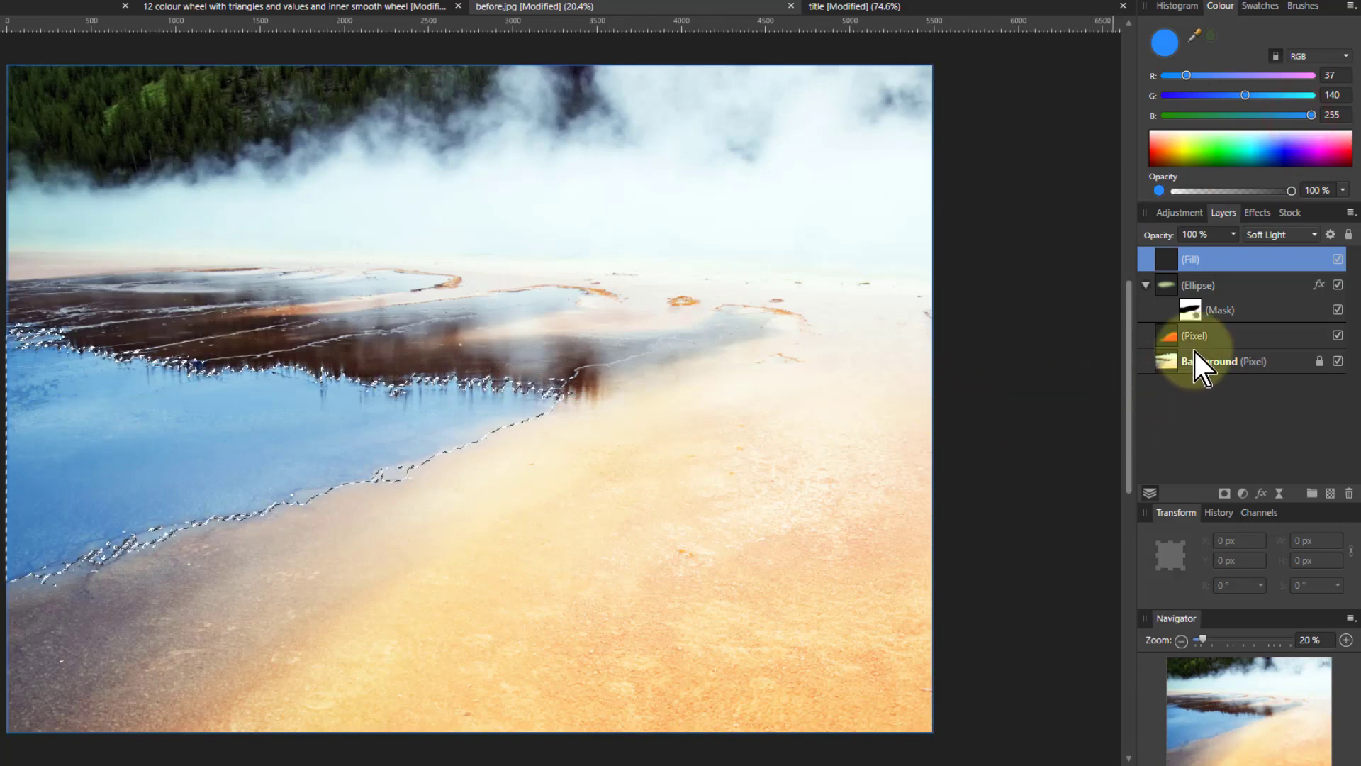